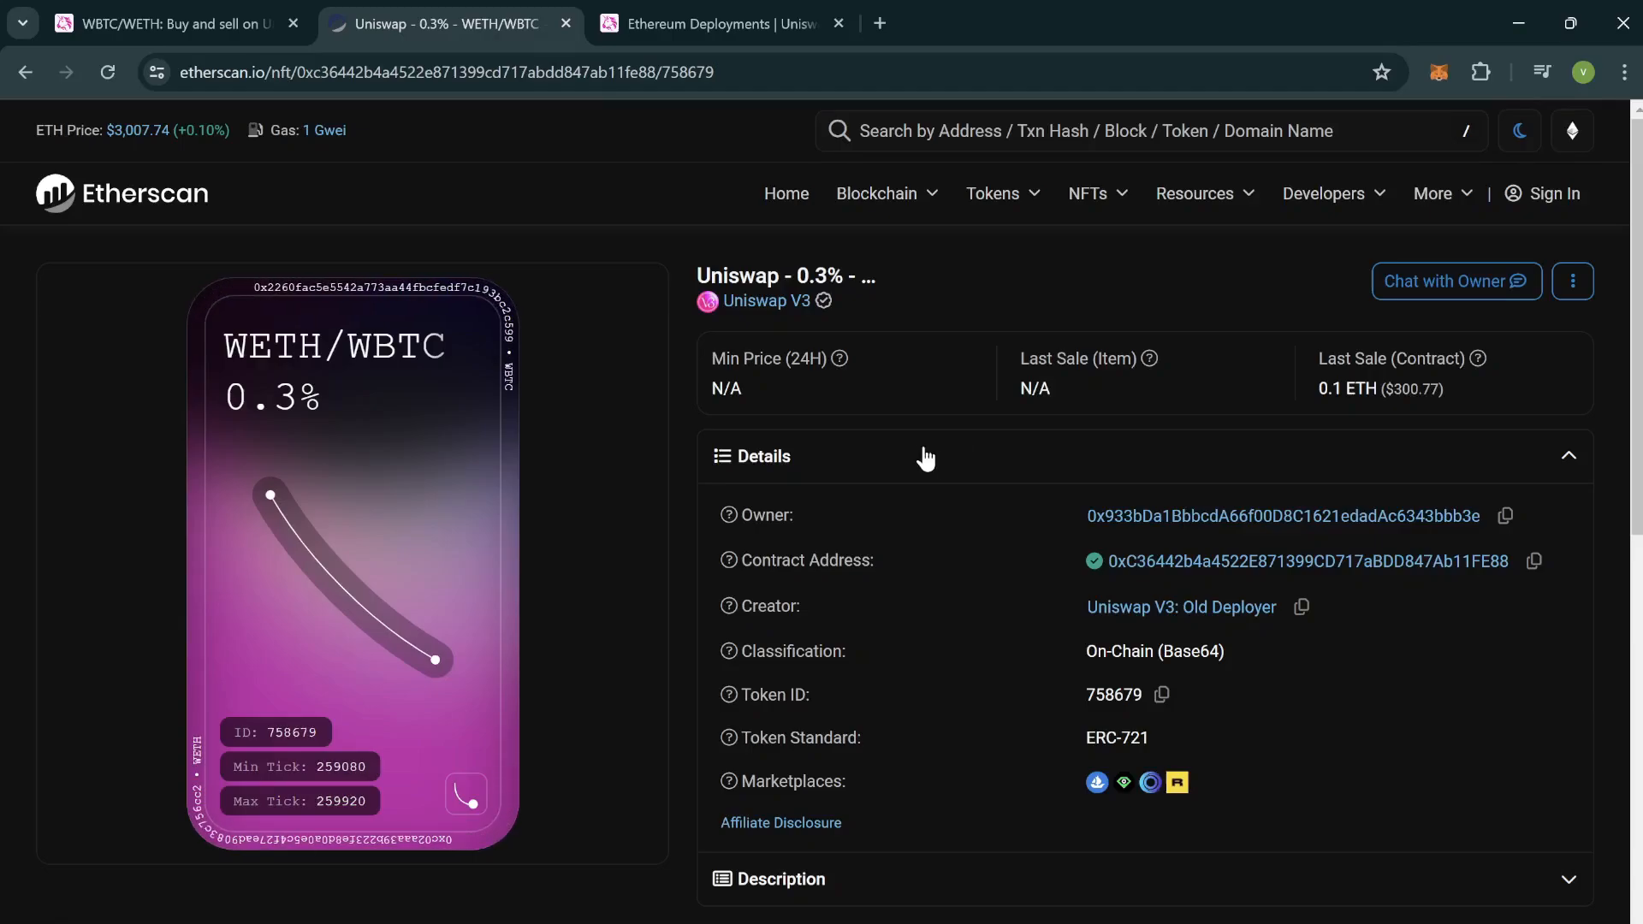
# - Open the WBTC/ETH 0.3% pool from Uniswap's Explore > Pools and scroll to its transactions
pyautogui.click(168, 23)
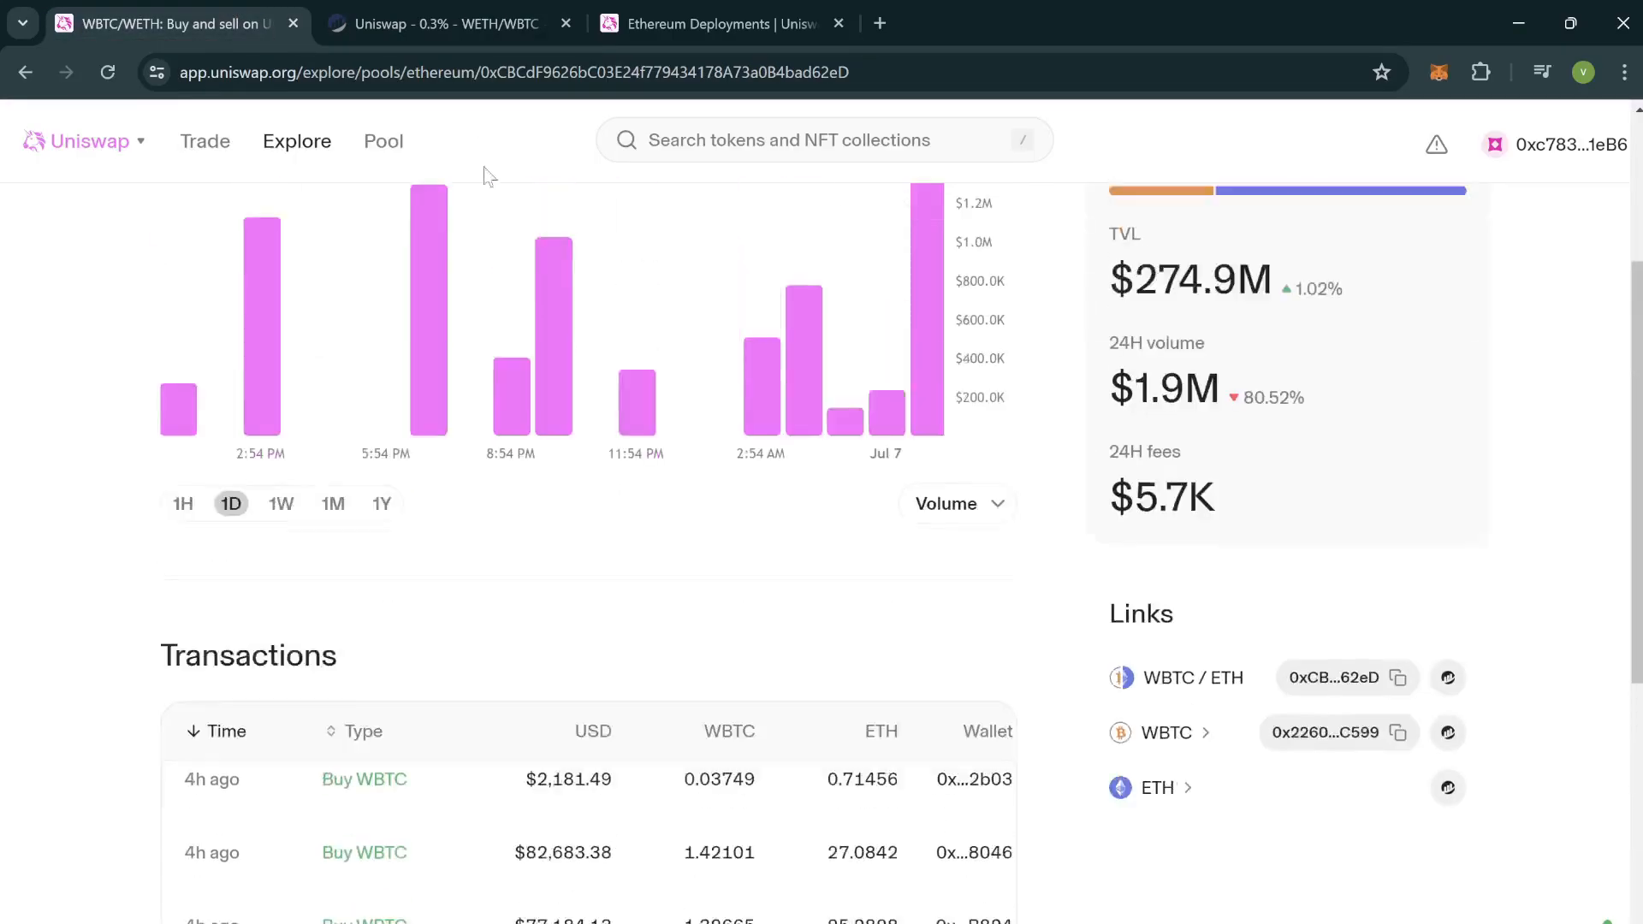
pyautogui.scroll(3)
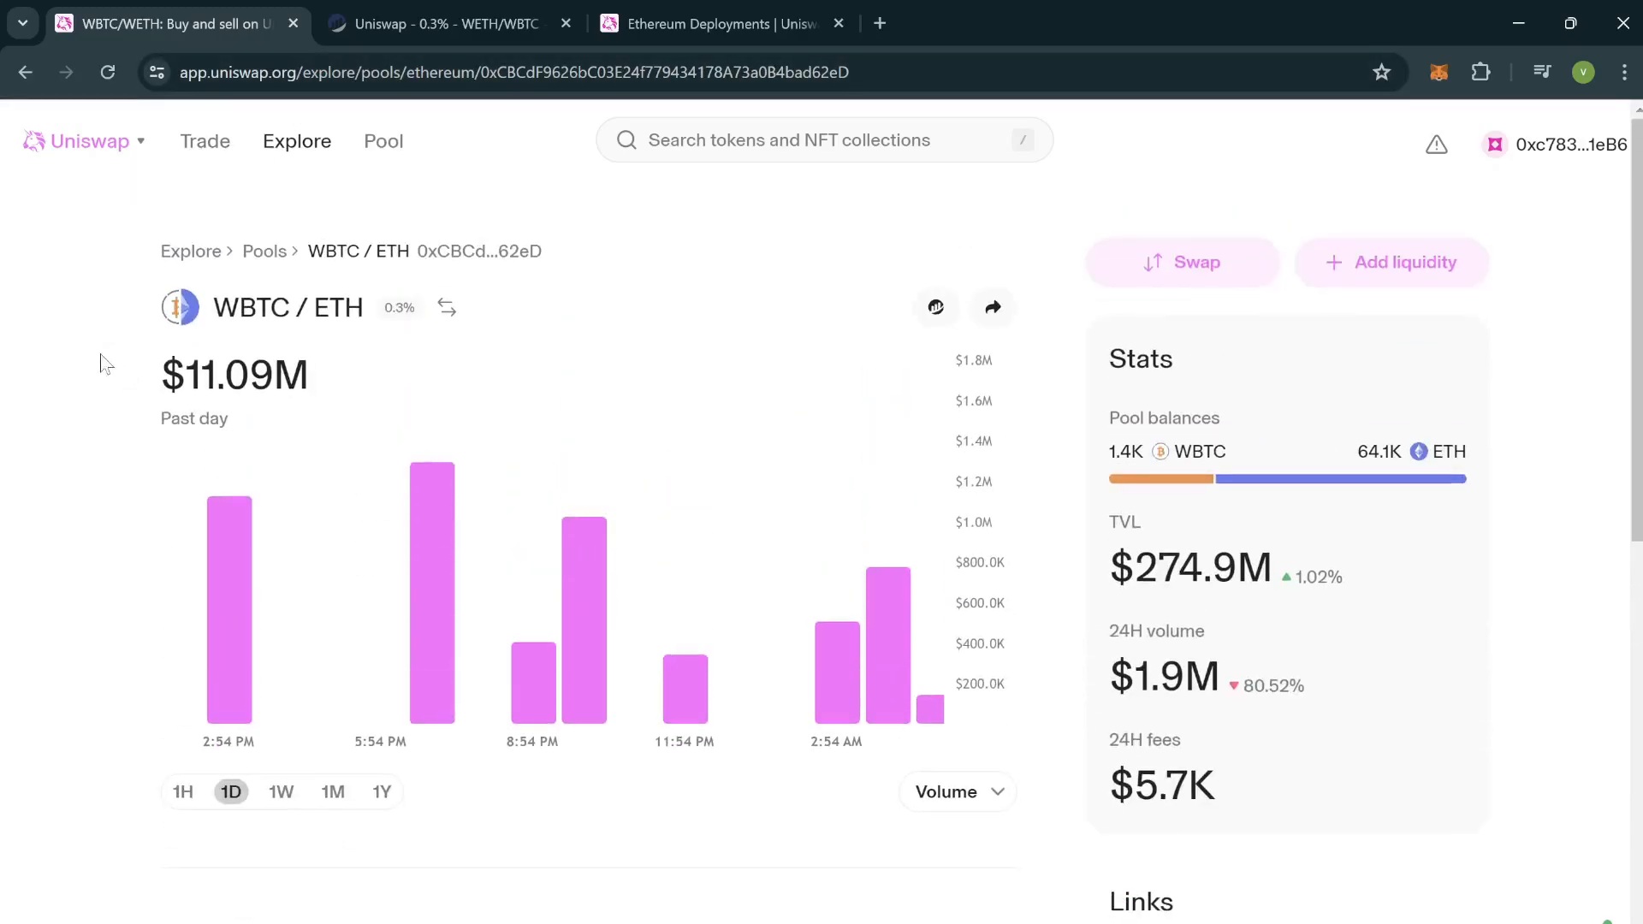
pyautogui.click(297, 140)
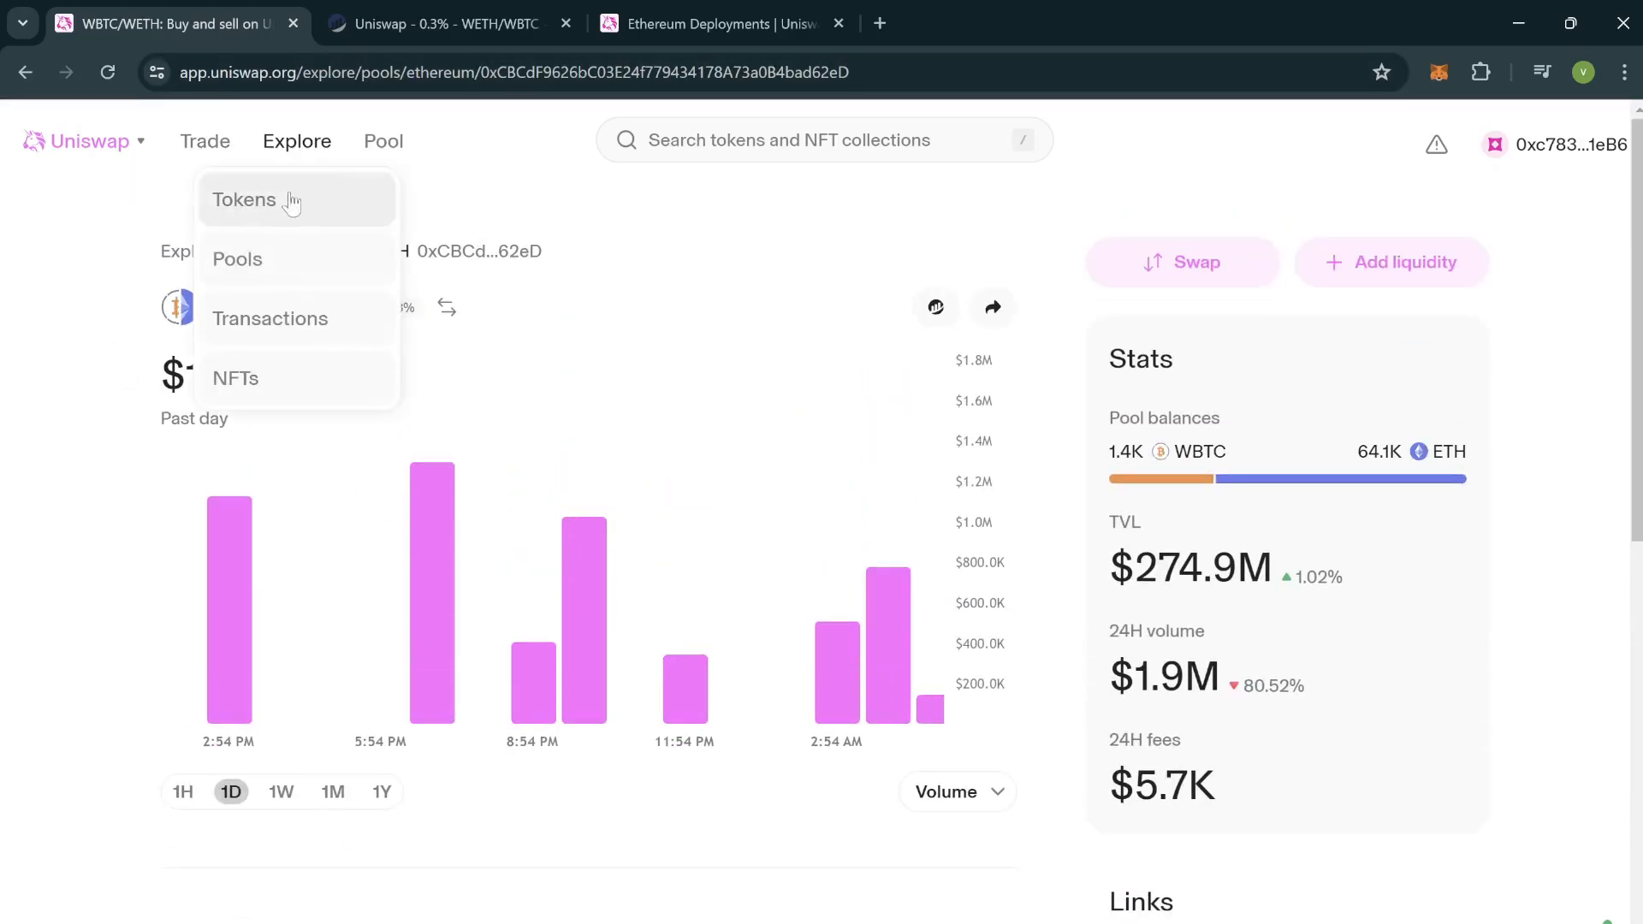
pyautogui.click(237, 258)
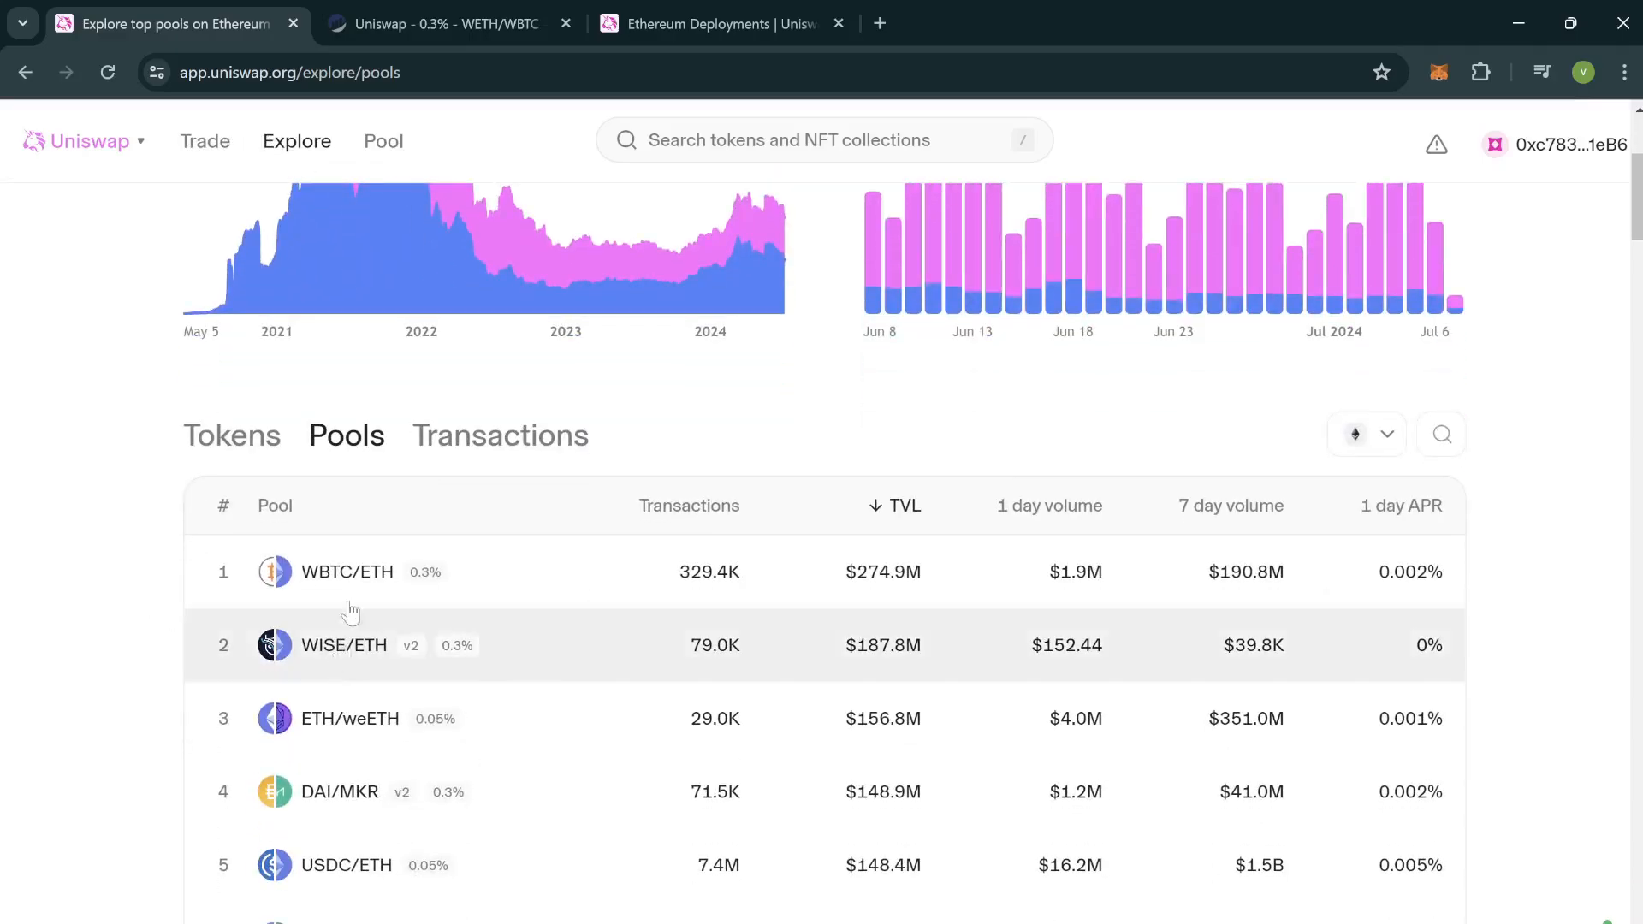
pyautogui.click(345, 570)
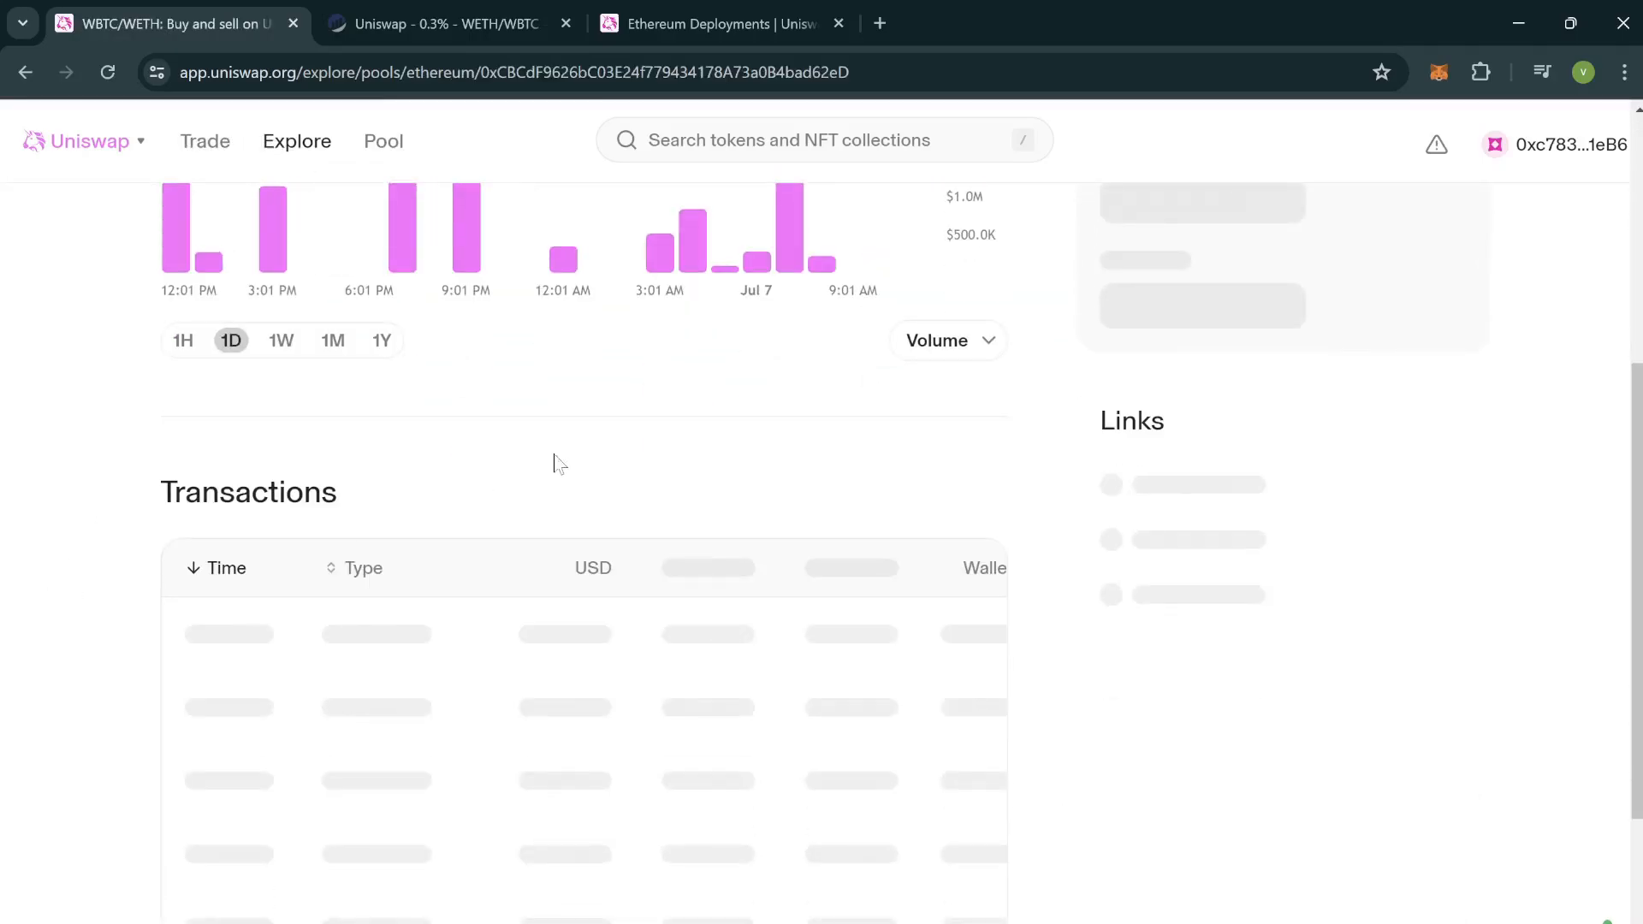
pyautogui.scroll(-3)
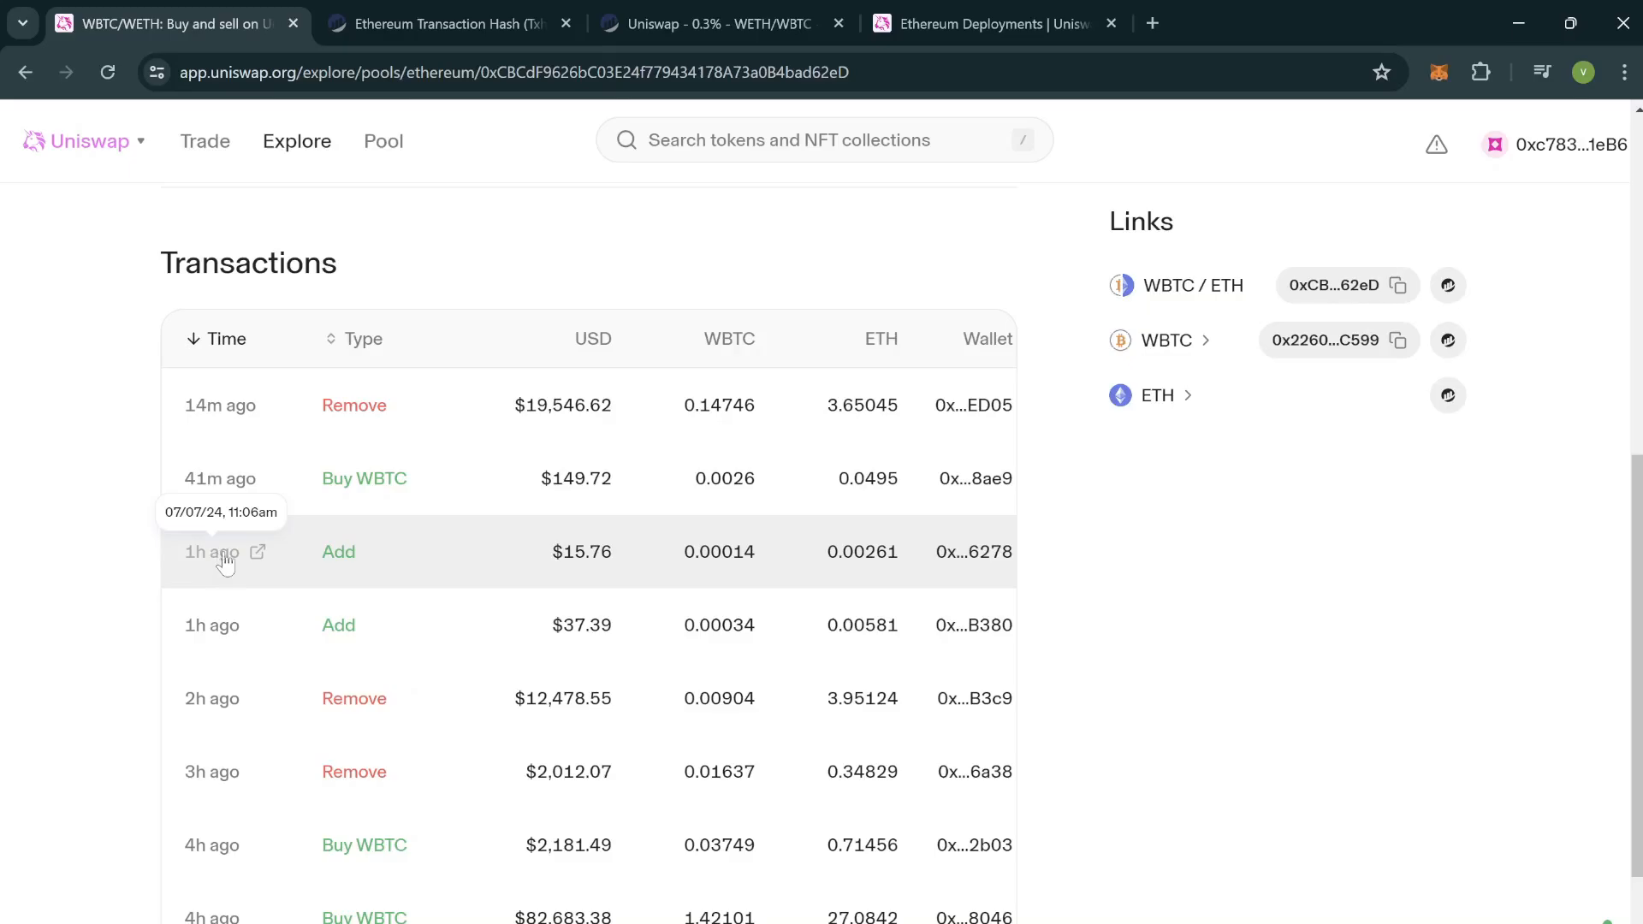
# - Open the recent Add transaction on Etherscan and follow it to position NFT 758730
pyautogui.click(258, 552)
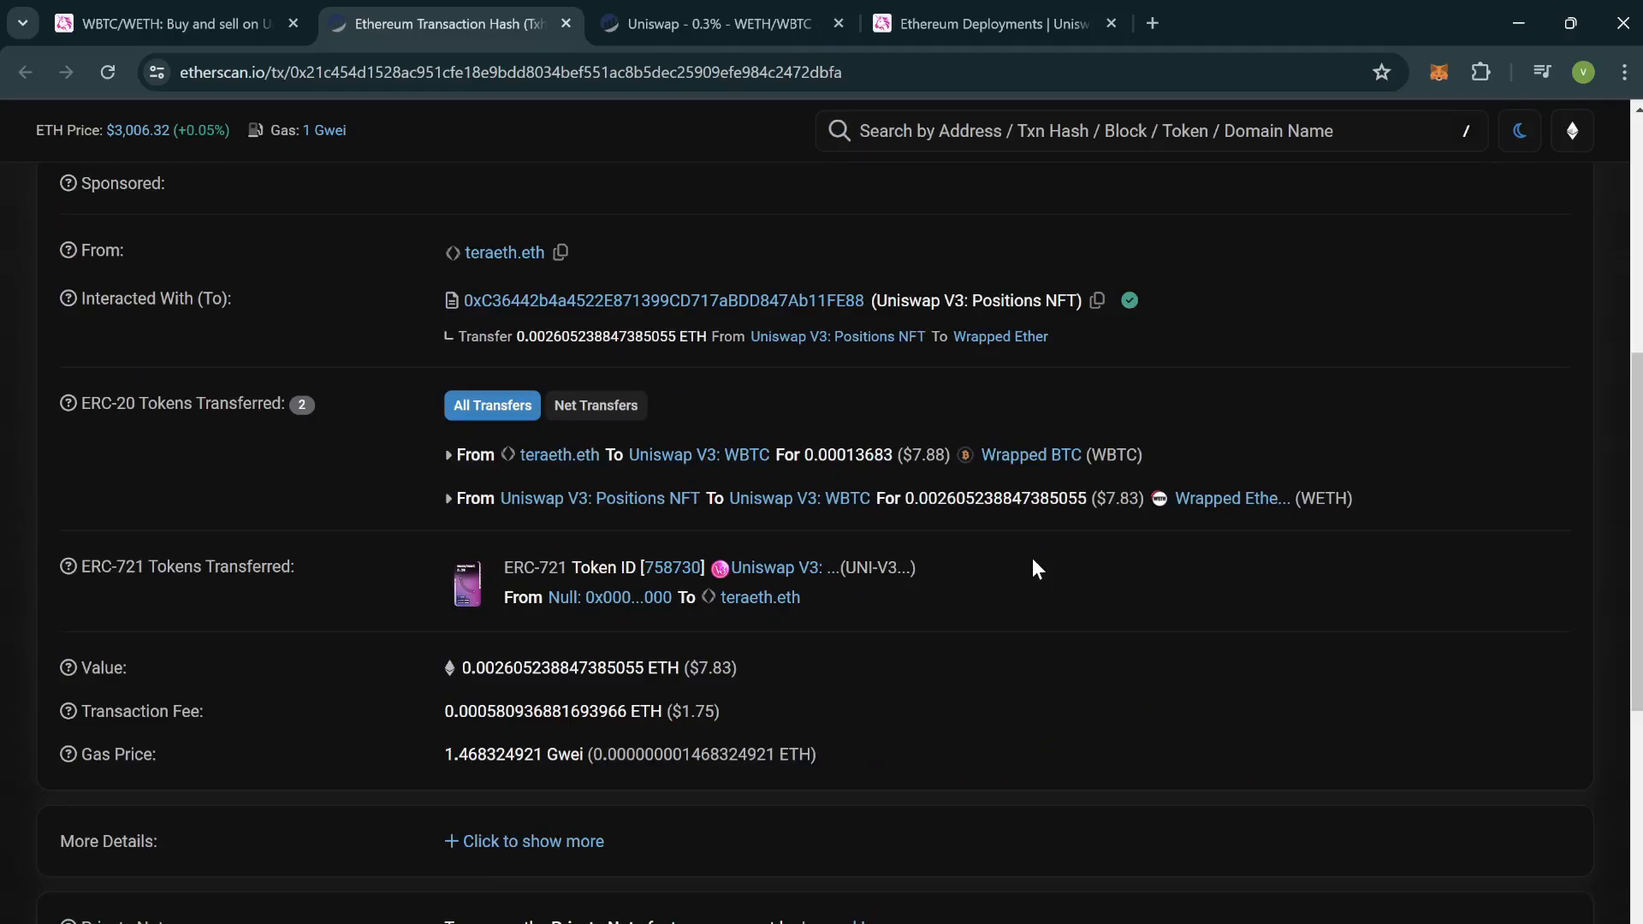
pyautogui.moveTo(993, 605)
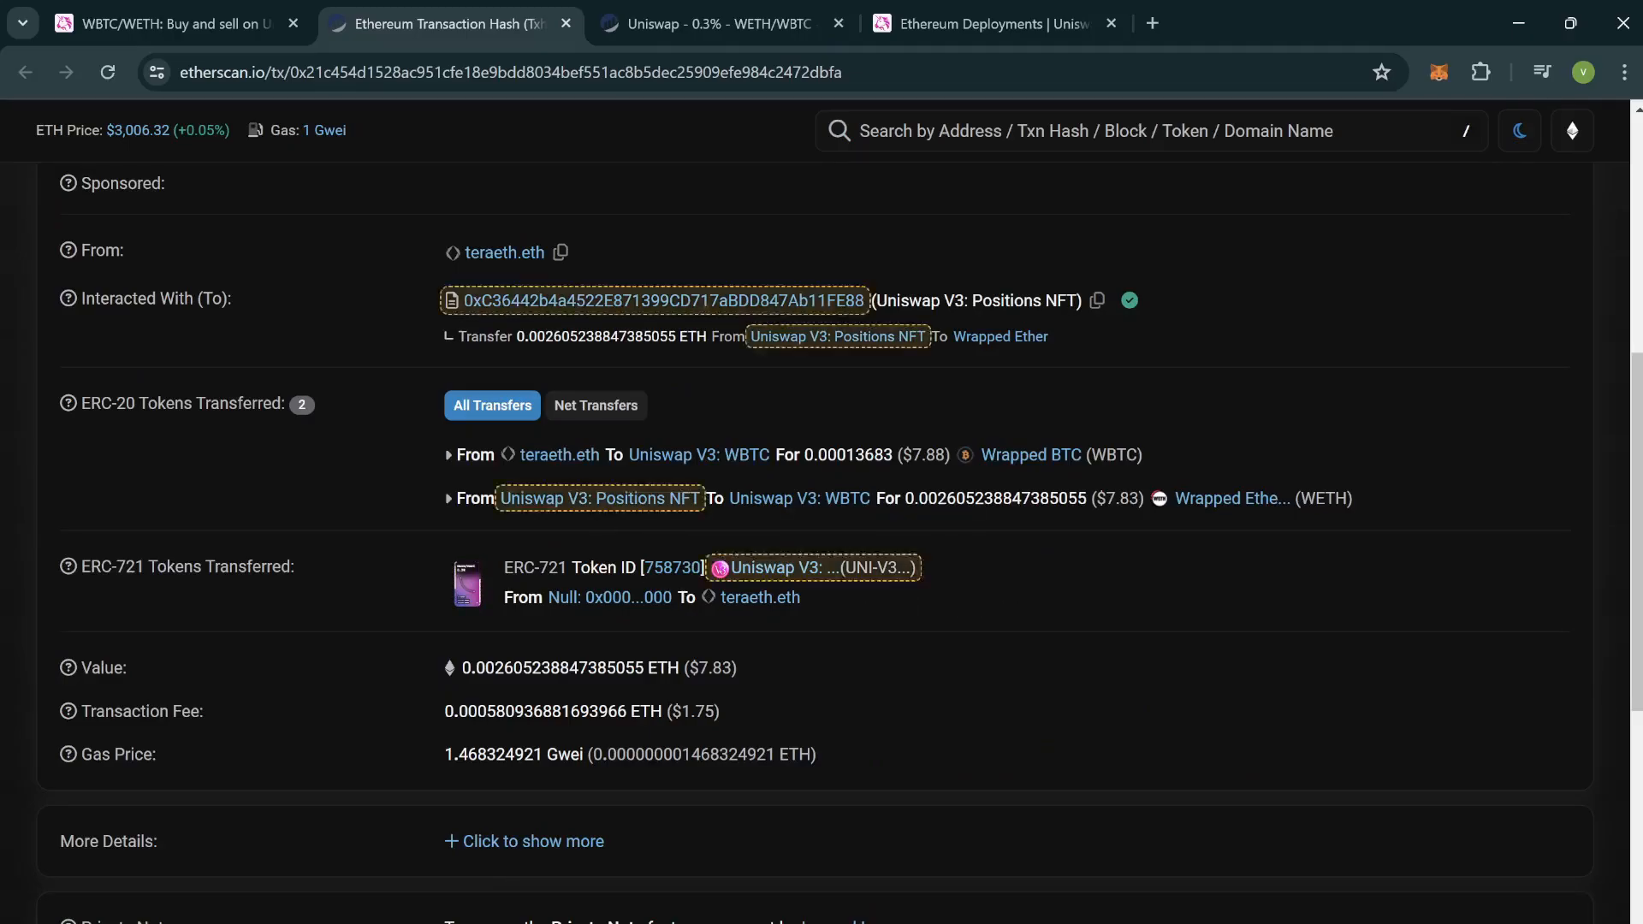
pyautogui.click(812, 566)
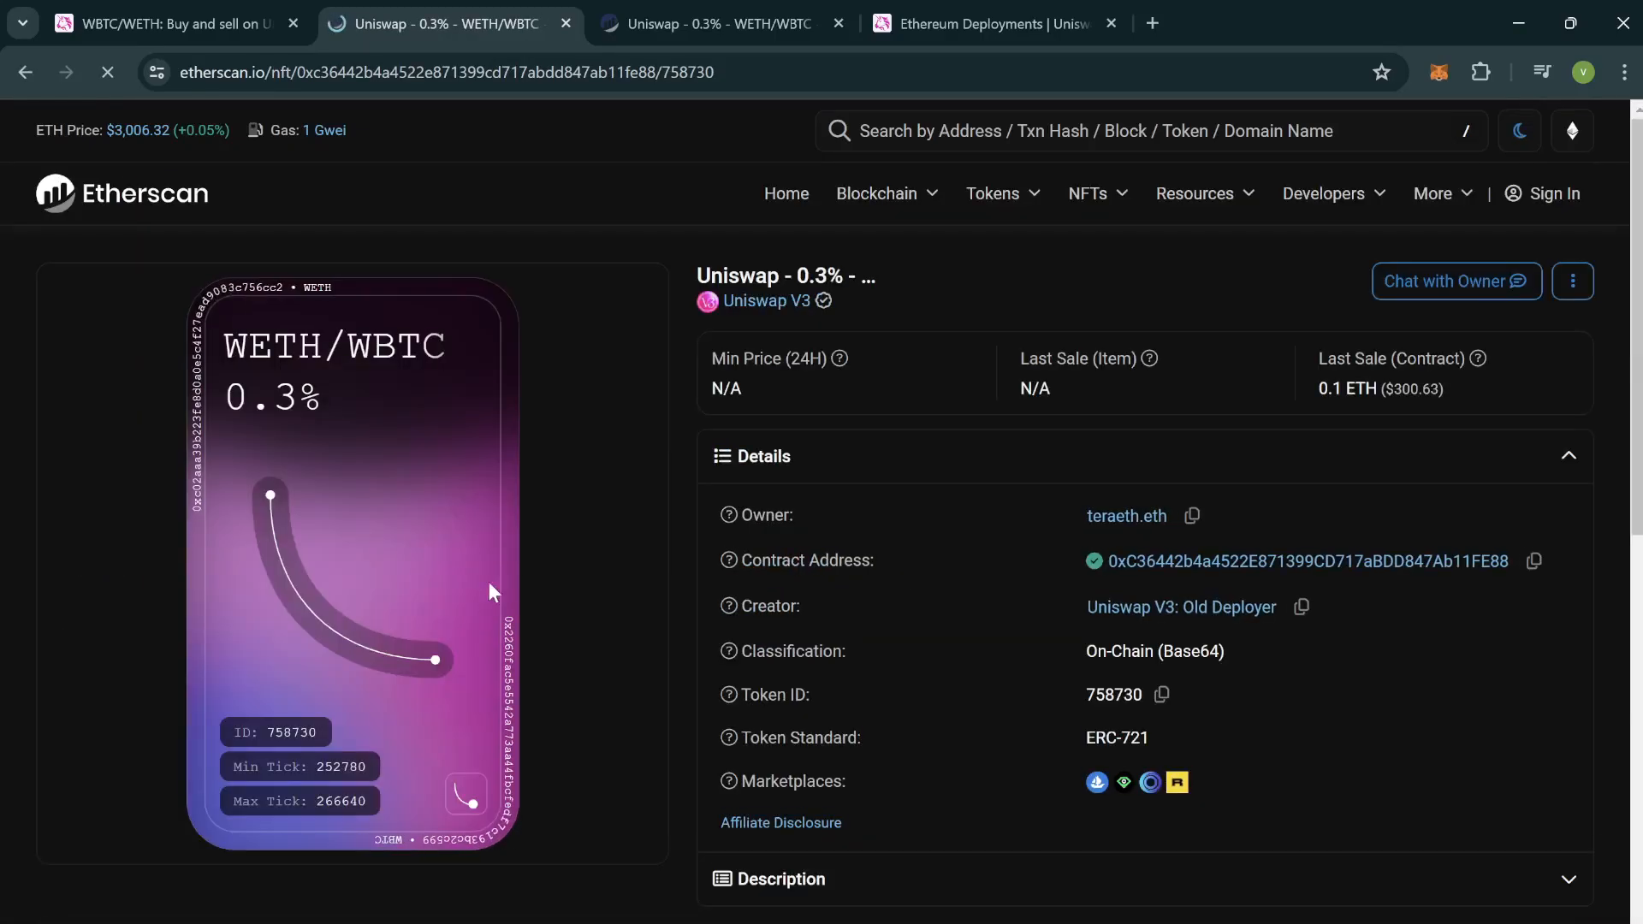
pyautogui.doubleClick(1308, 561)
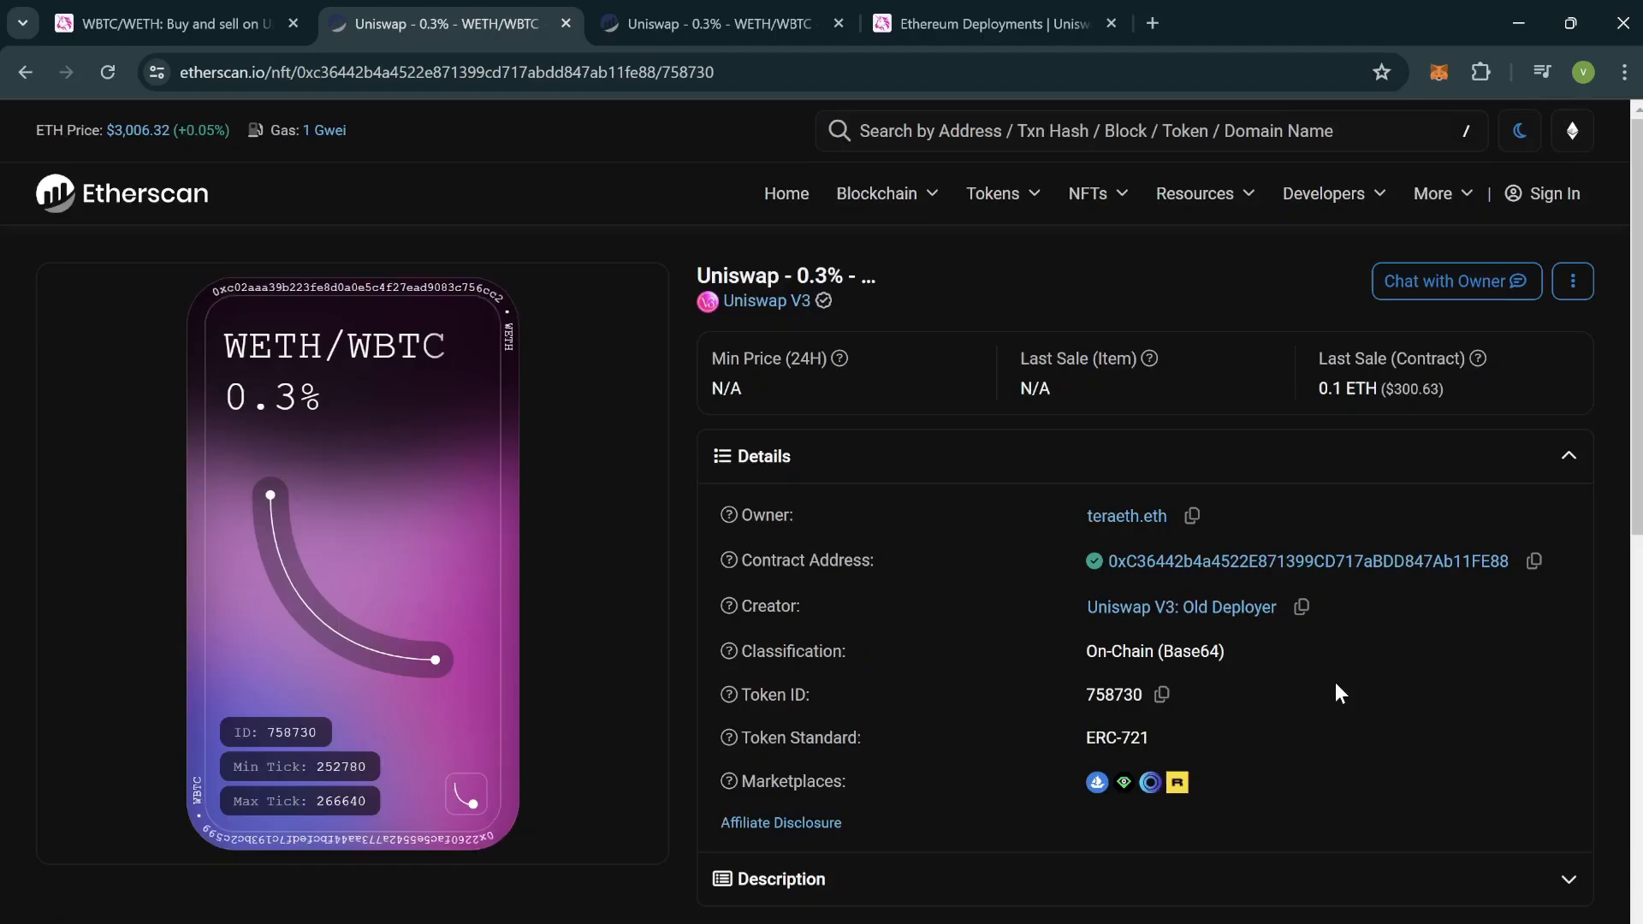
# - Close the older position 758679 tab and bring up the window switcher
pyautogui.click(713, 23)
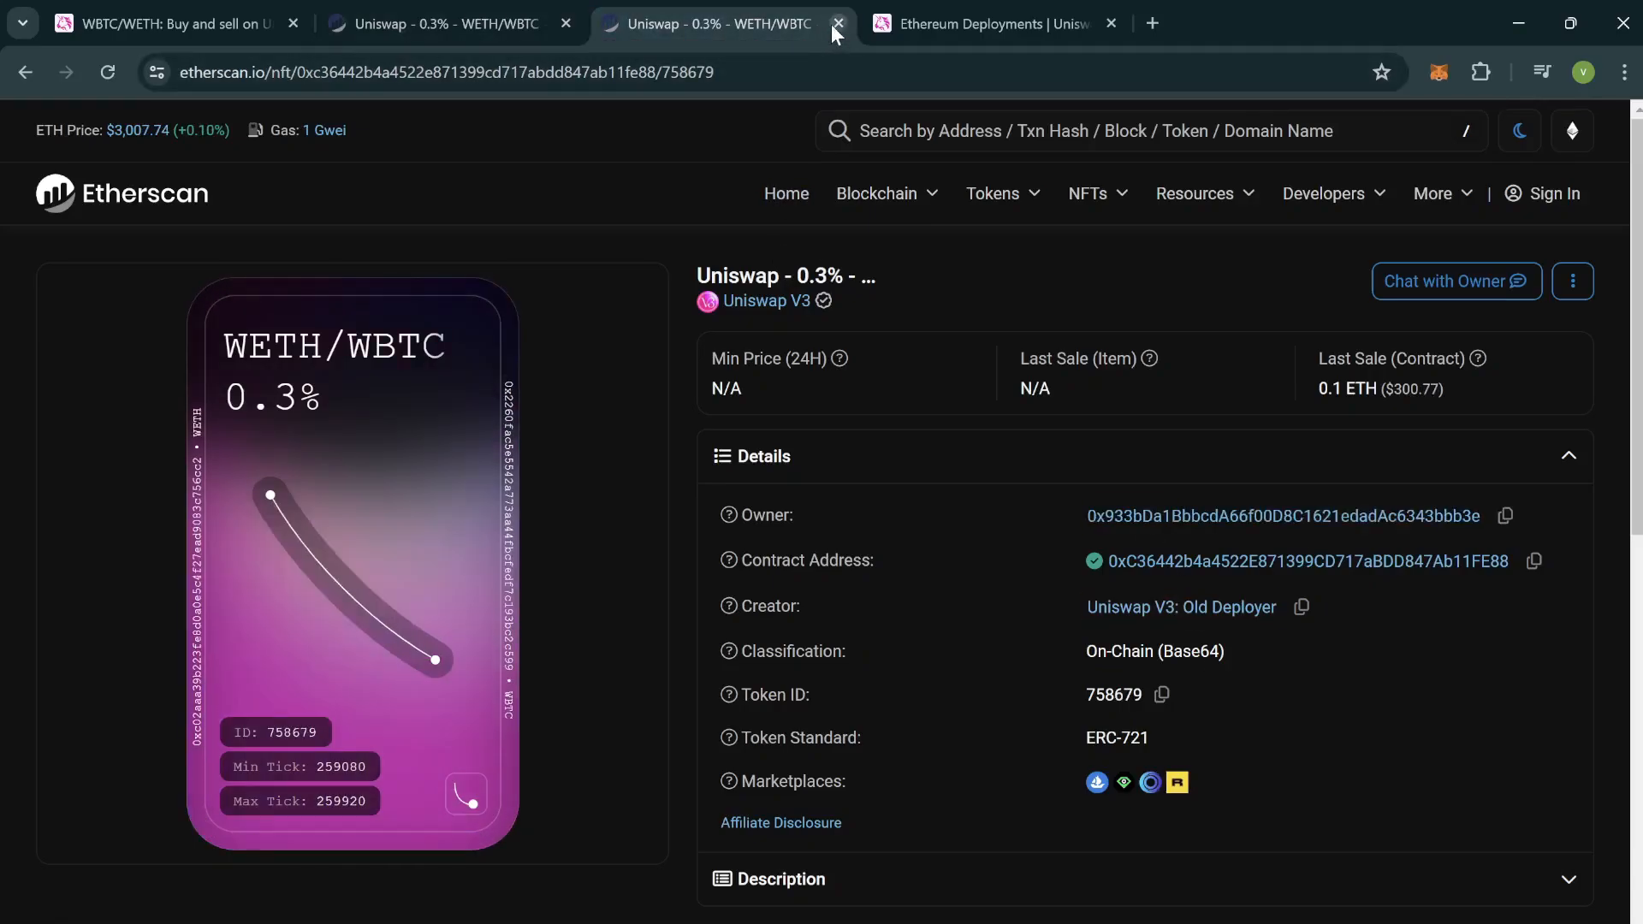
pyautogui.click(834, 23)
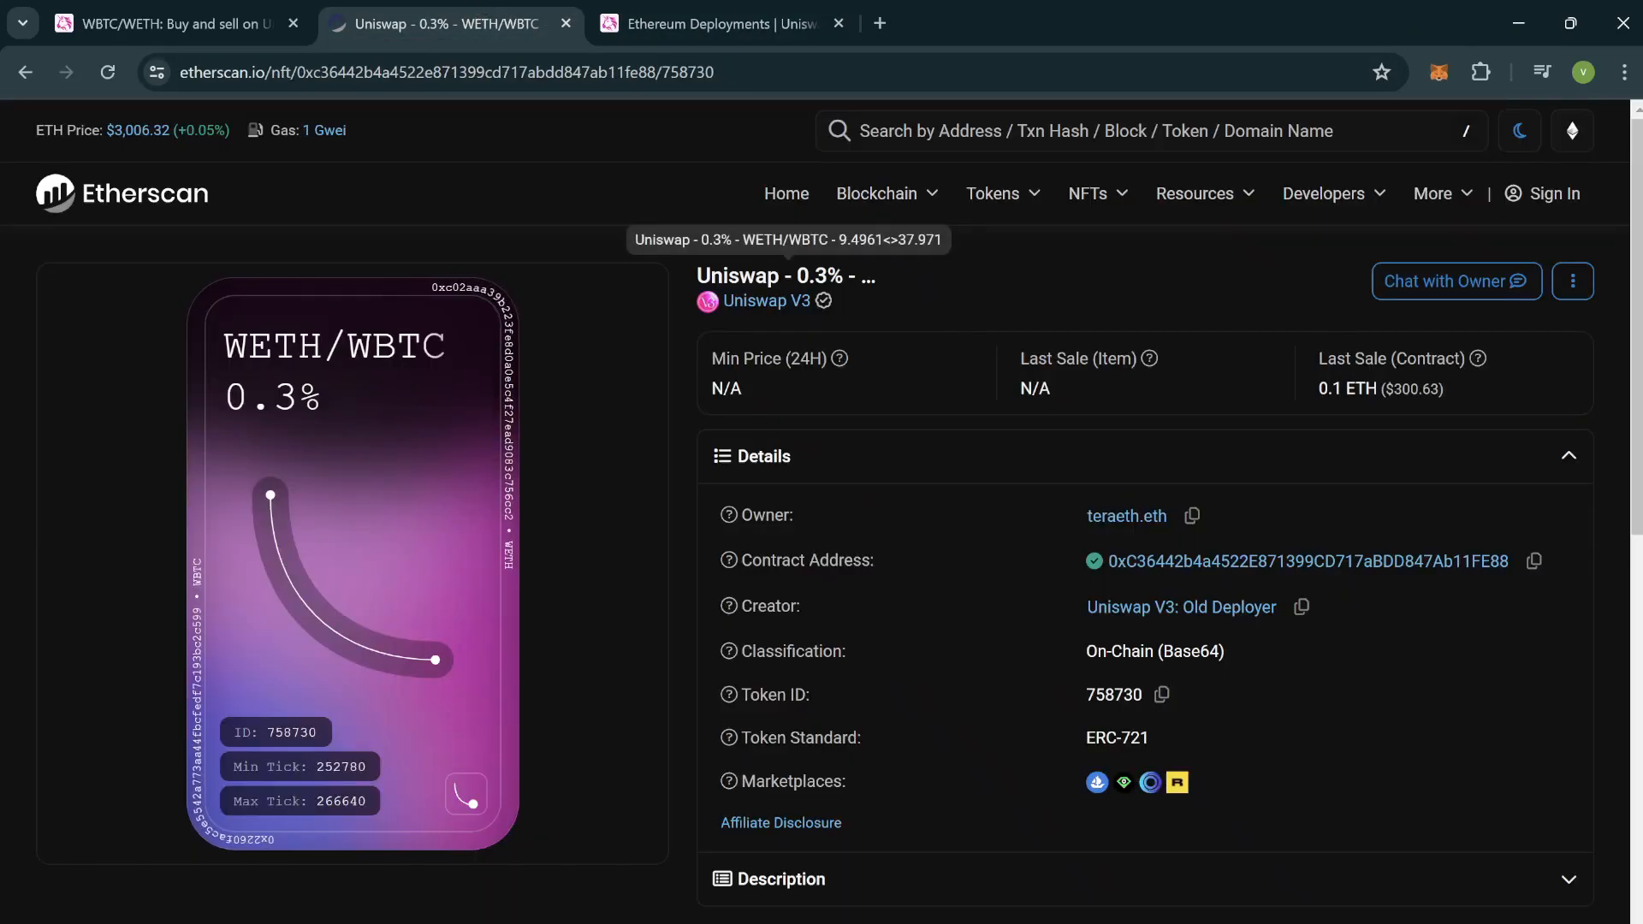
pyautogui.press('alt+tab')
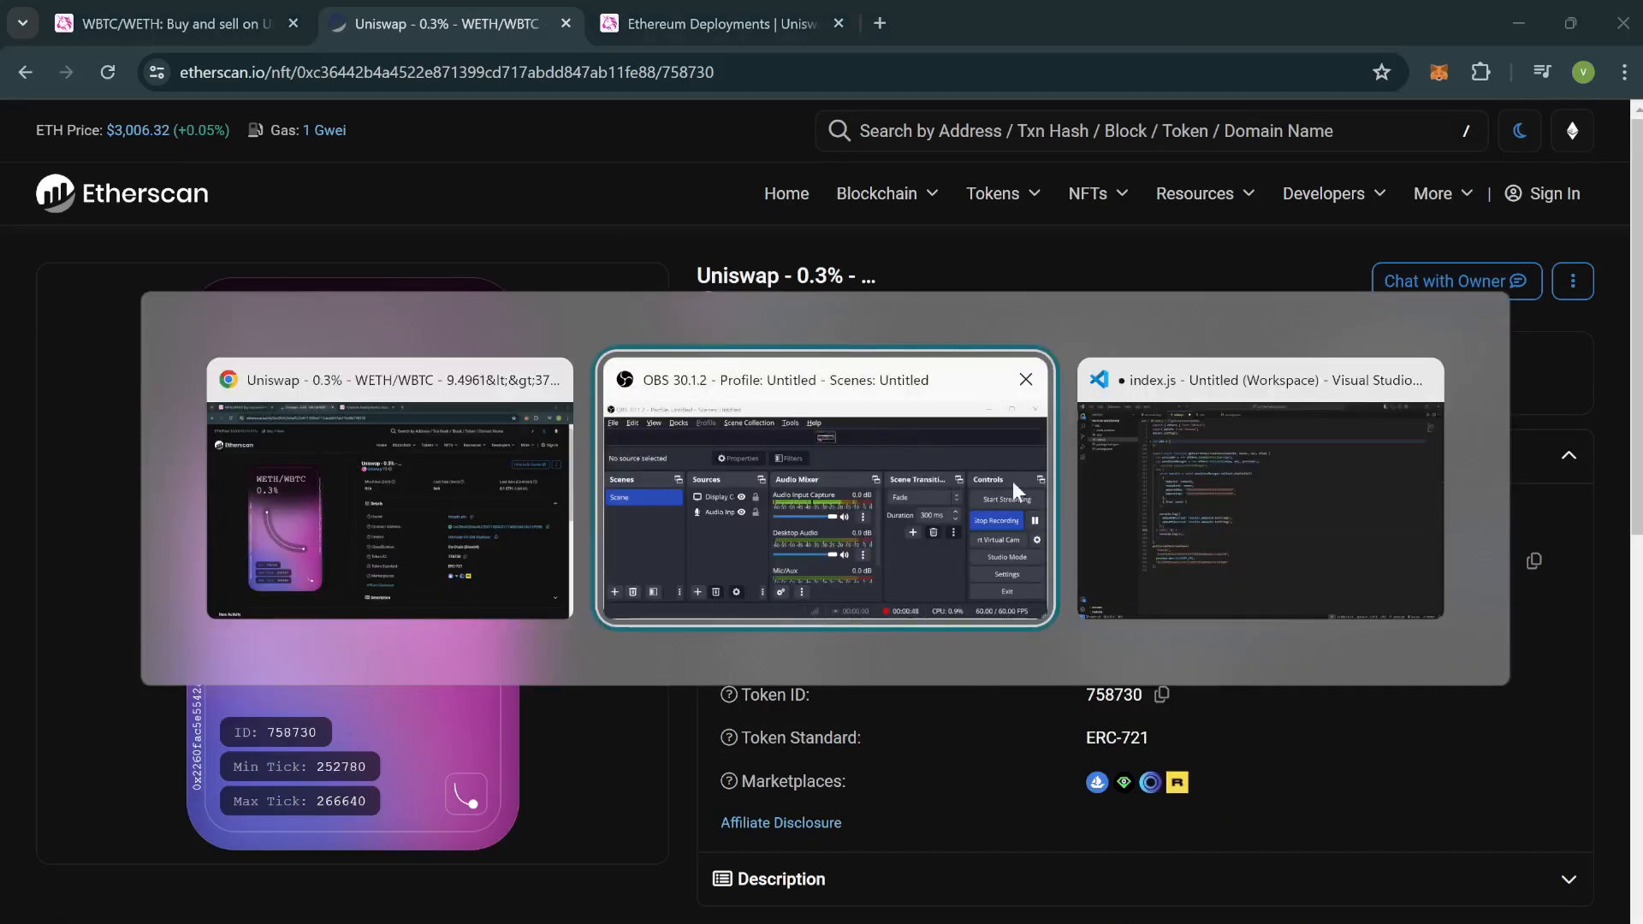
# - Switch to index.js in VS Code and review the rpc and nfpm parameters and the provider line
pyautogui.click(1257, 493)
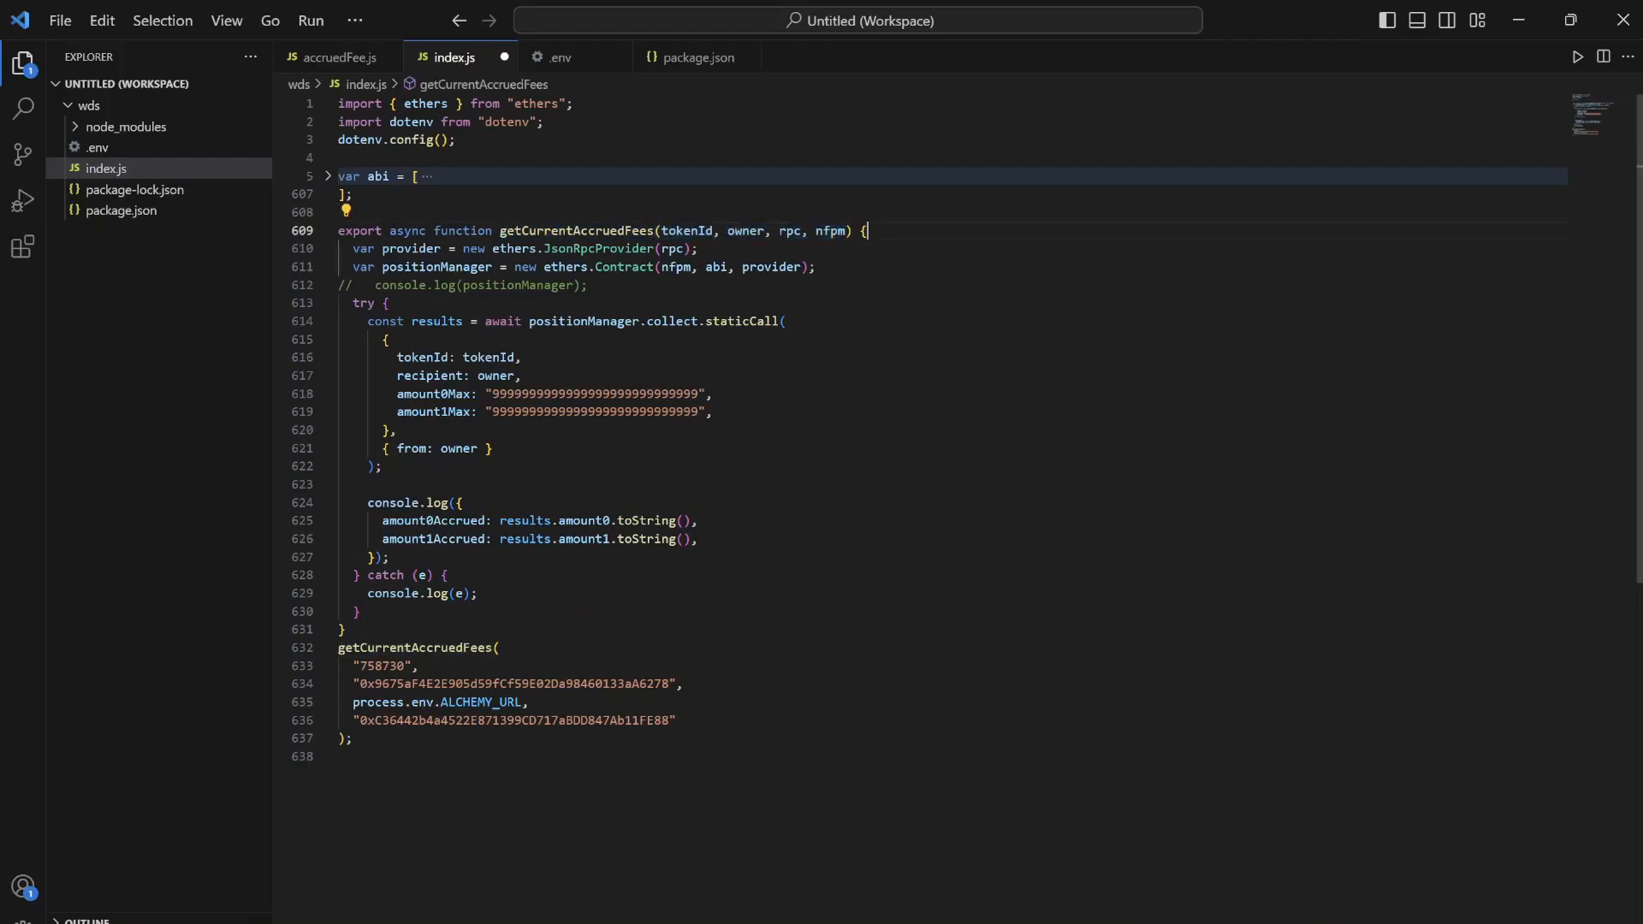
pyautogui.click(816, 266)
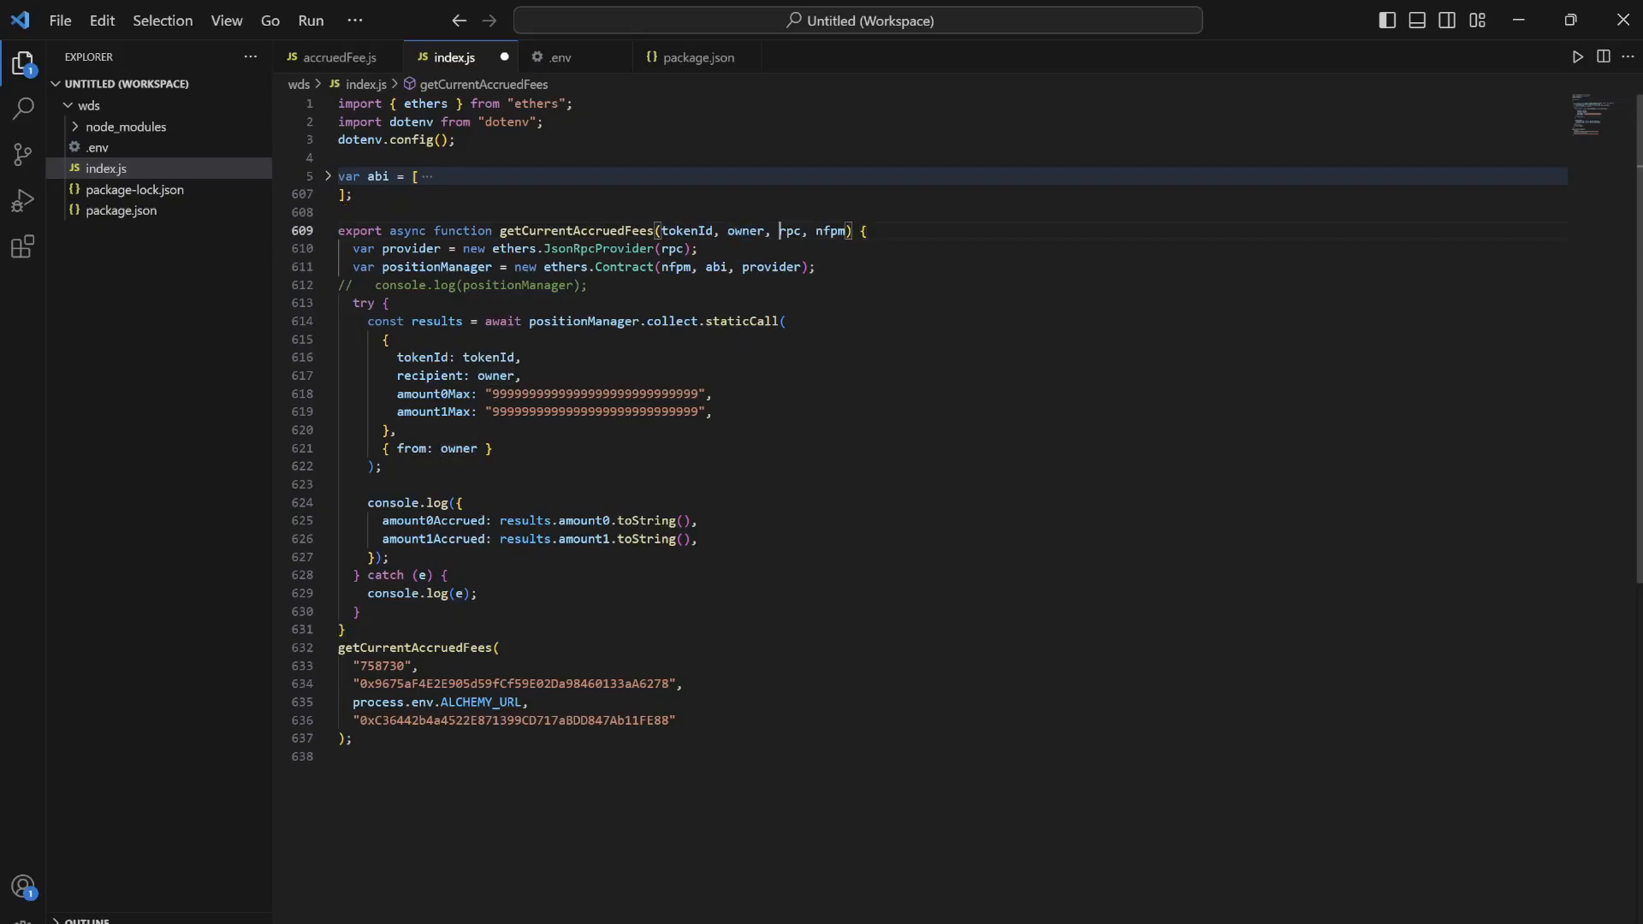
pyautogui.doubleClick(788, 230)
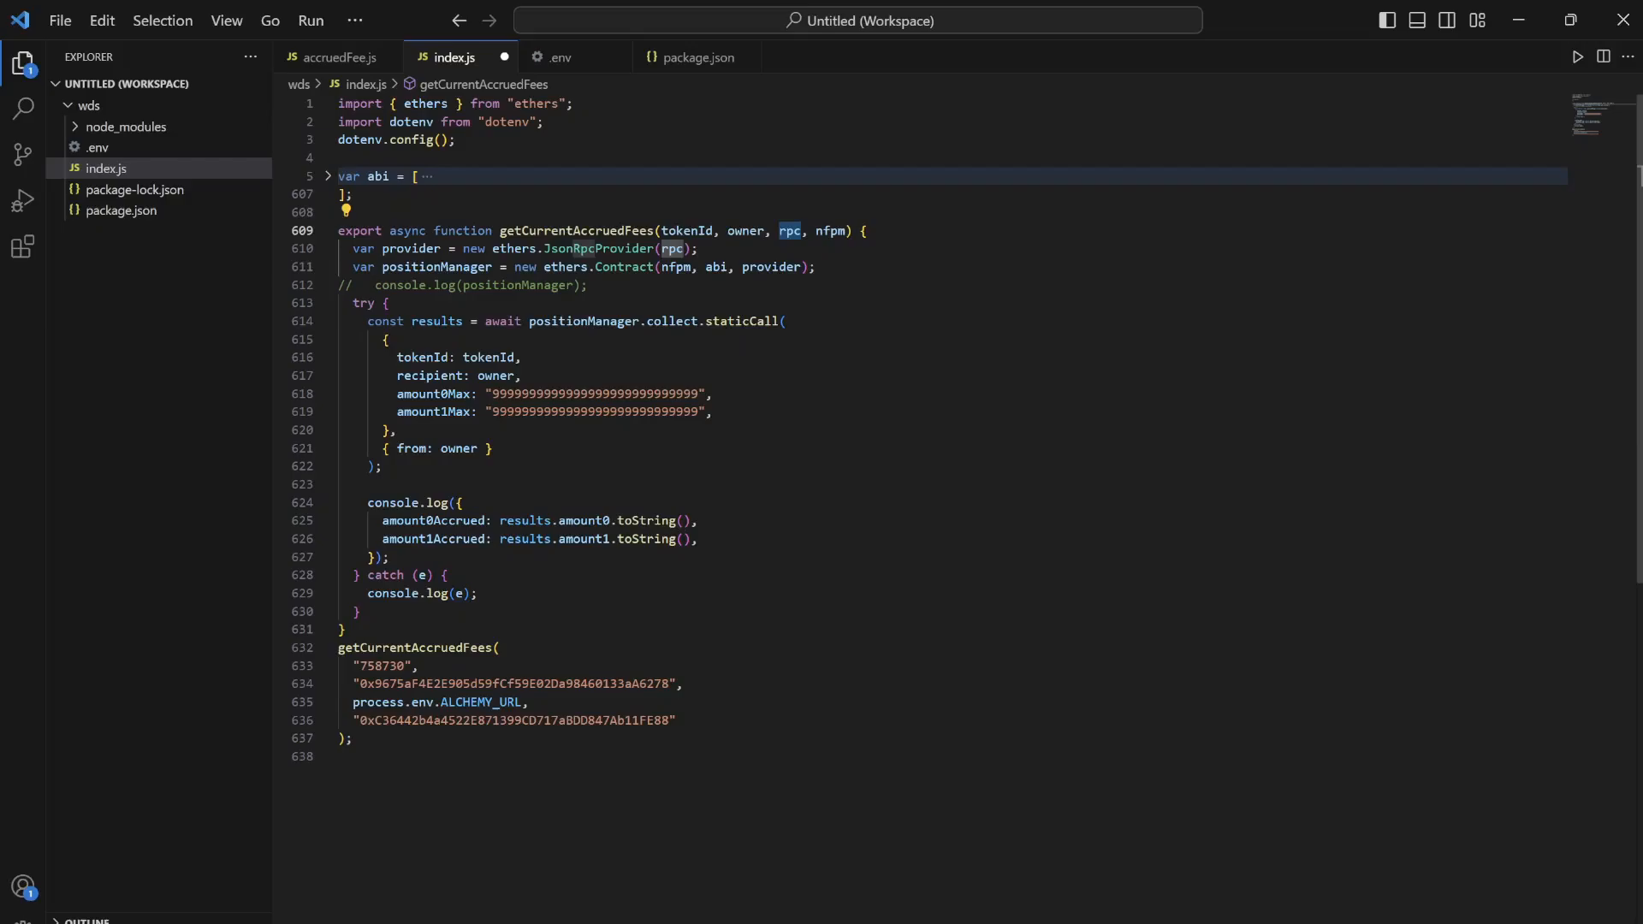
pyautogui.doubleClick(828, 230)
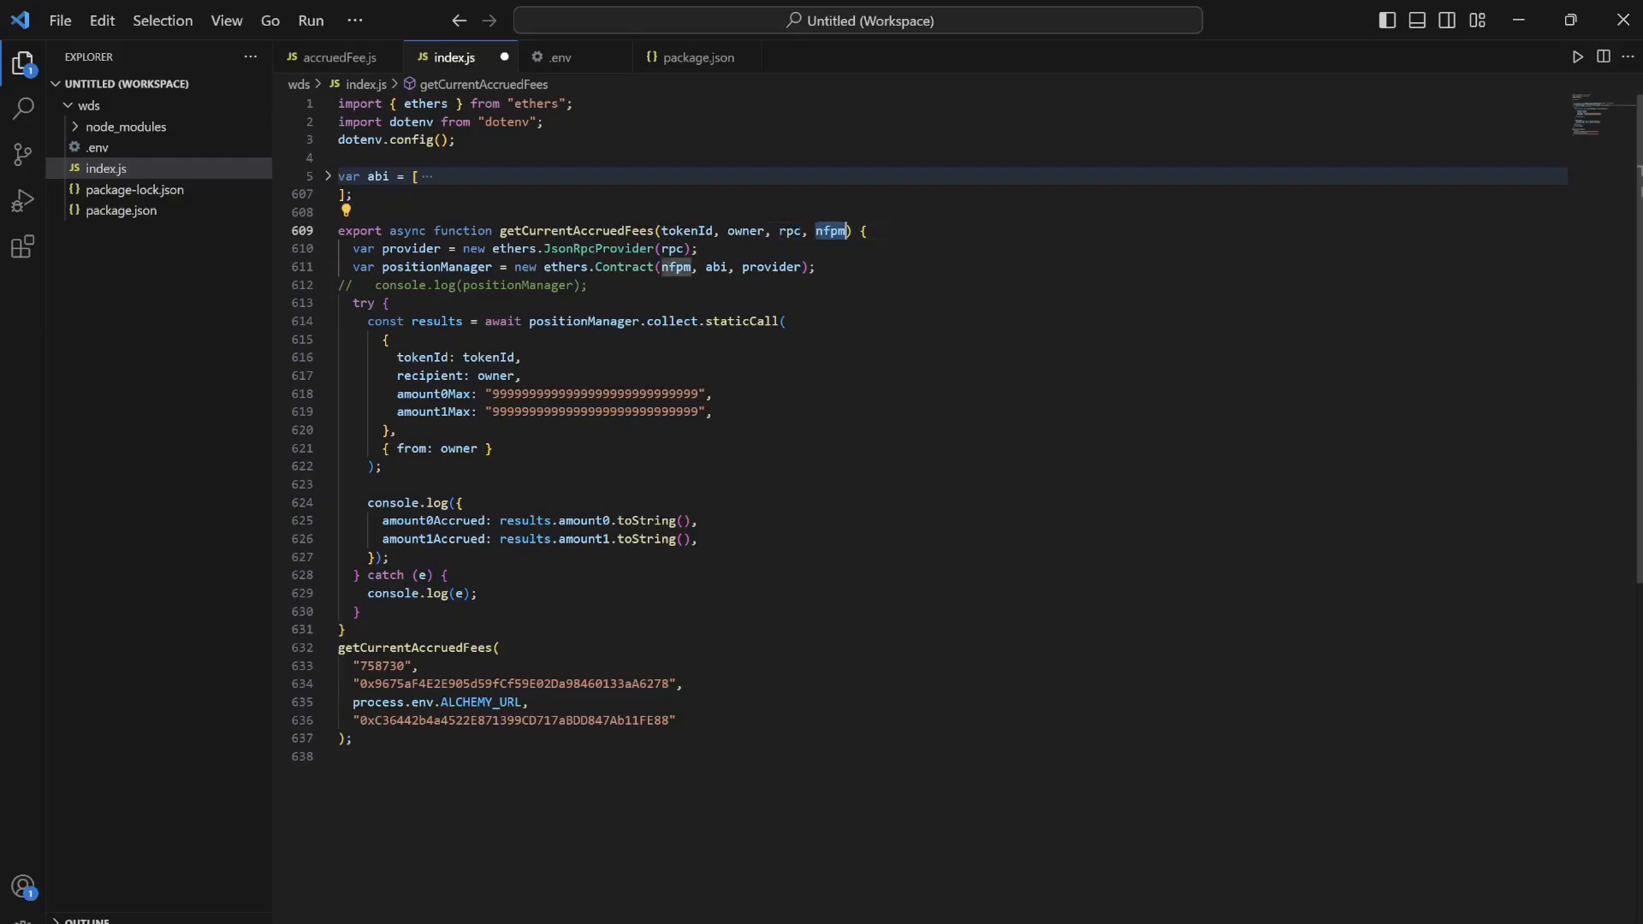
pyautogui.click(588, 284)
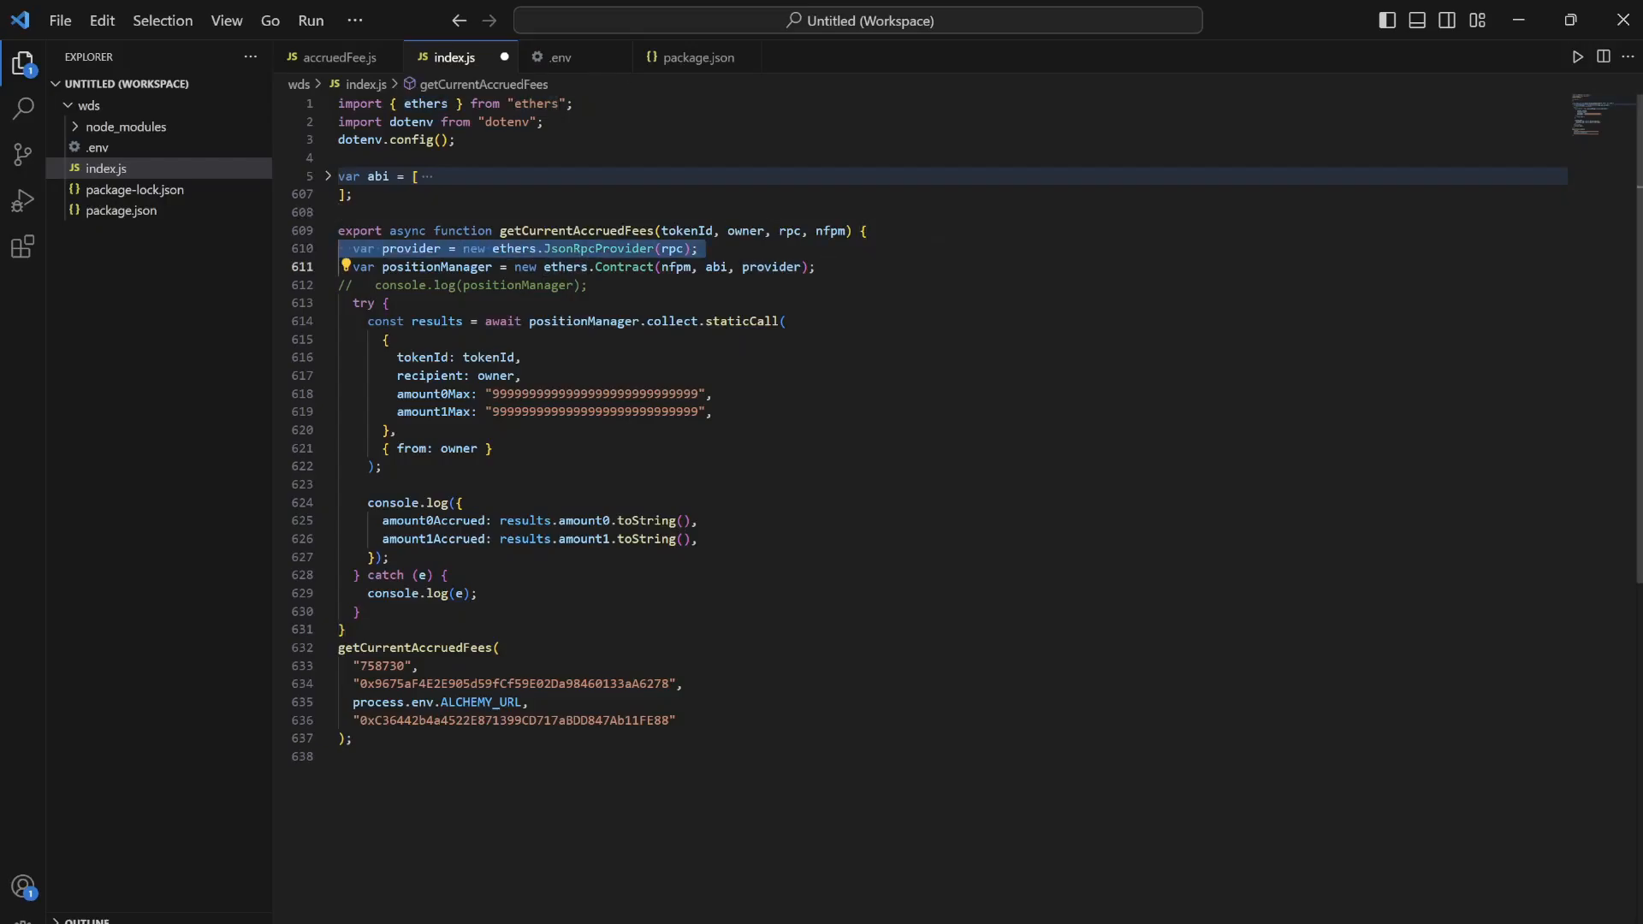
pyautogui.doubleClick(437, 266)
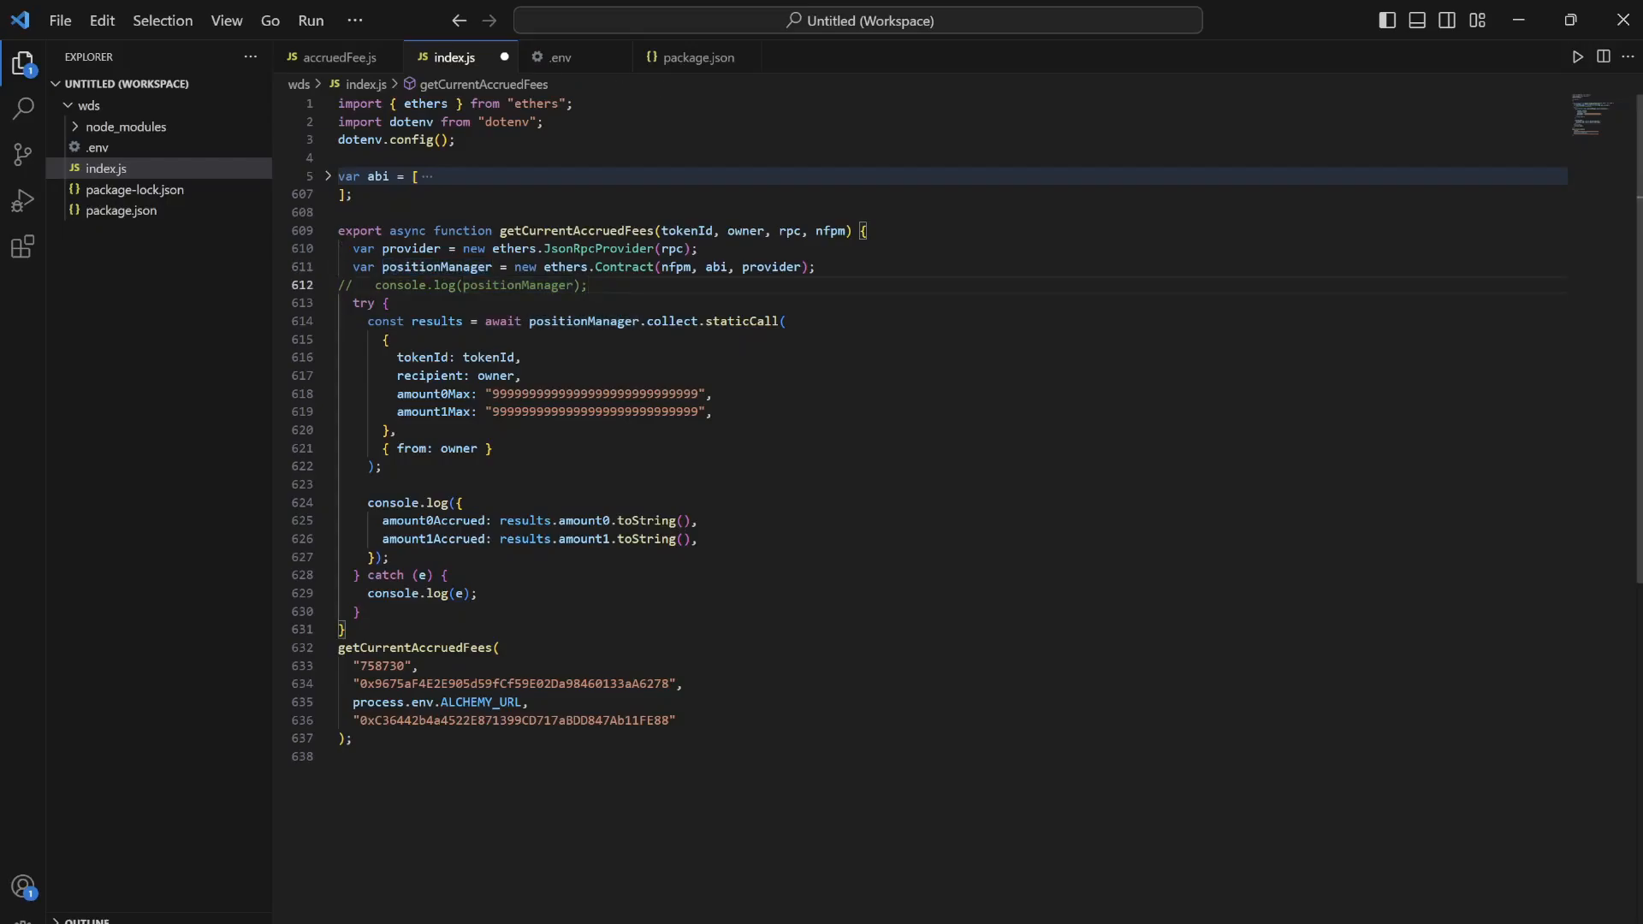
pyautogui.click(388, 303)
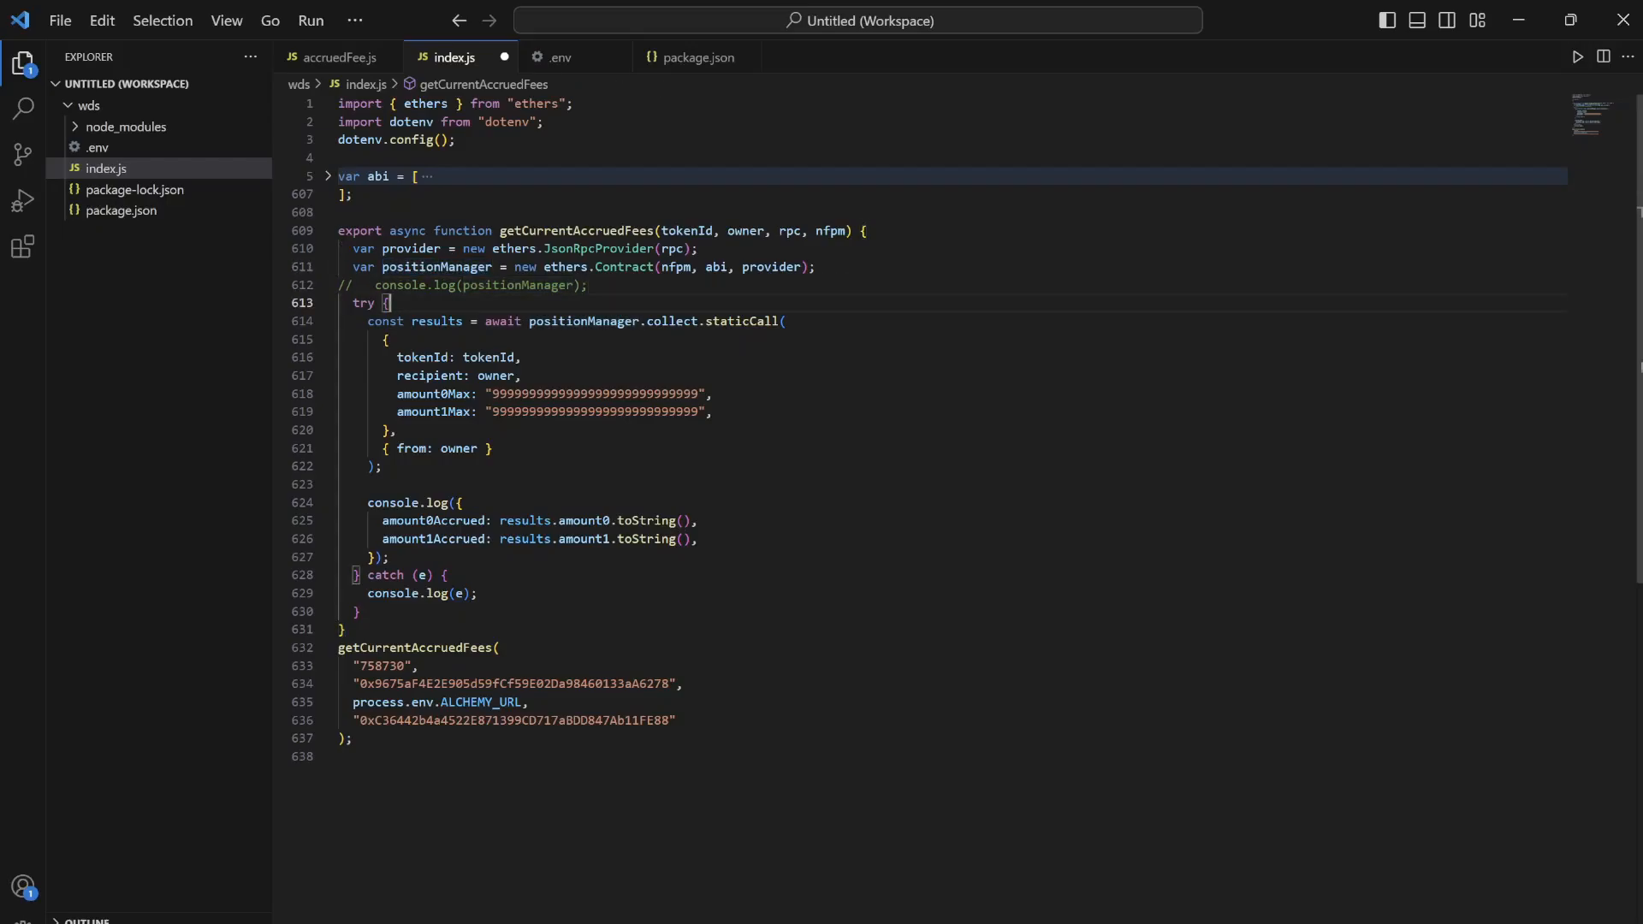
pyautogui.doubleClick(672, 321)
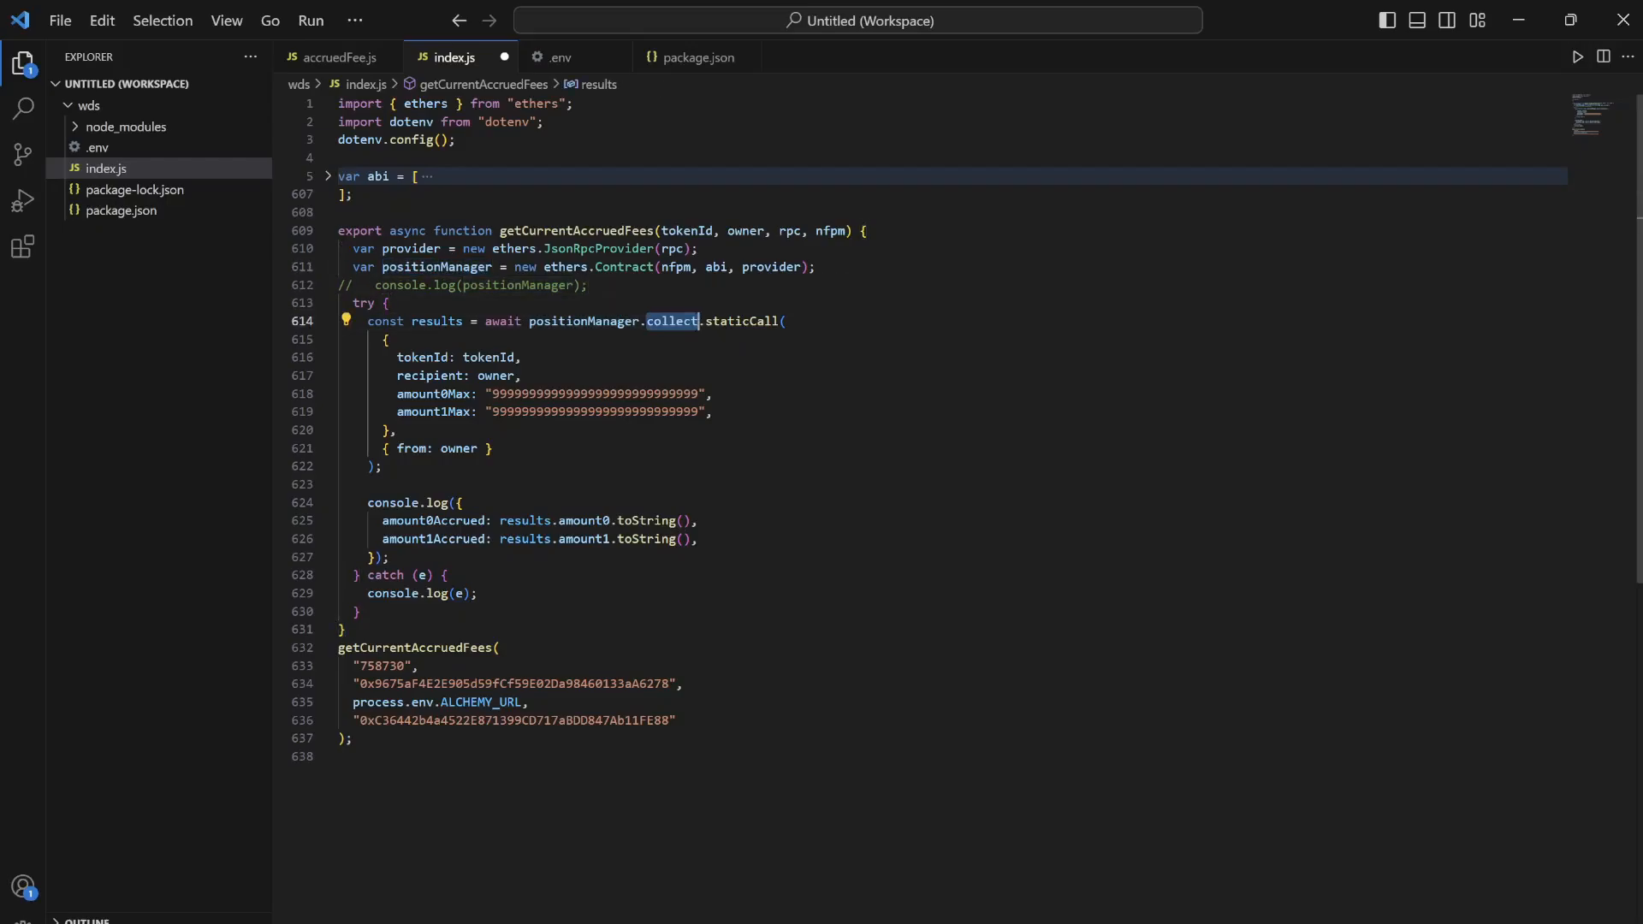
pyautogui.click(388, 303)
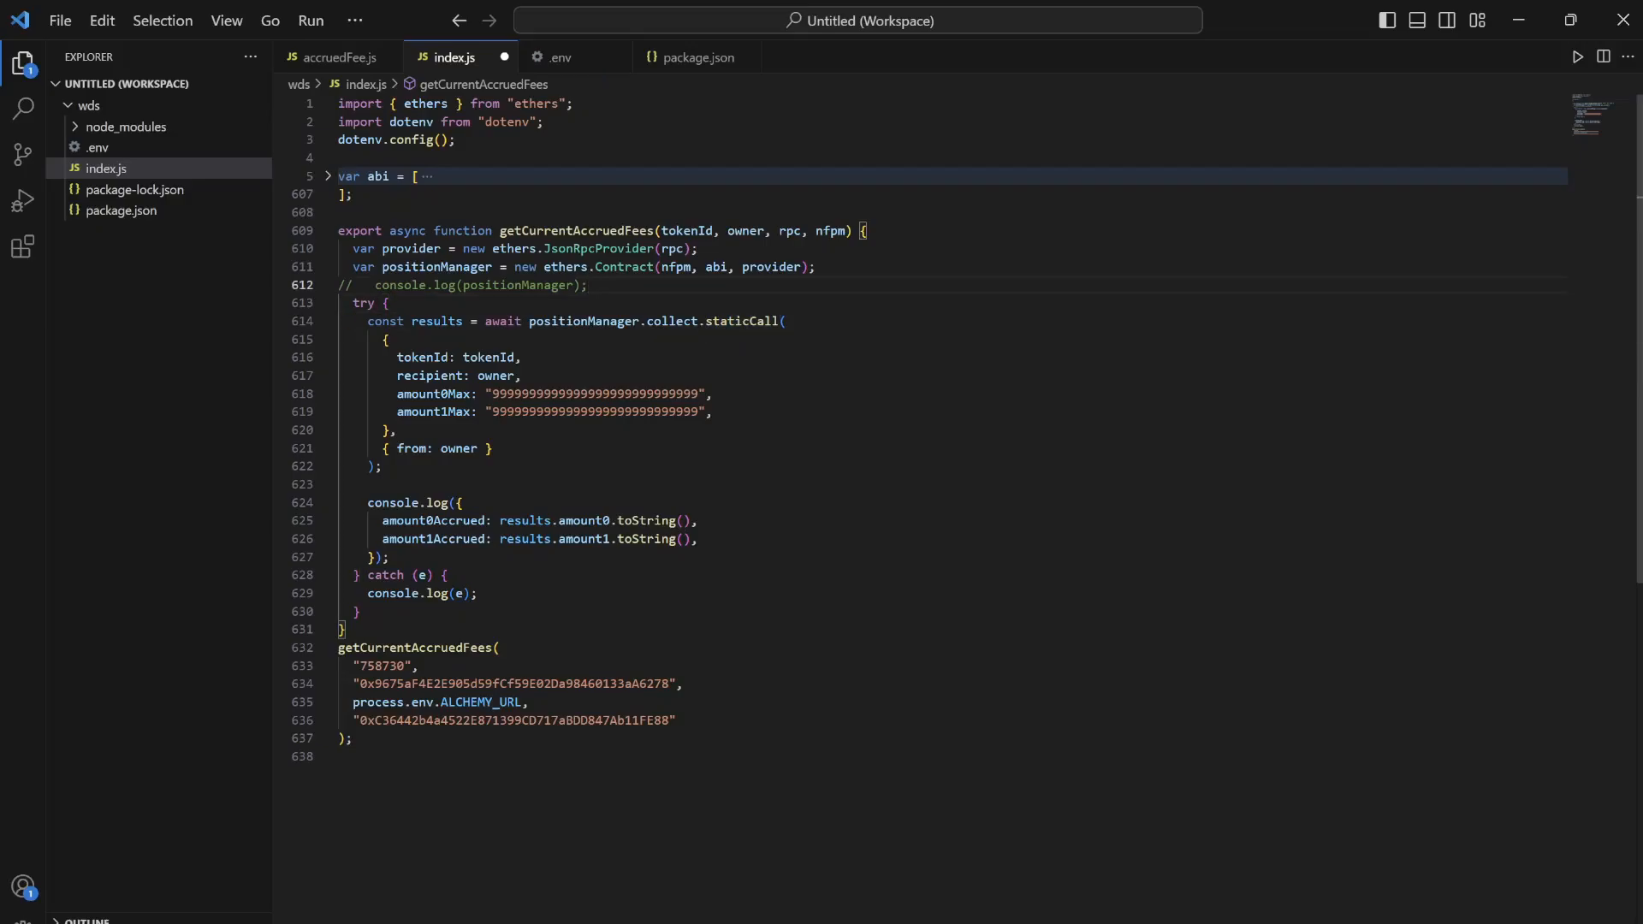
pyautogui.doubleClick(739, 322)
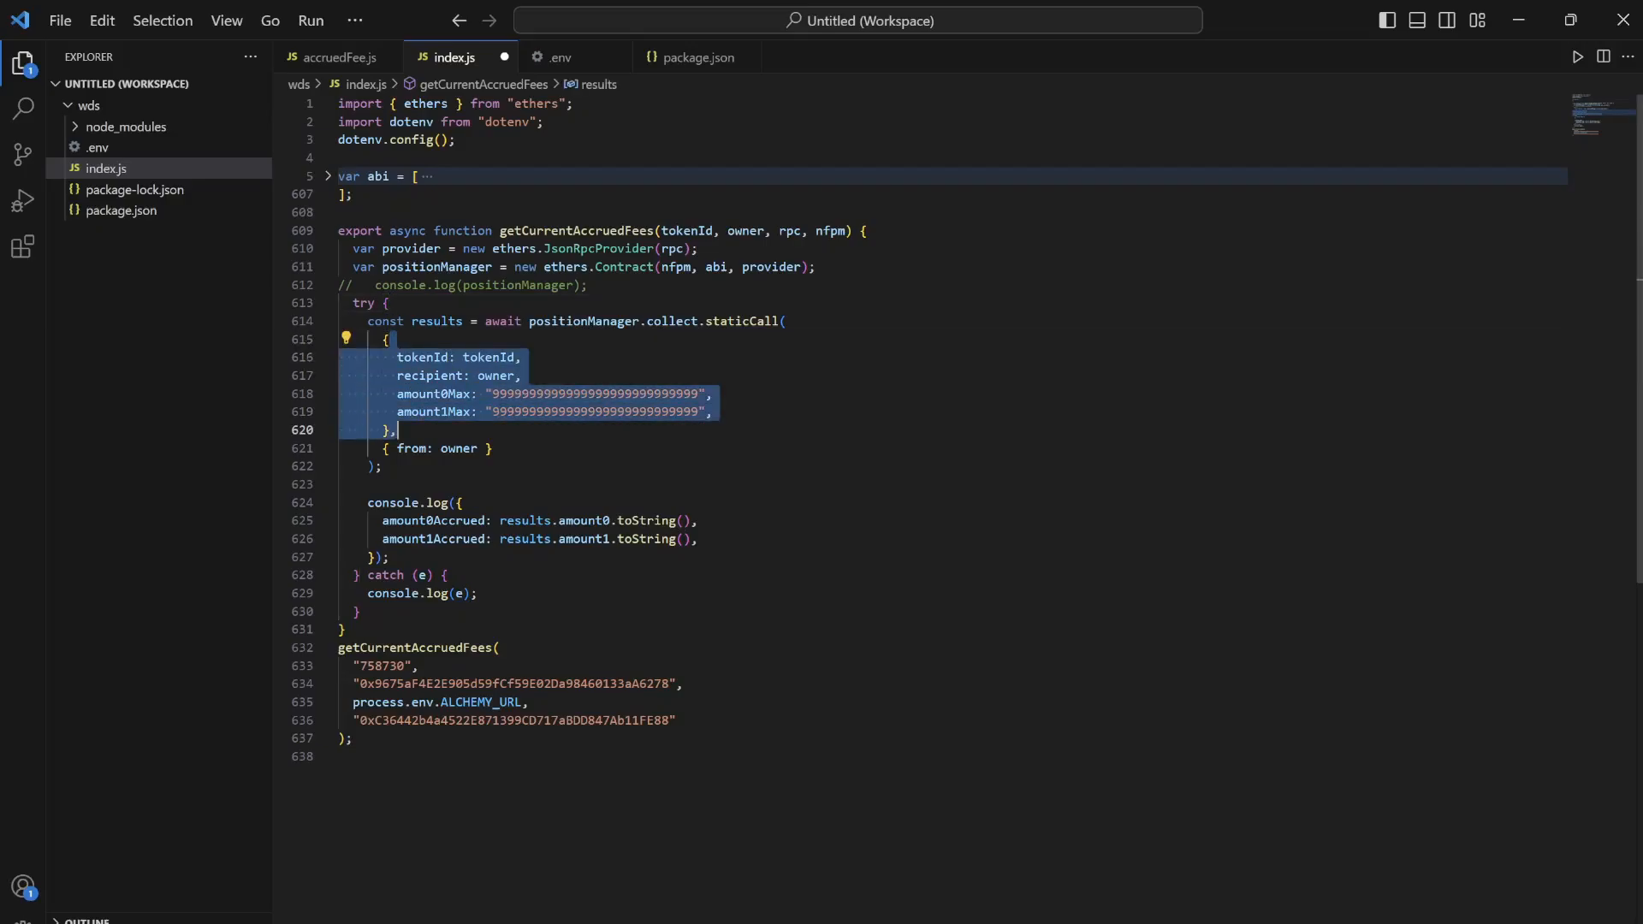
pyautogui.click(487, 356)
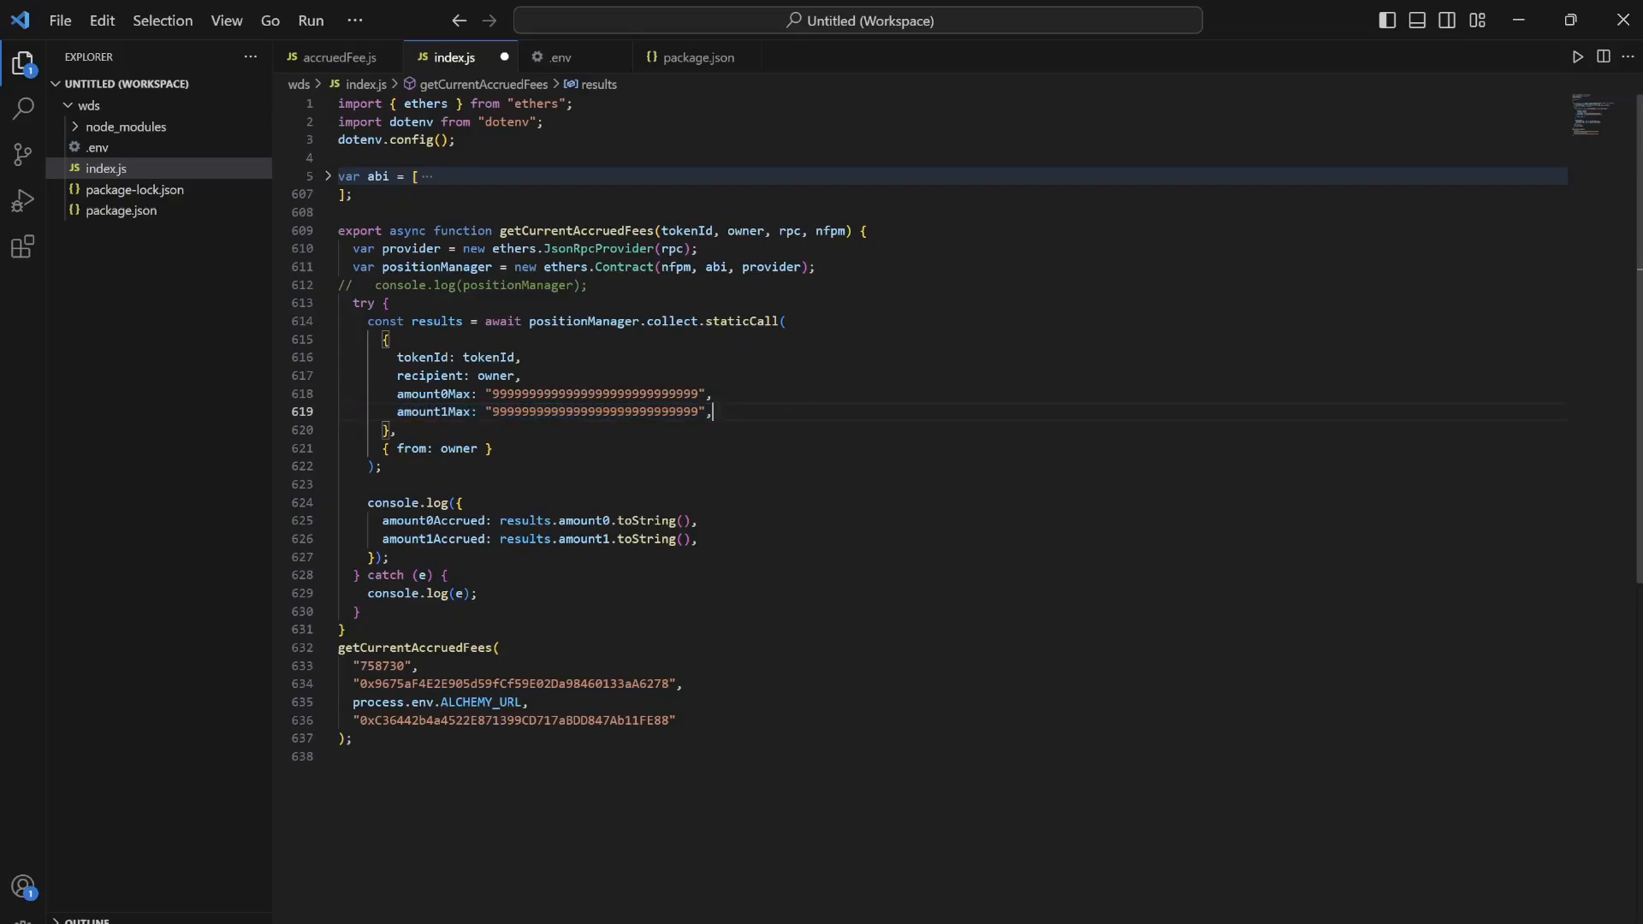
pyautogui.click(523, 375)
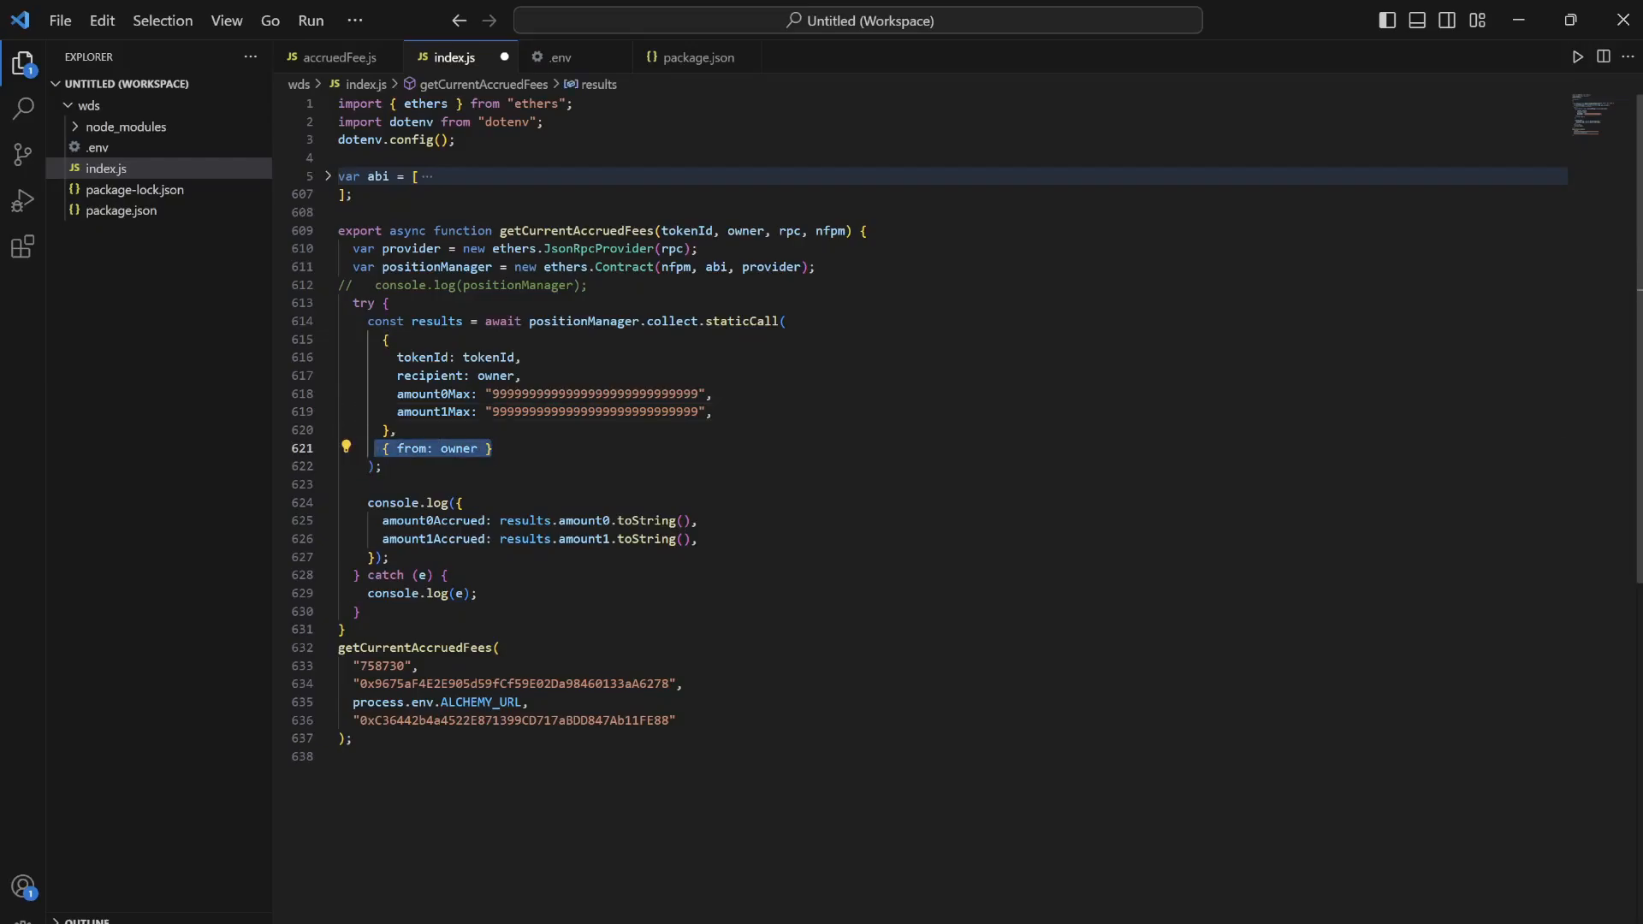
# - Review the recipient, from and tokenId fields of the collect call
pyautogui.click(387, 303)
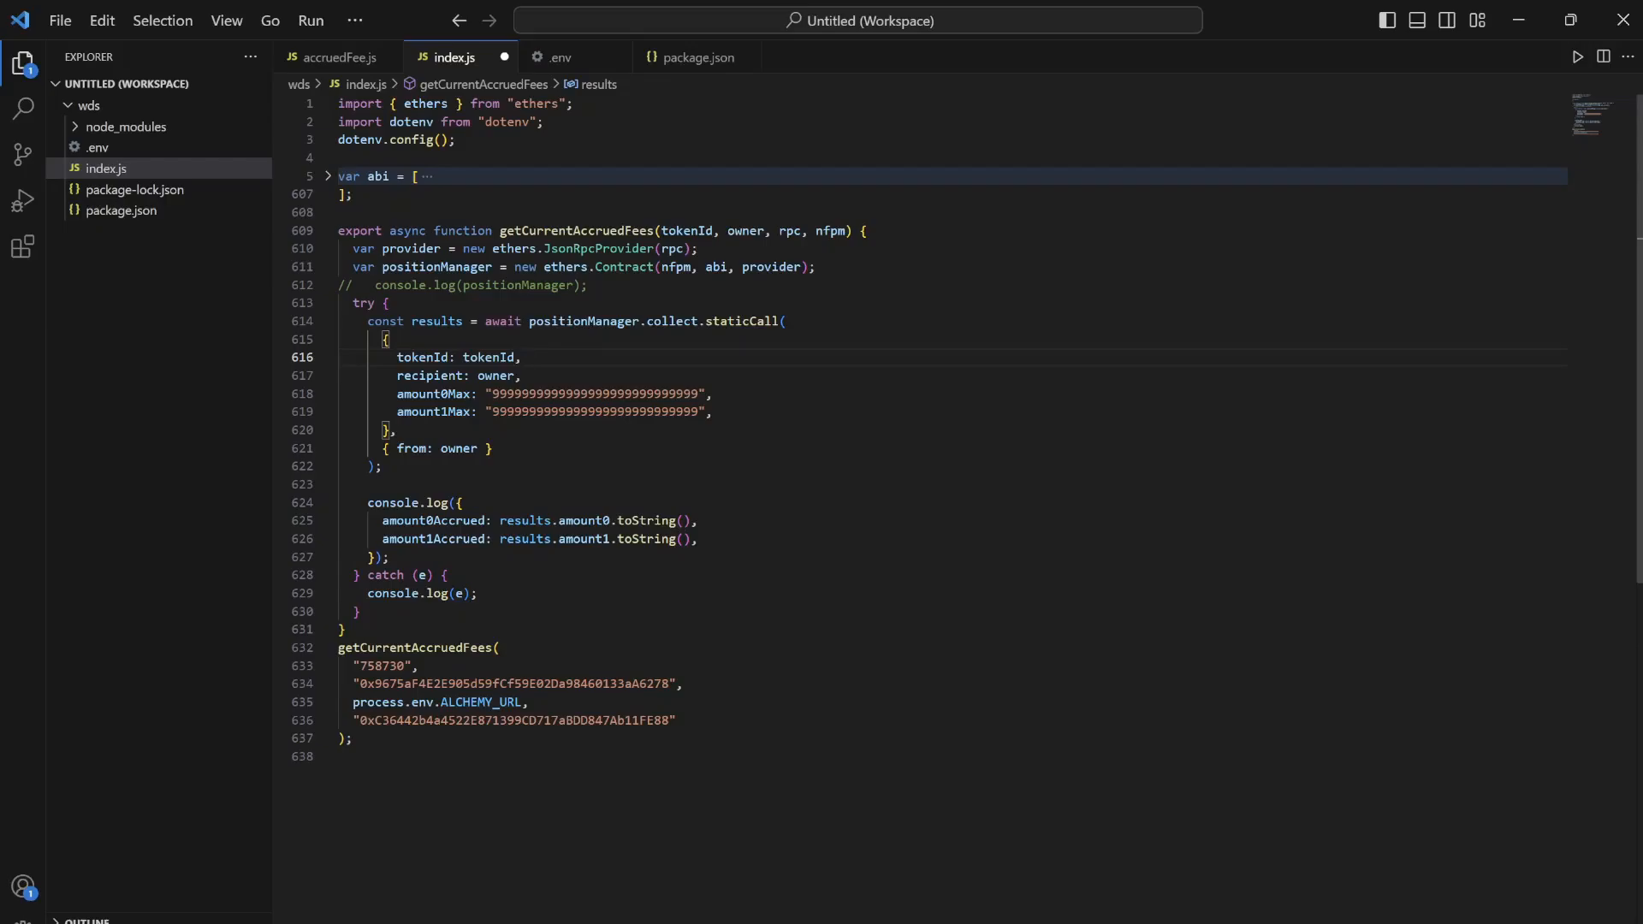
pyautogui.doubleClick(672, 321)
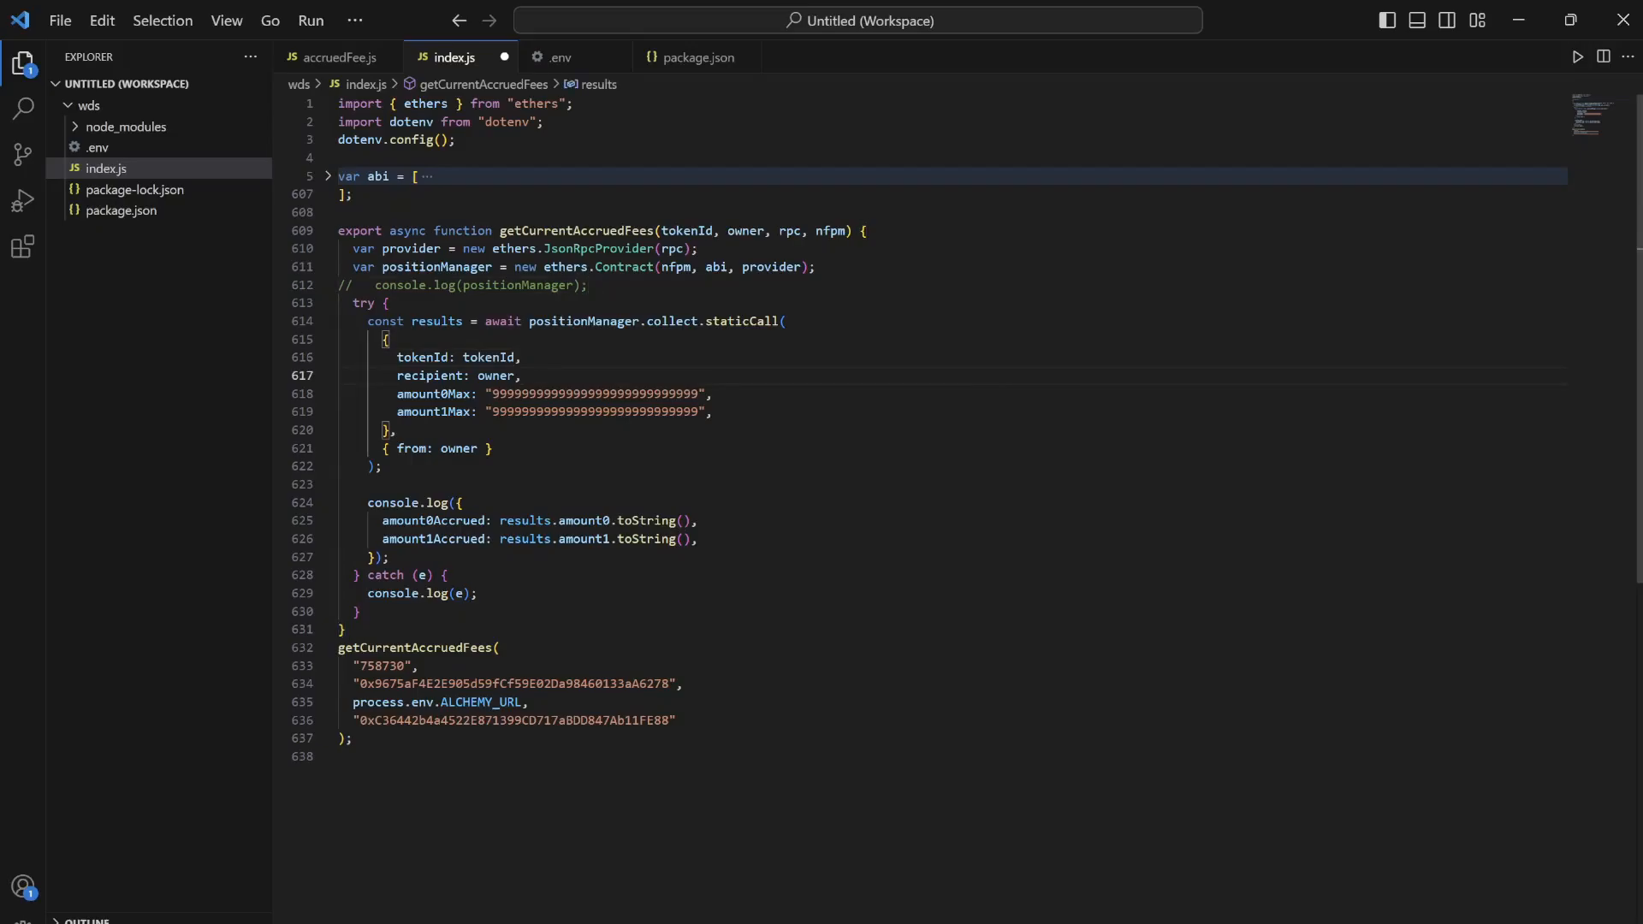
pyautogui.doubleClick(411, 448)
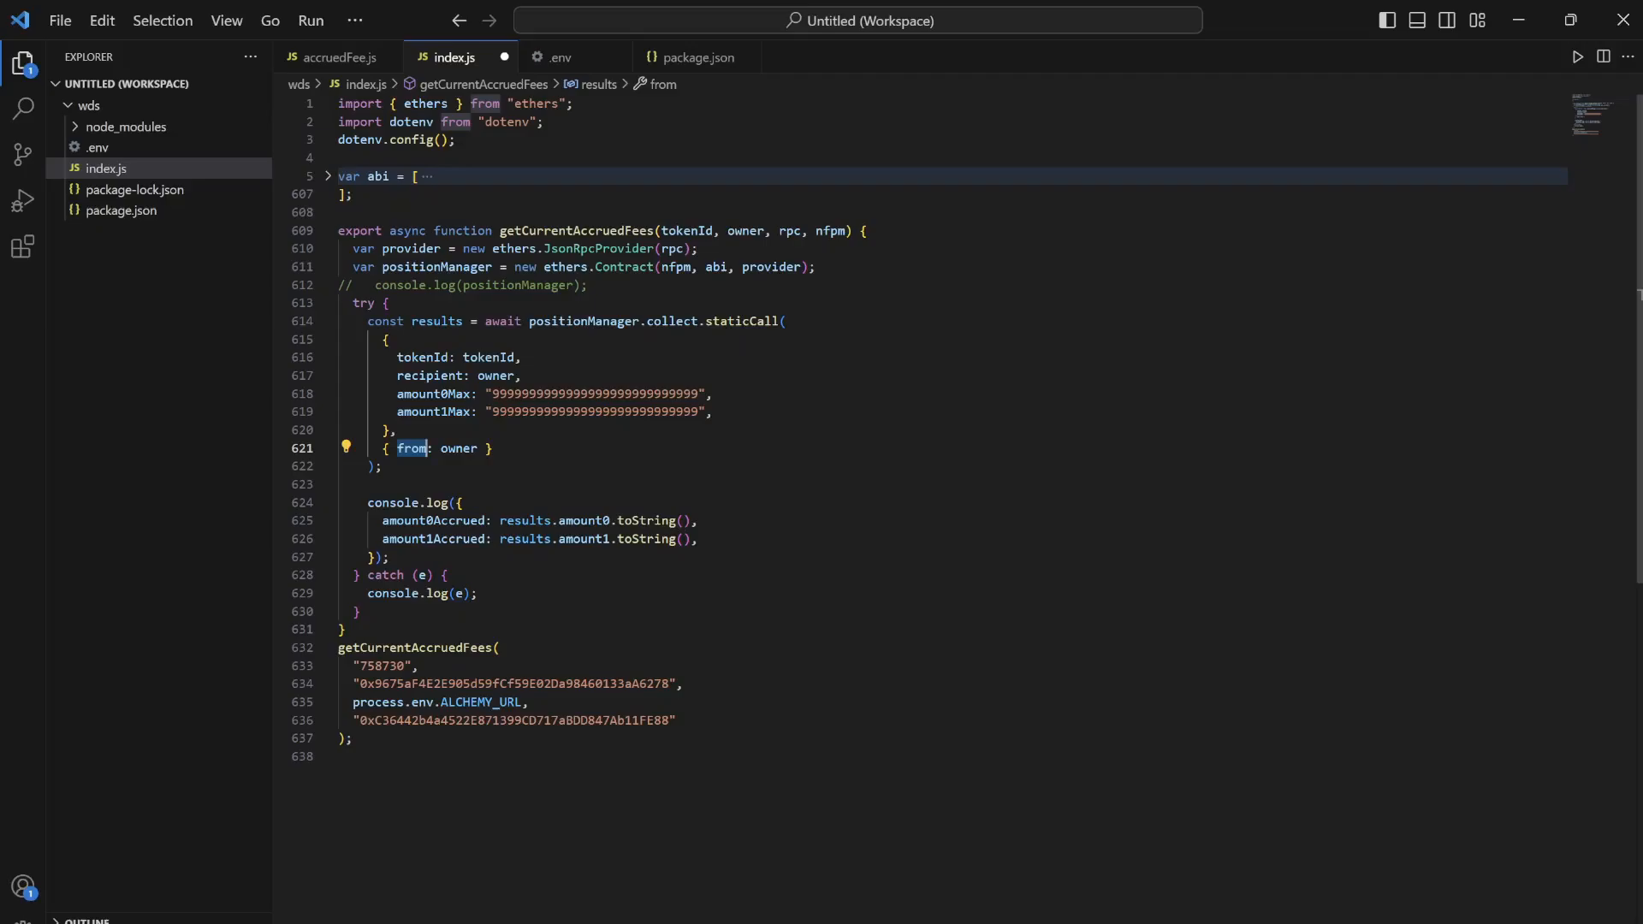
pyautogui.click(481, 447)
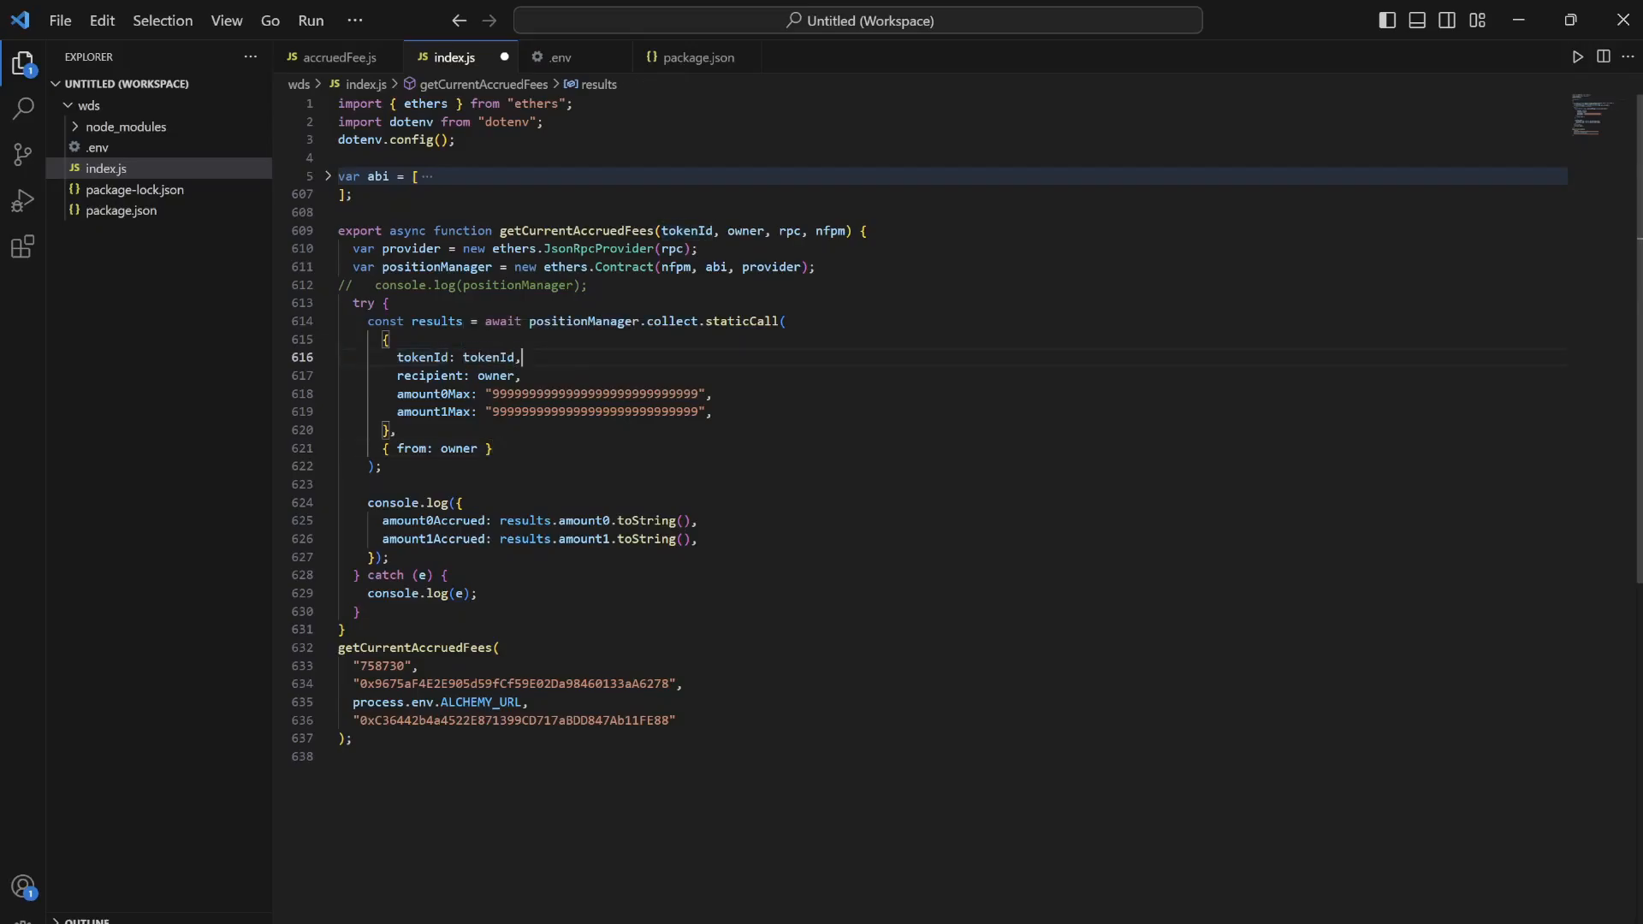
pyautogui.doubleClick(434, 521)
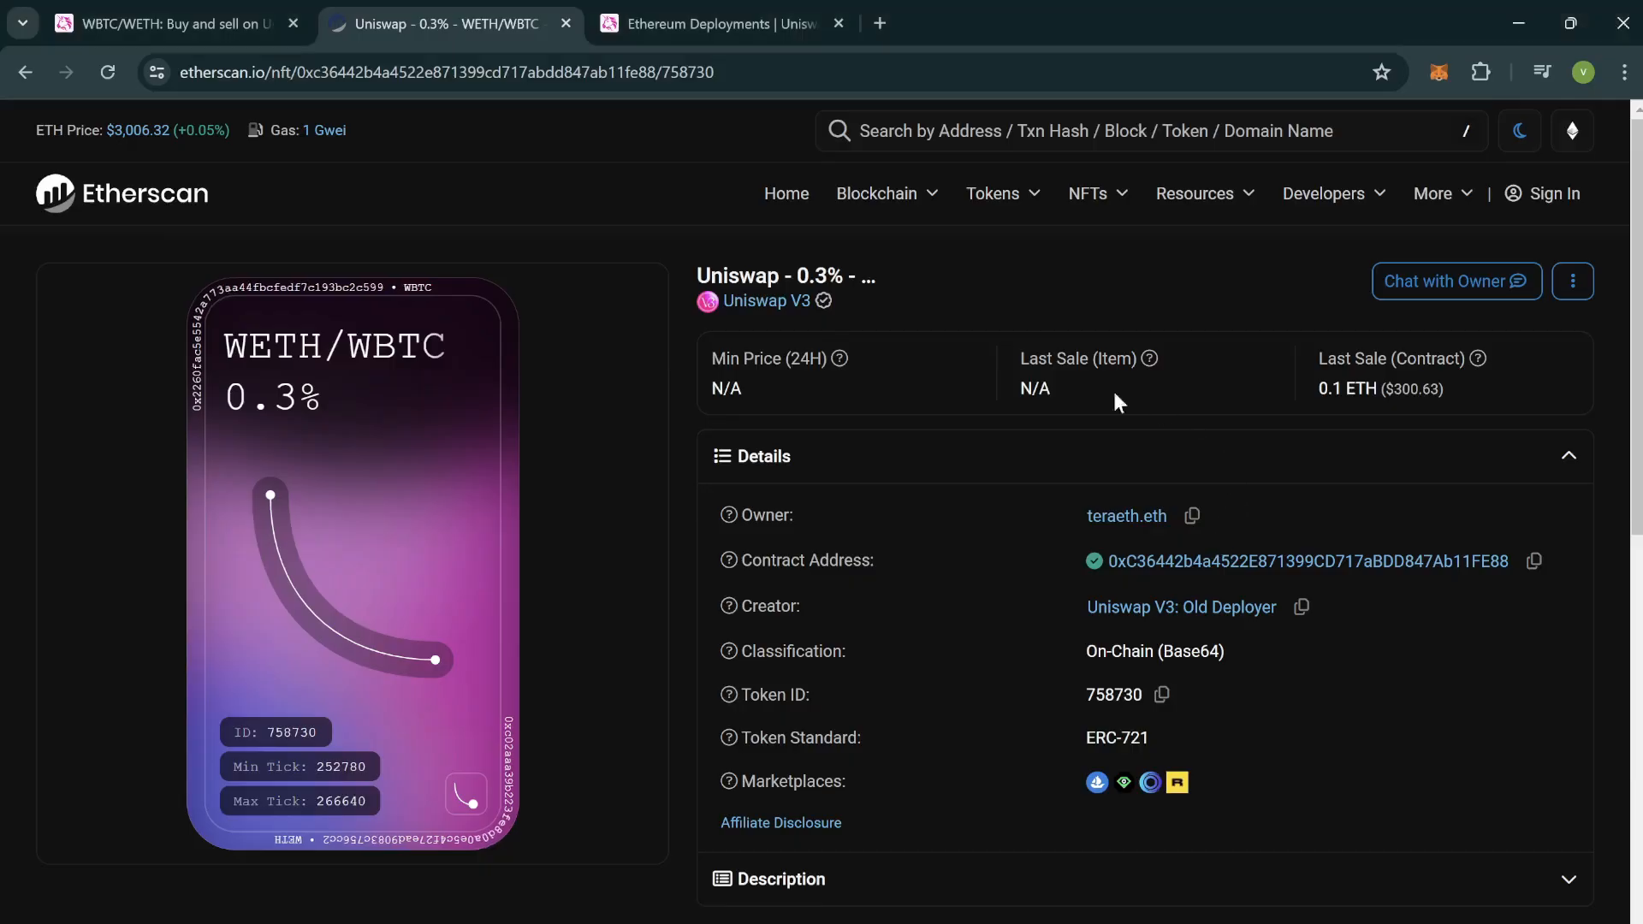
# - Compare Etherscan's contract address for position 758730 with the manager address on line 636
pyautogui.press('alt+tab')
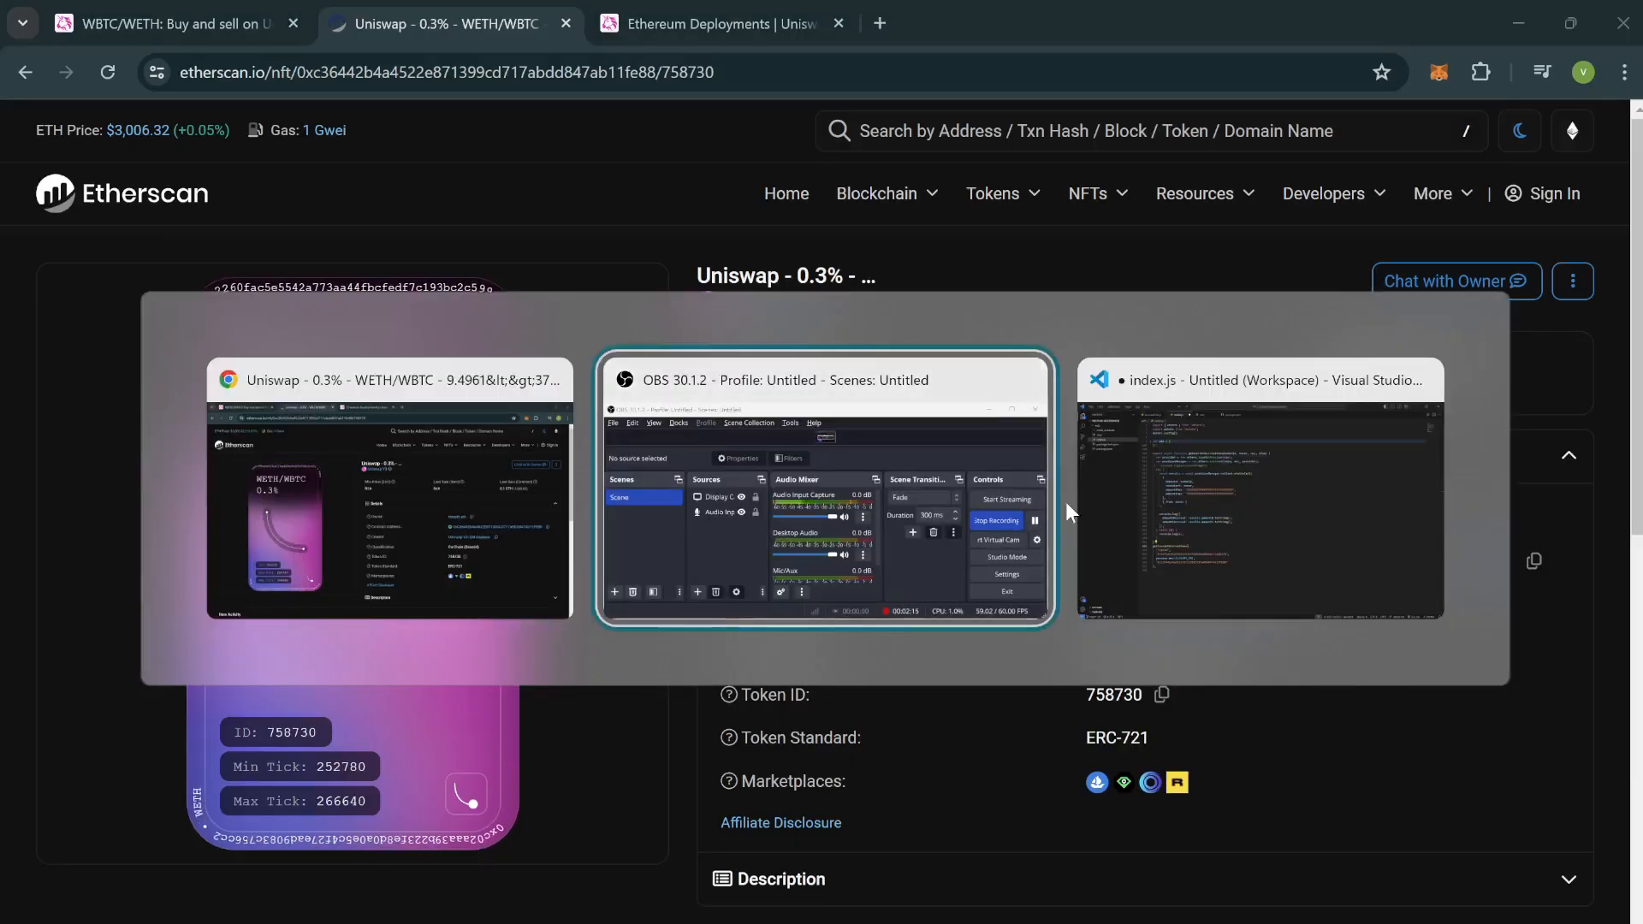
pyautogui.moveTo(1190, 578)
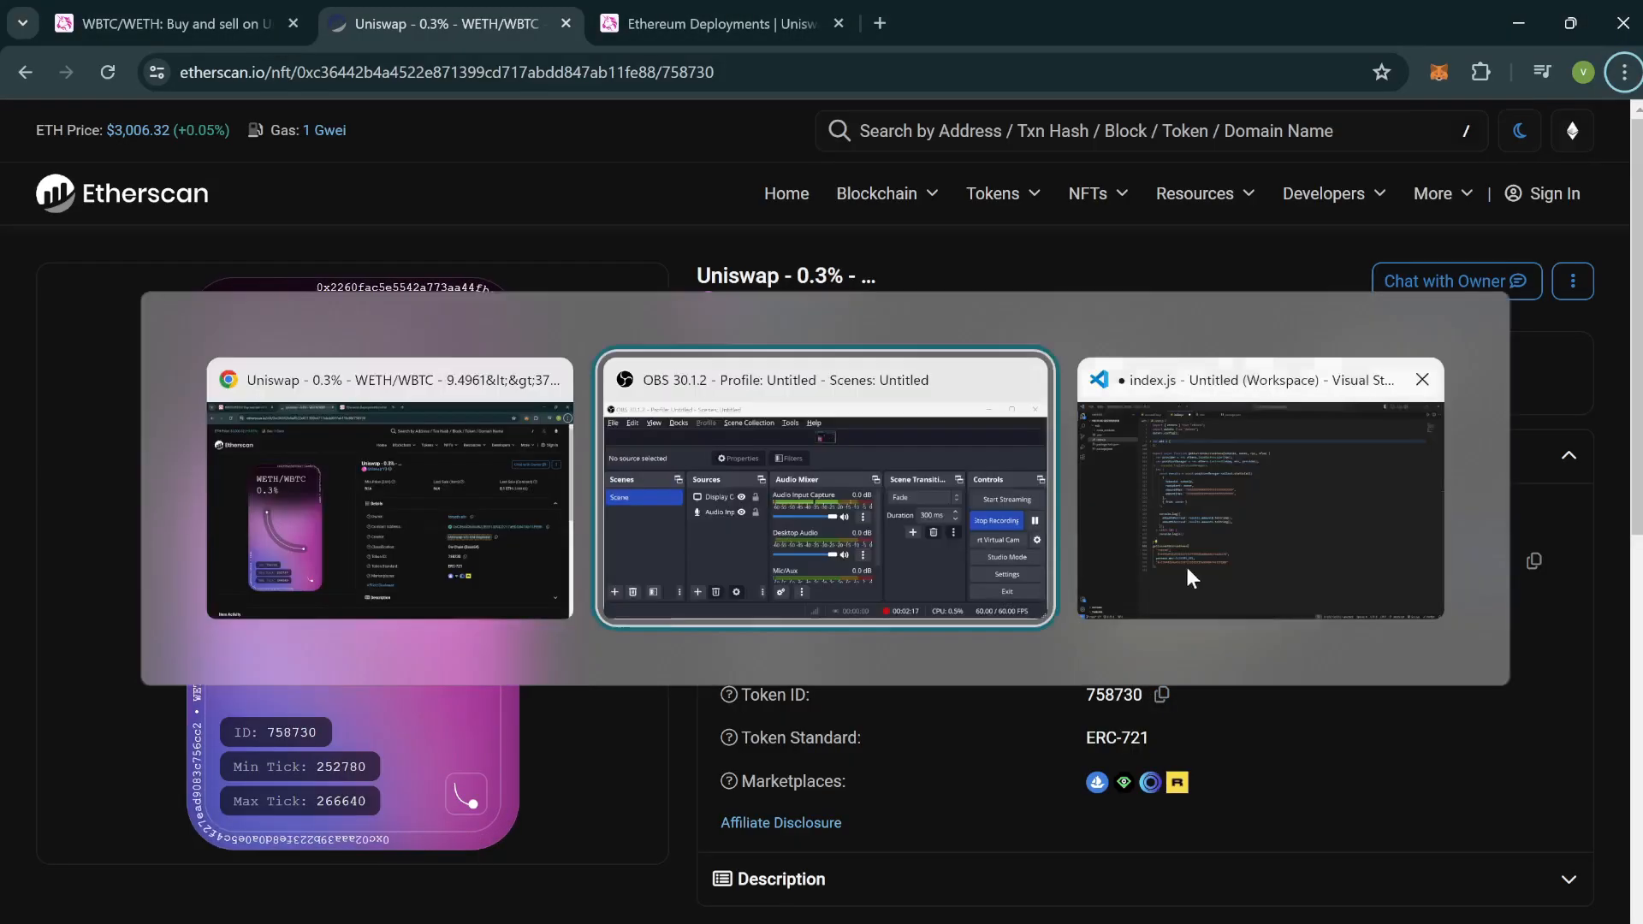
pyautogui.click(1258, 493)
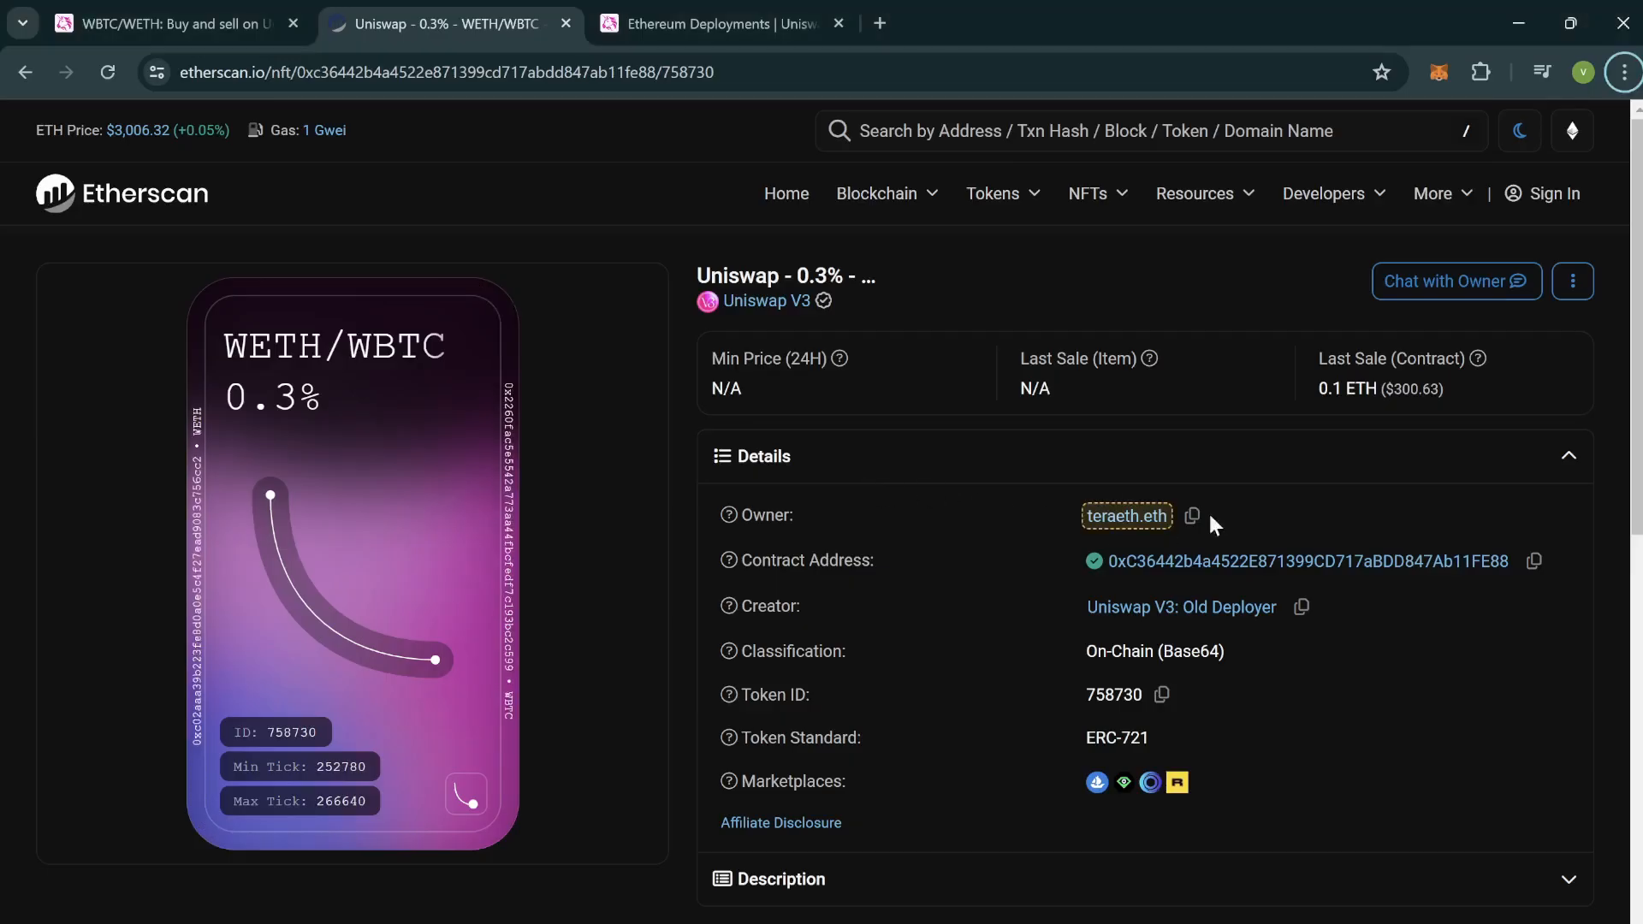
pyautogui.moveTo(1192, 515)
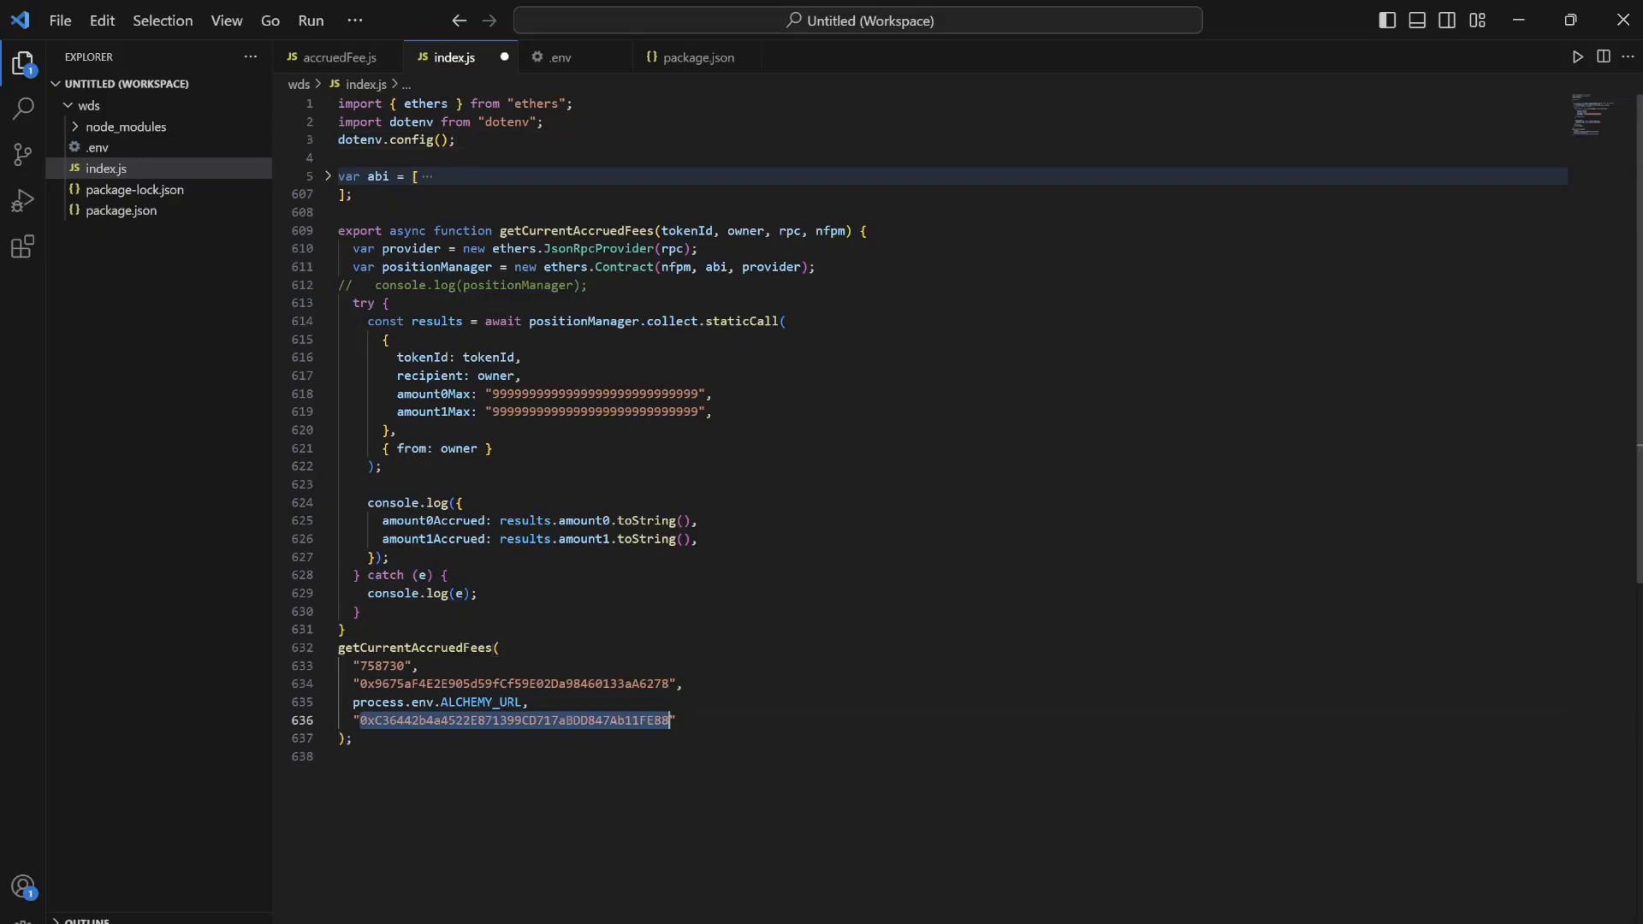
pyautogui.press('alt+tab')
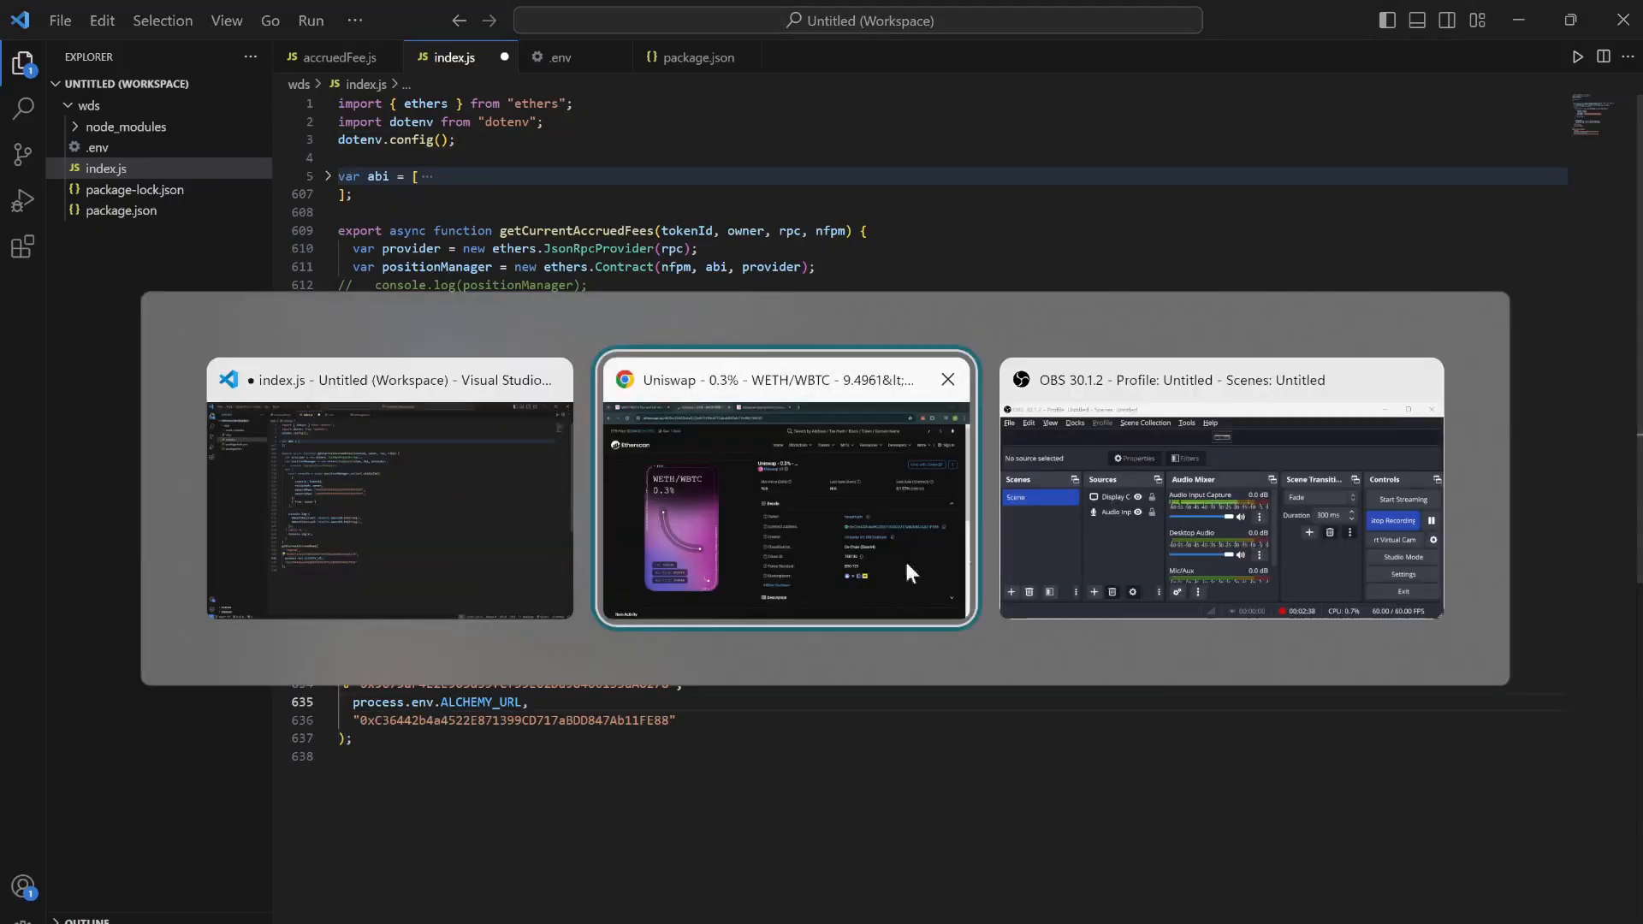
# - Find NonfungiblePositionManager 0xC36442b4…FE88 in Uniswap Docs' Ethereum deployments table
pyautogui.click(783, 487)
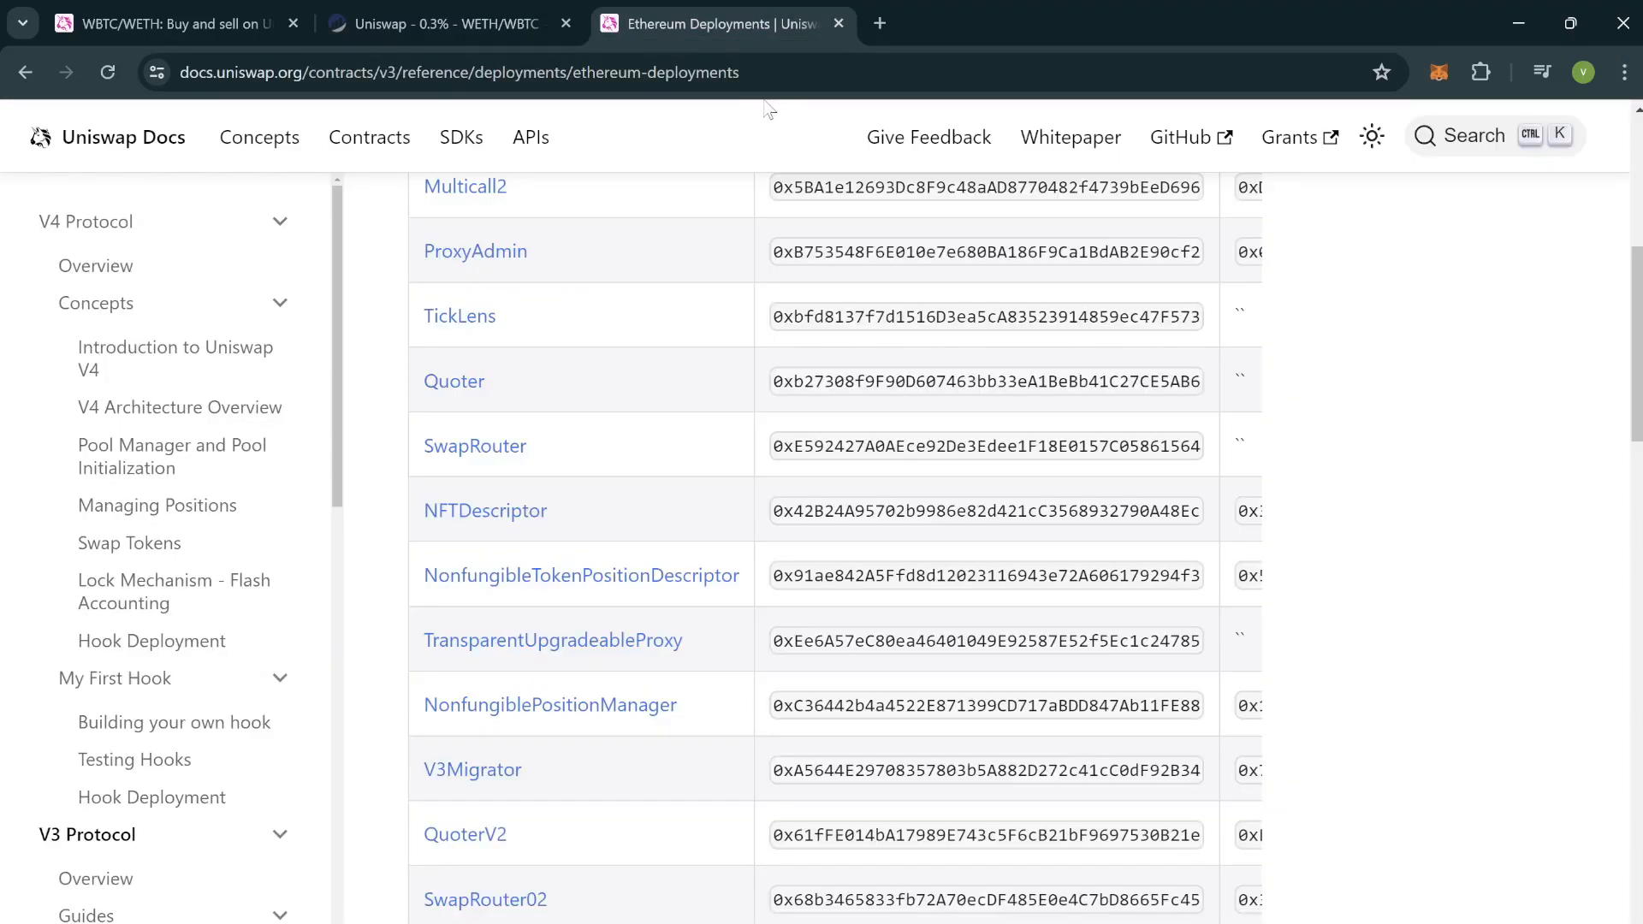
pyautogui.moveTo(831, 304)
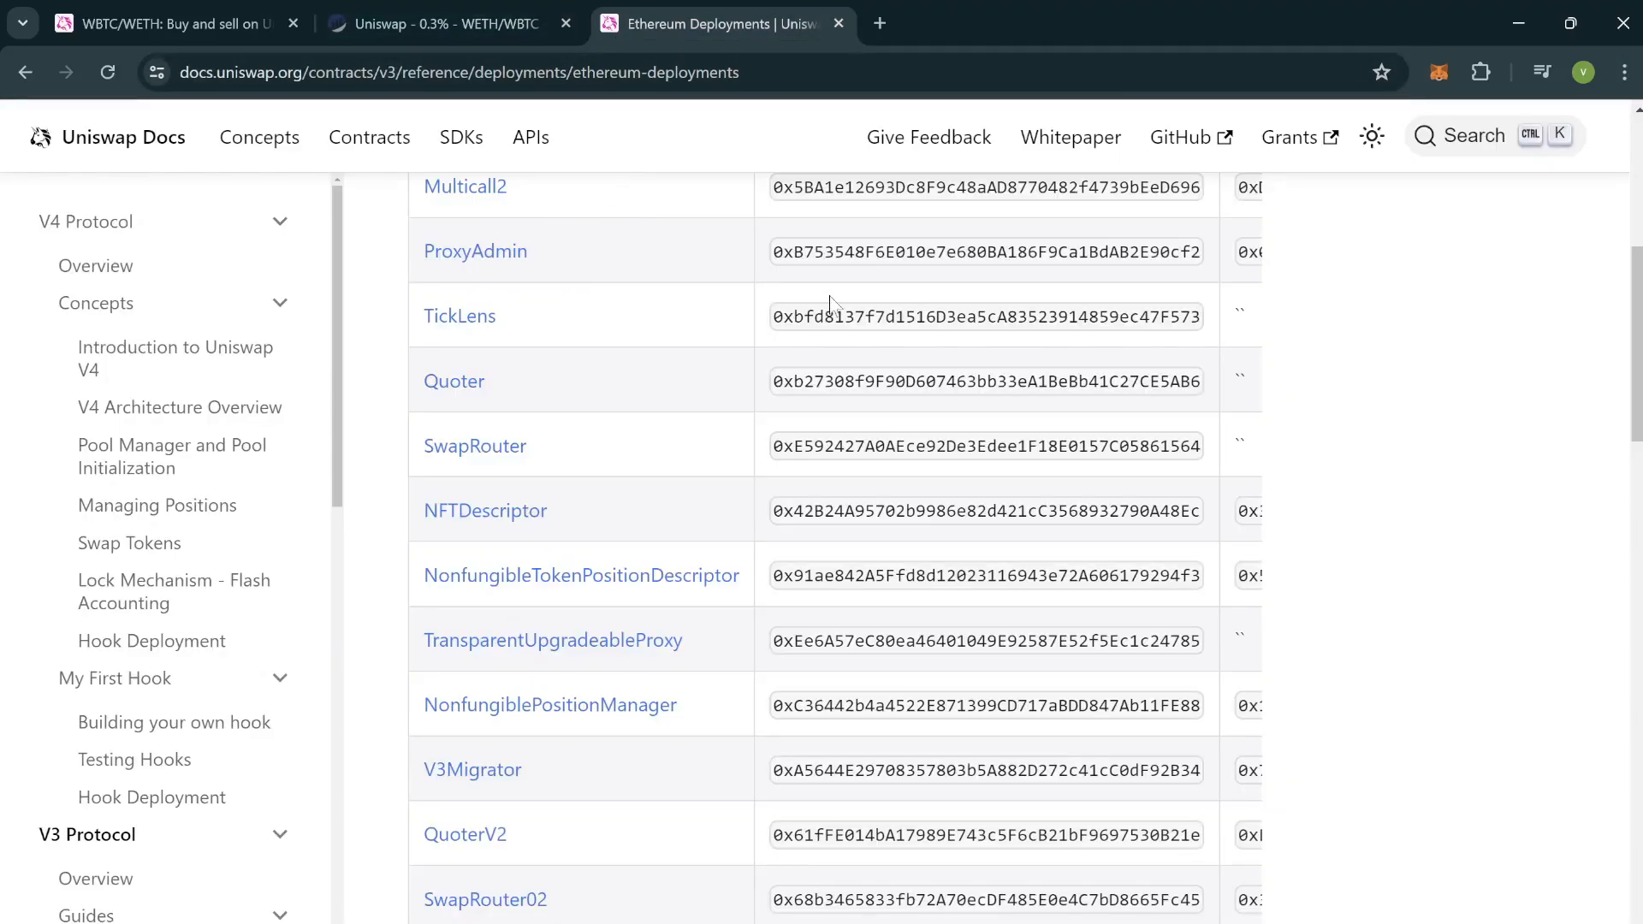
pyautogui.moveTo(1381, 337)
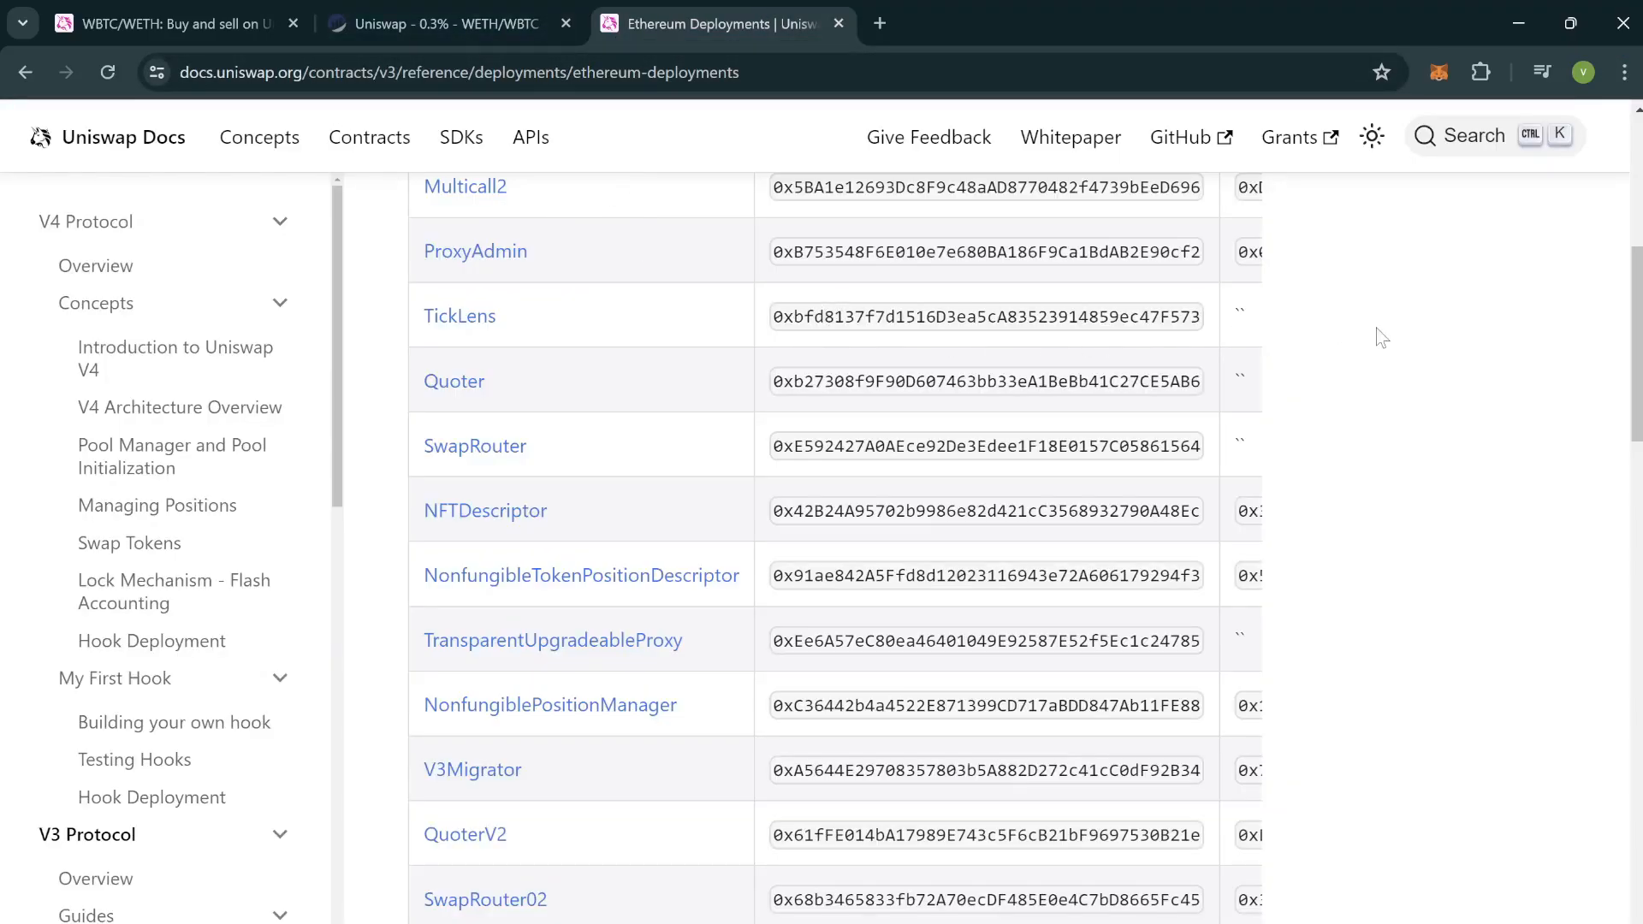
pyautogui.scroll(3)
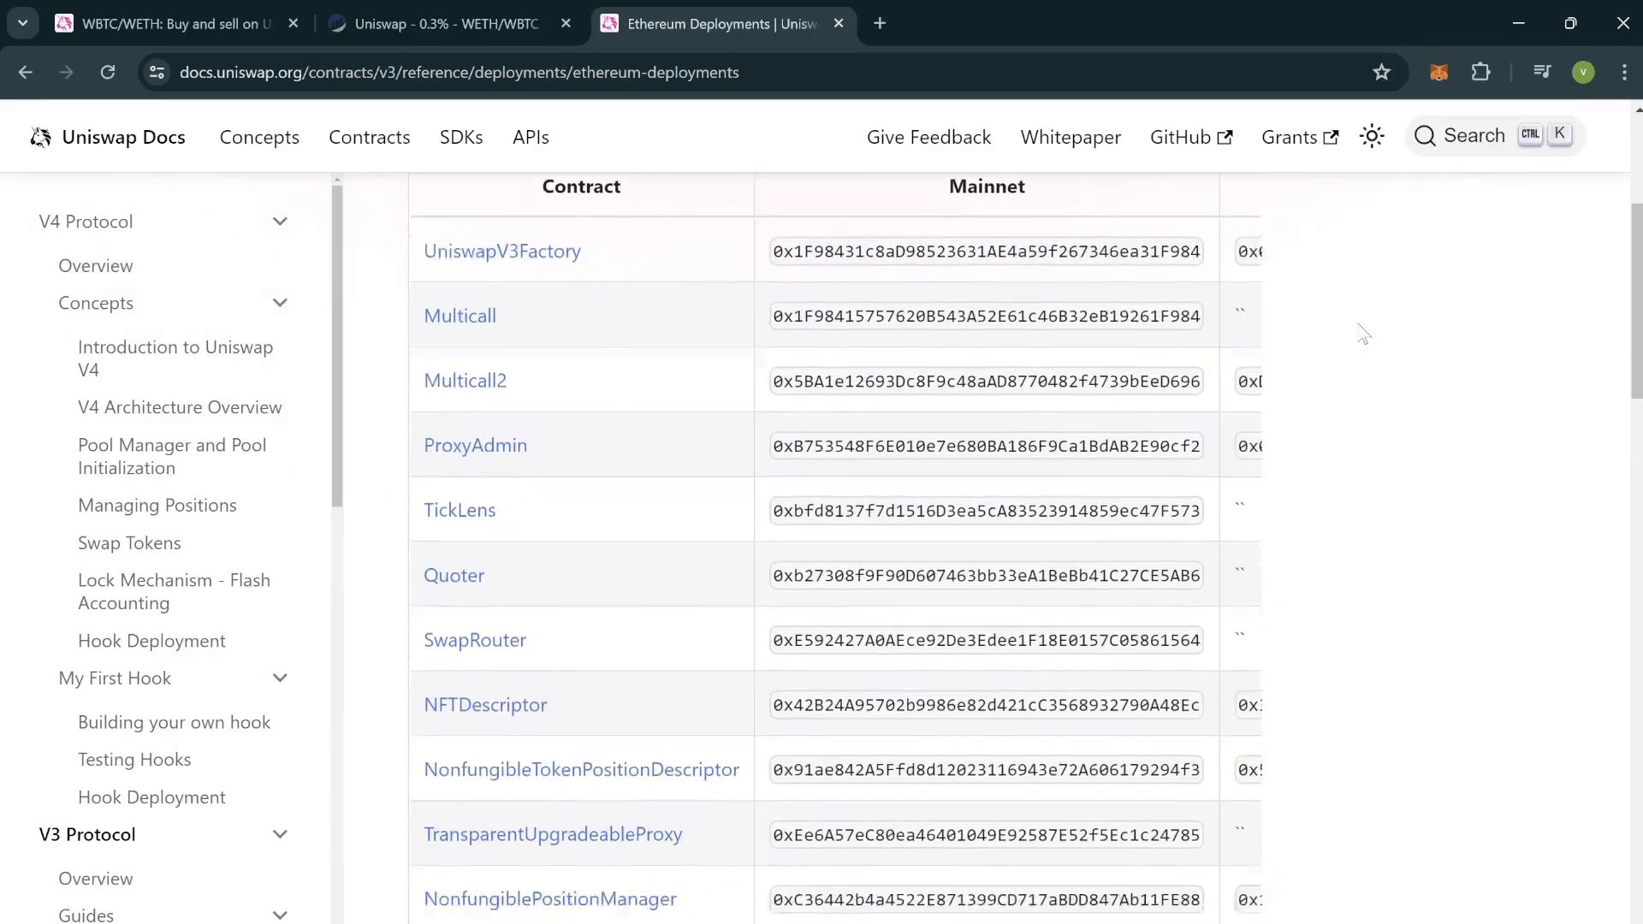
pyautogui.scroll(-3)
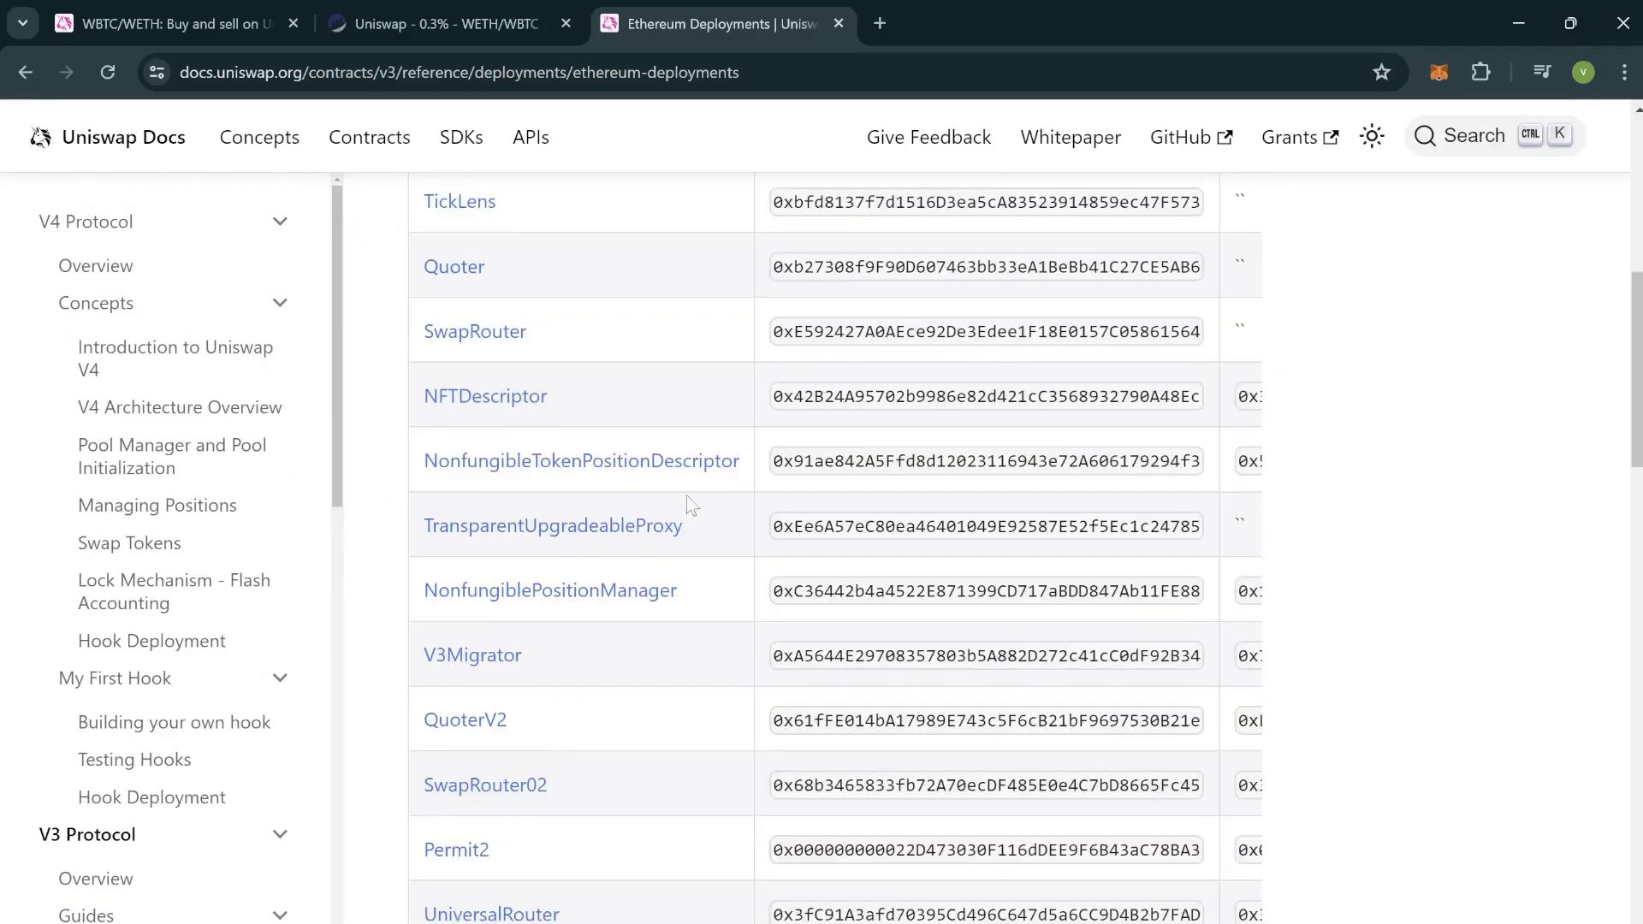
pyautogui.scroll(3)
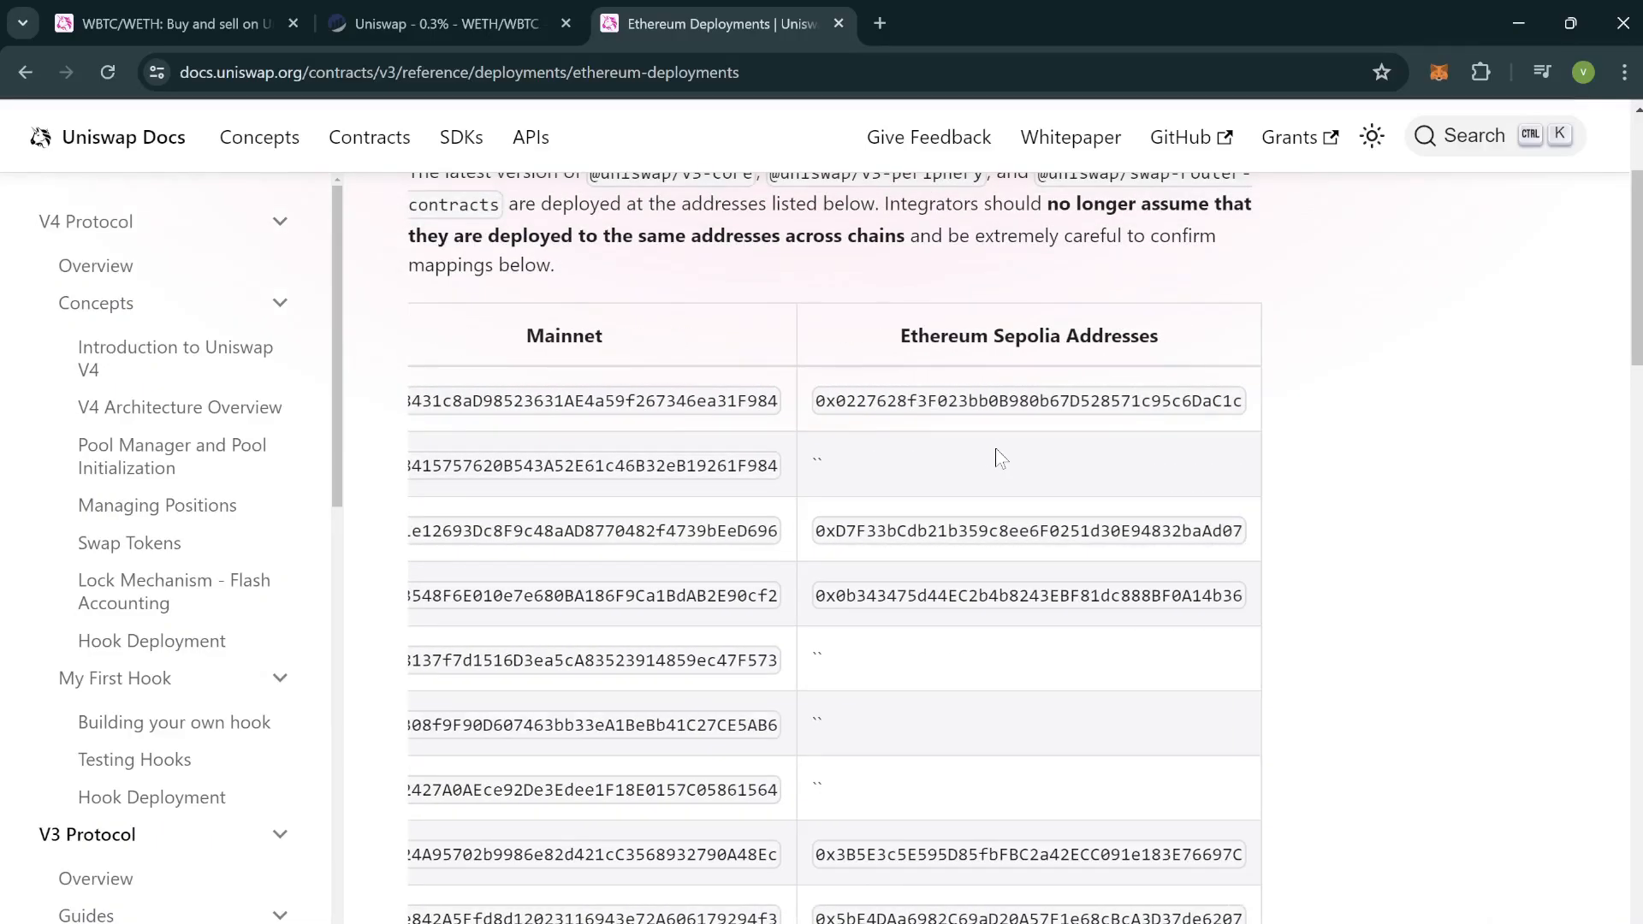
pyautogui.hscroll(-3)
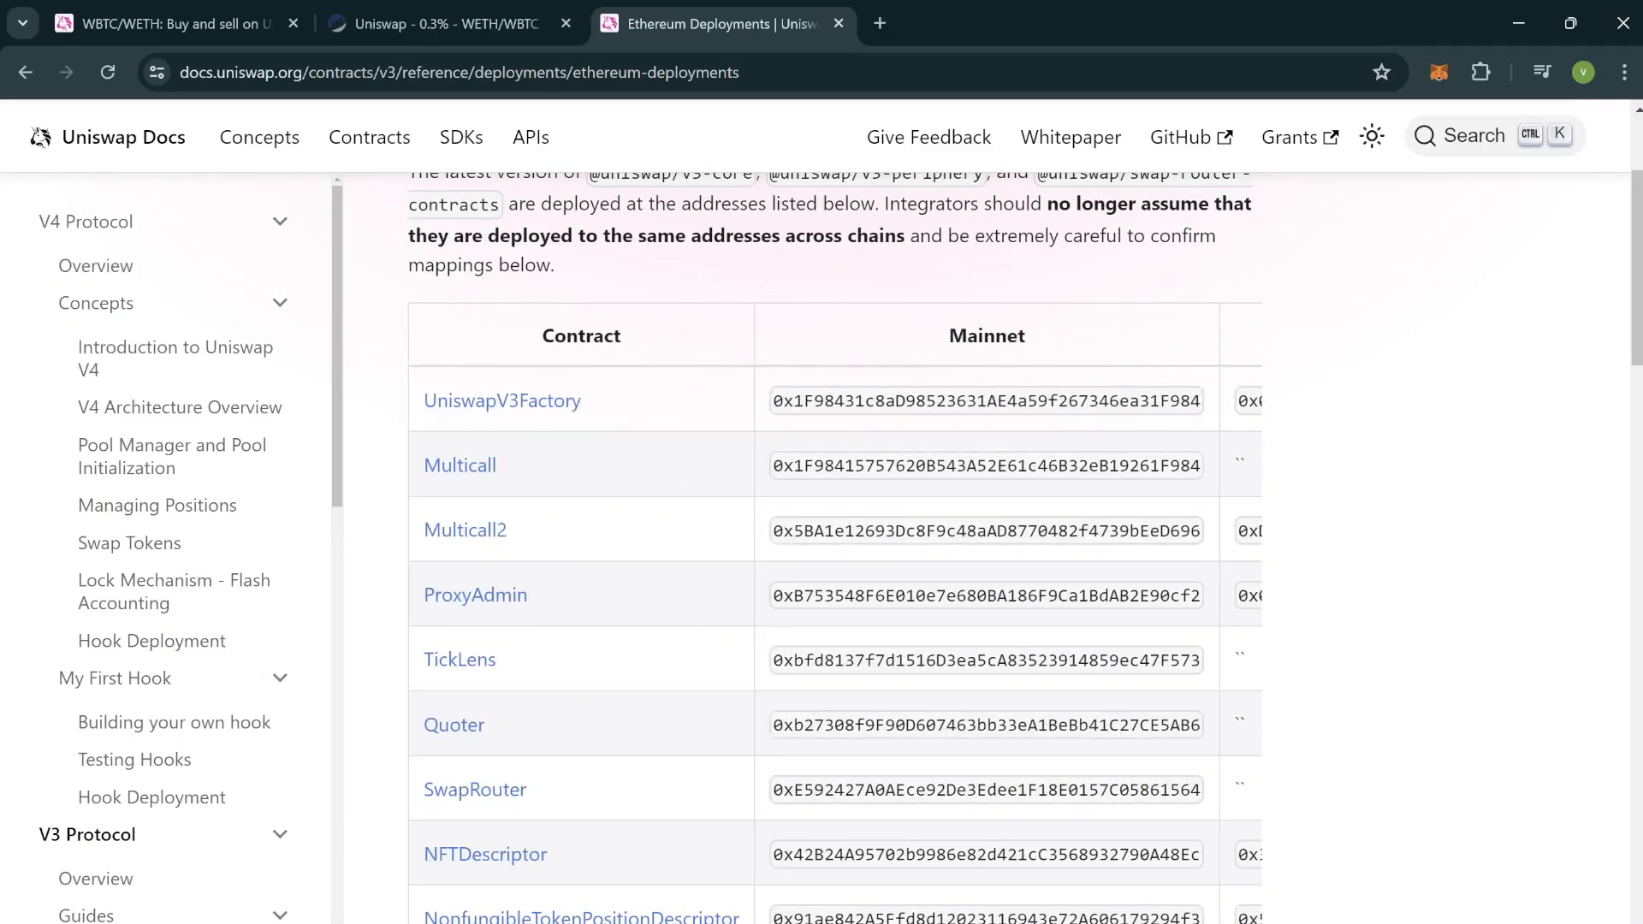
pyautogui.moveTo(1025, 285)
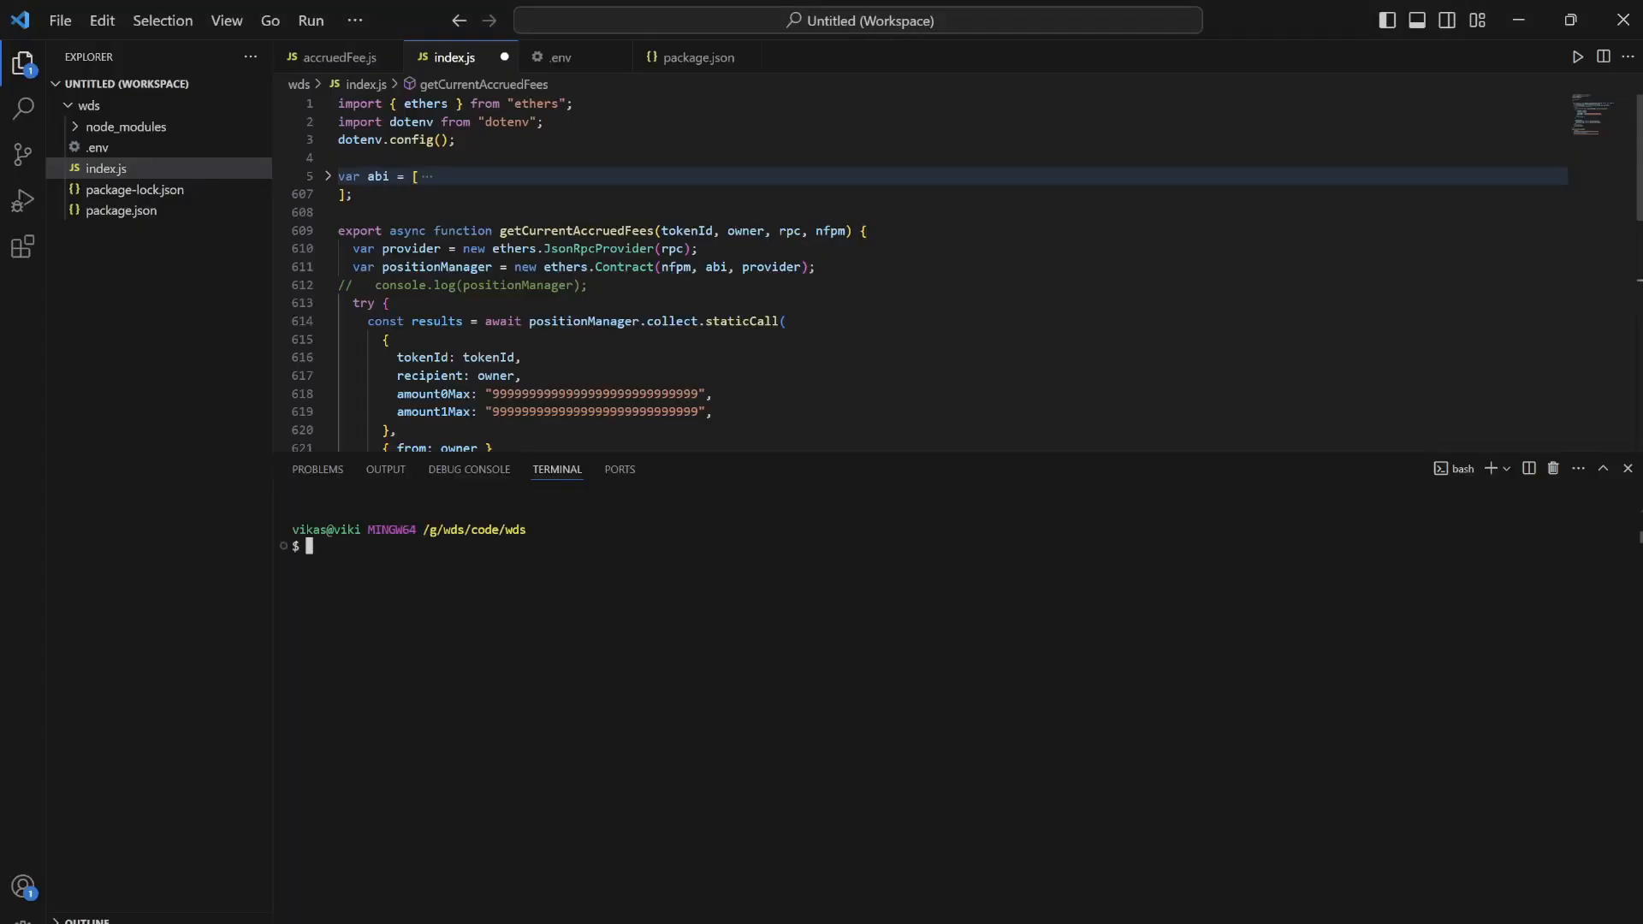
# - Run 'node index' in the terminal and restore '.staticCall' after positionManager.collect
pyautogui.write('[A')
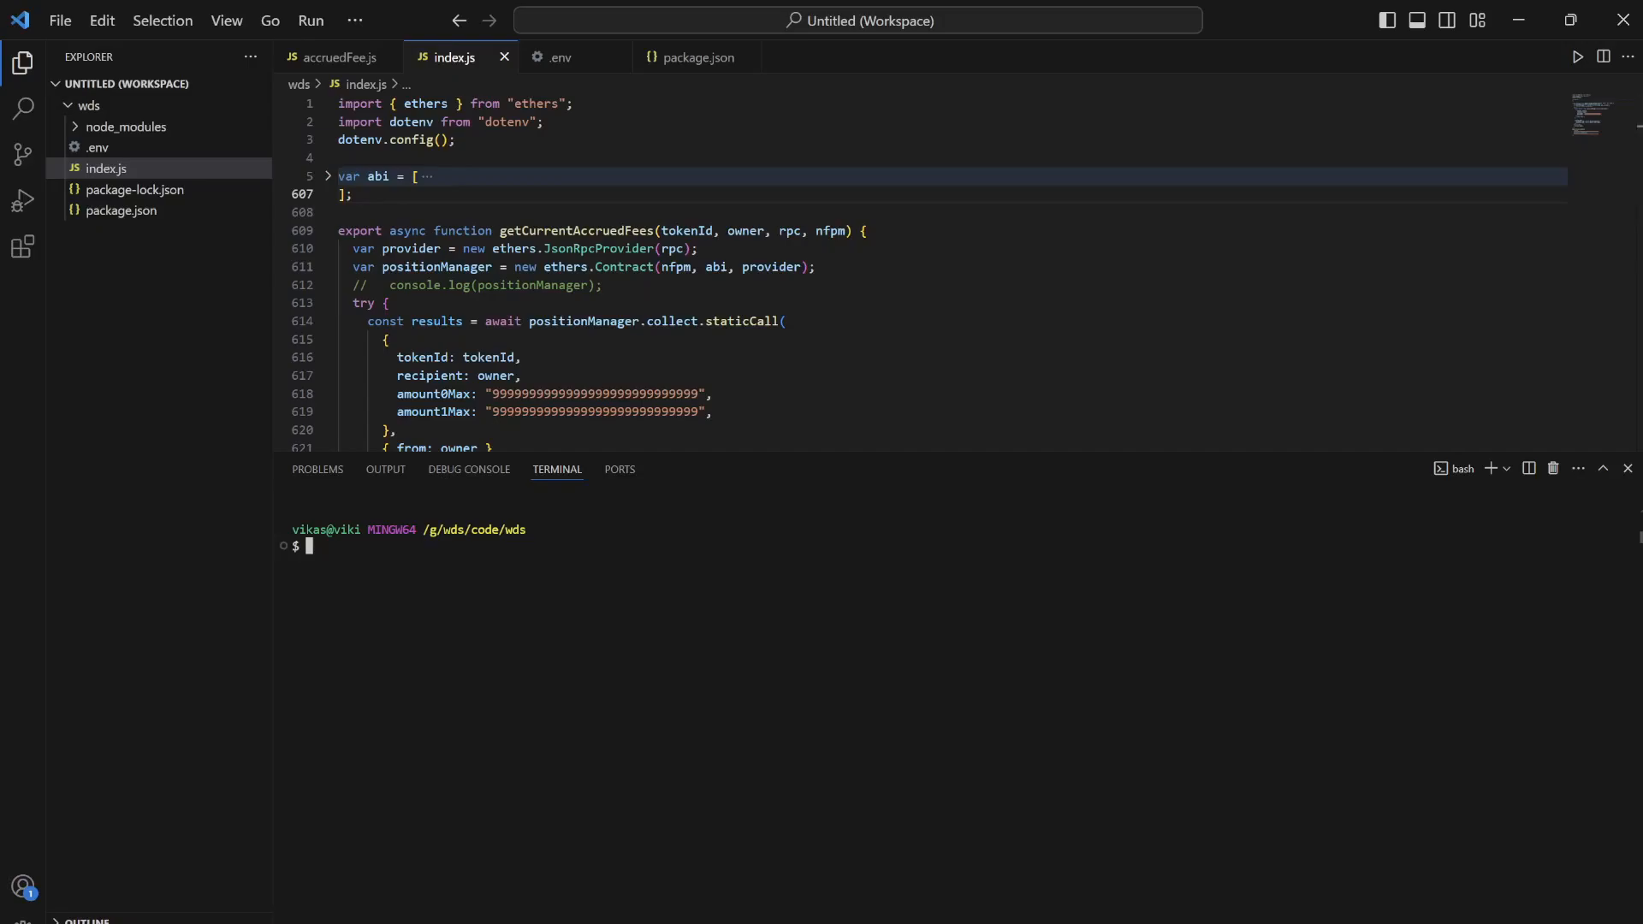
pyautogui.write('node index')
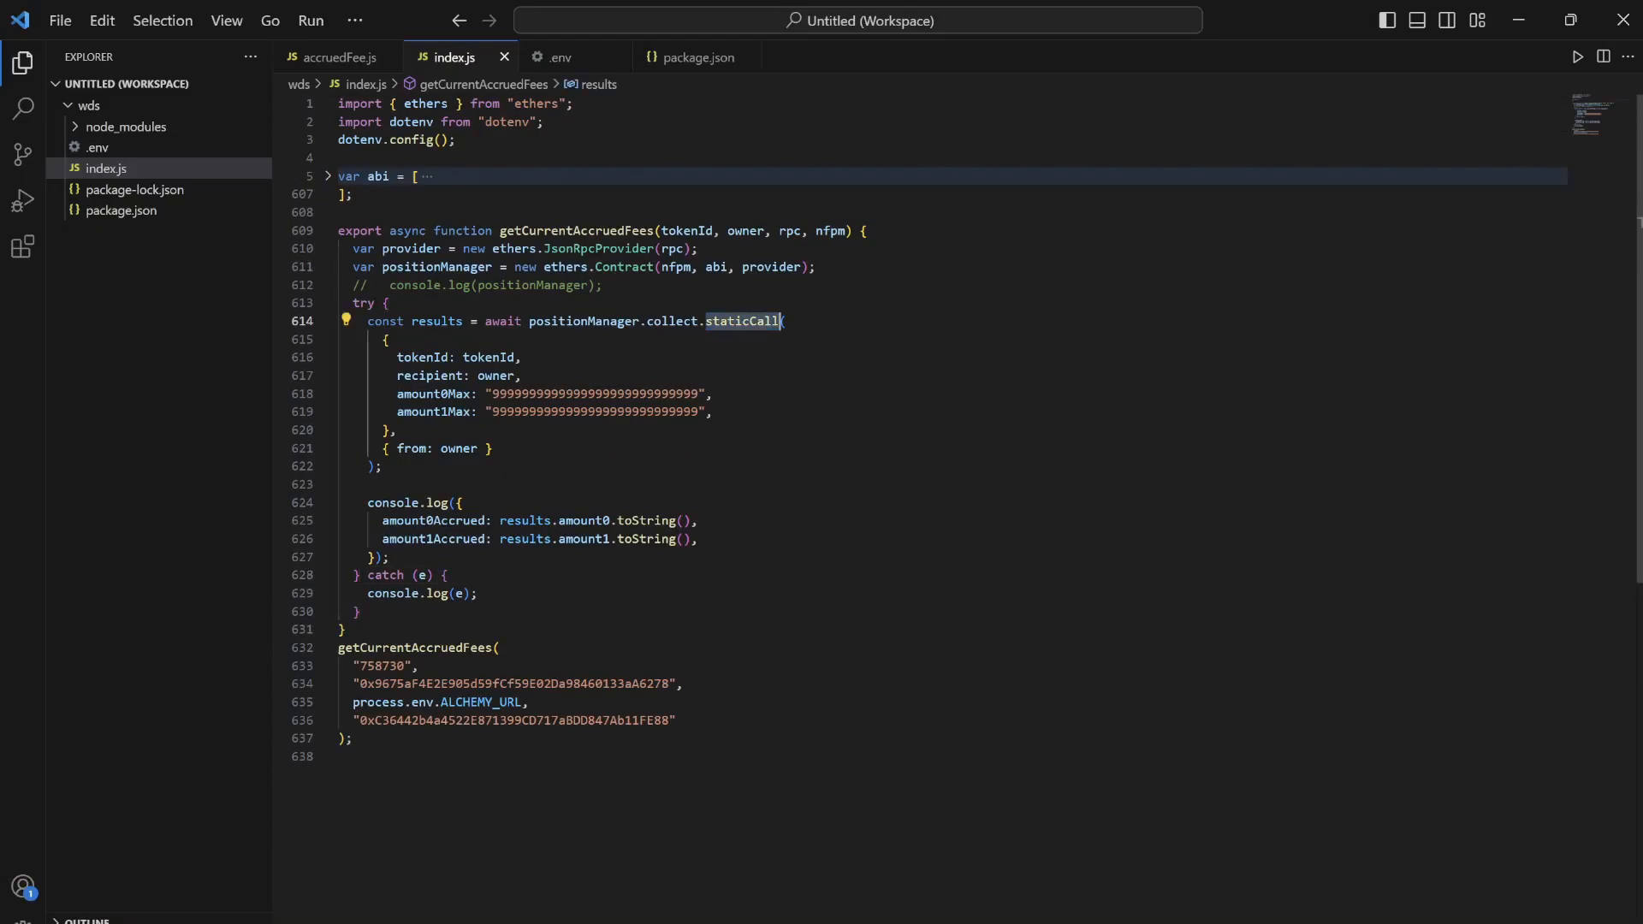
pyautogui.press('Backspace')
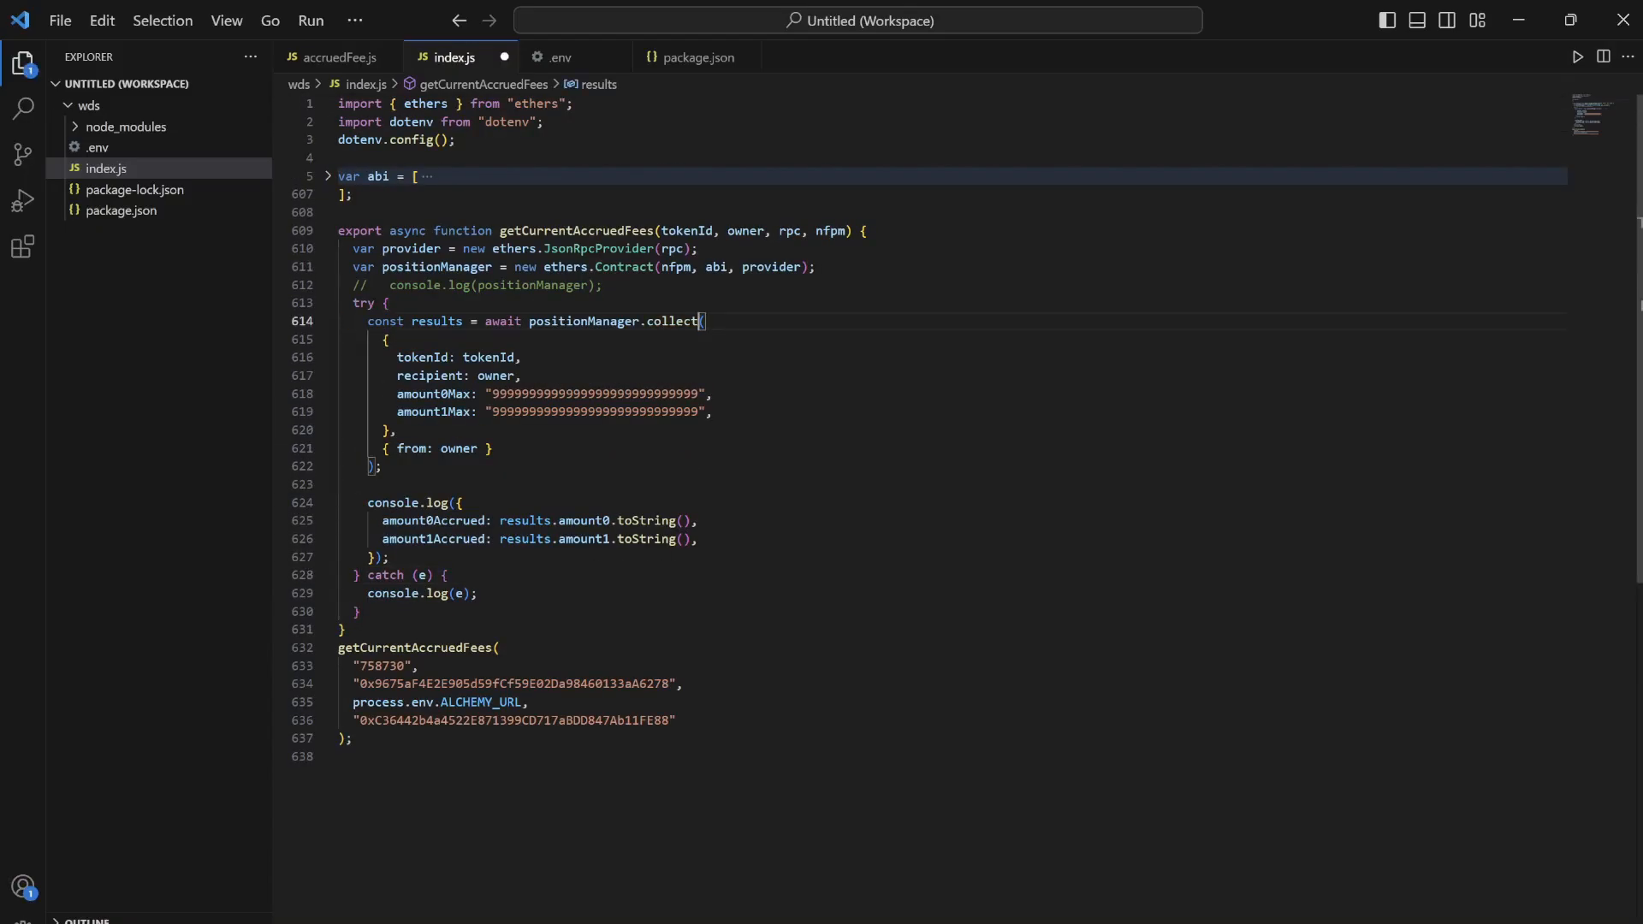
pyautogui.write('.staticCall')
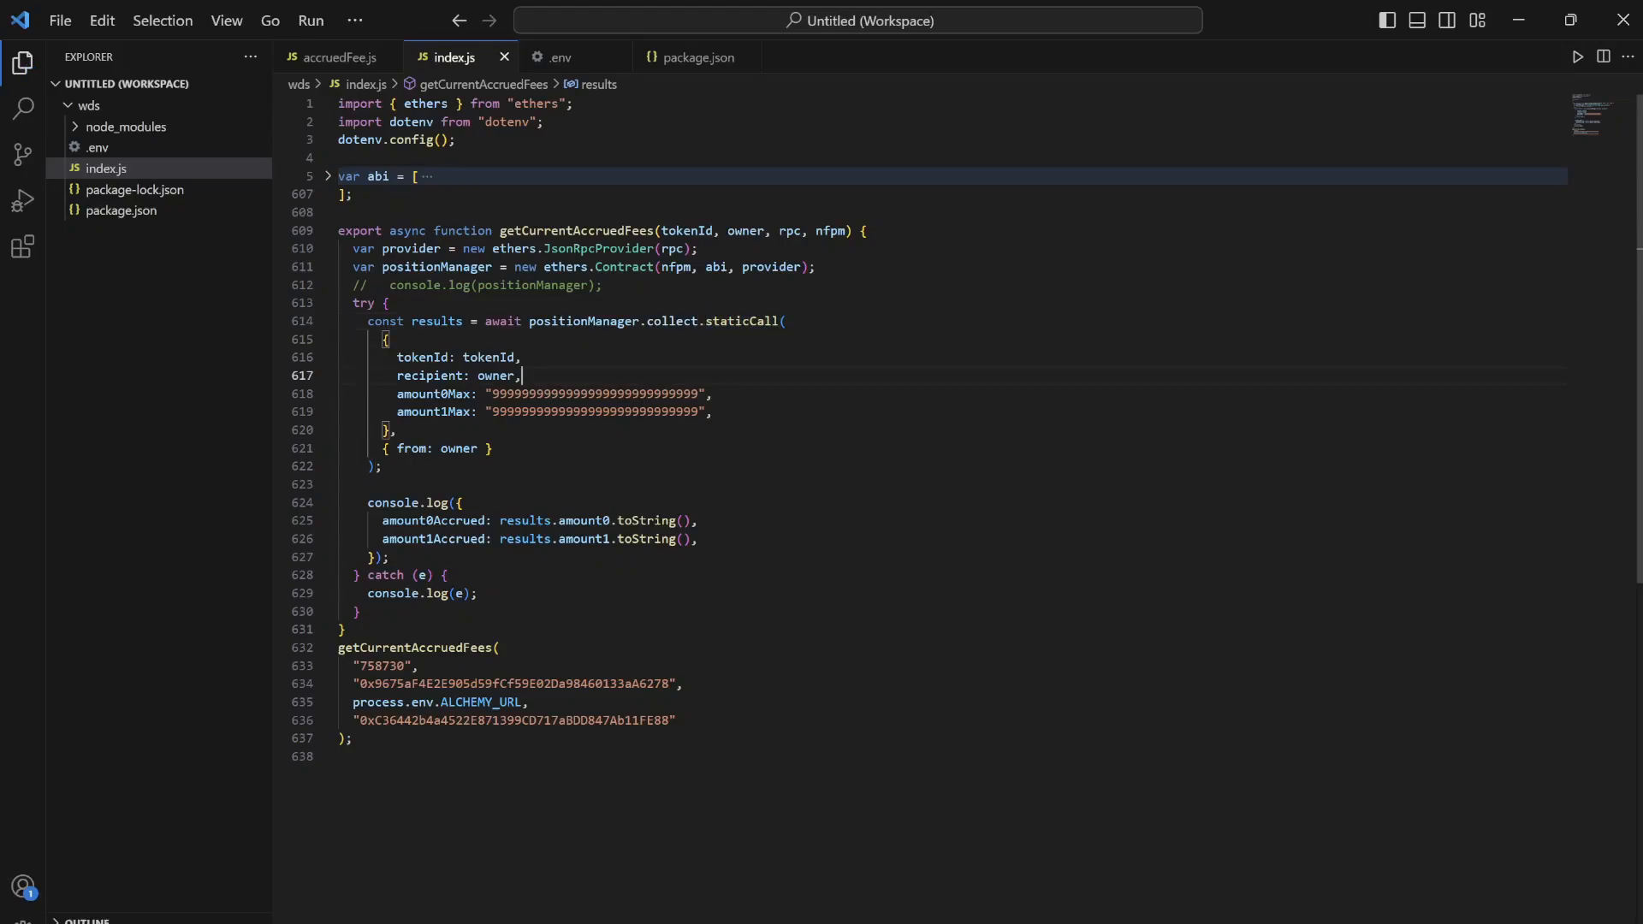